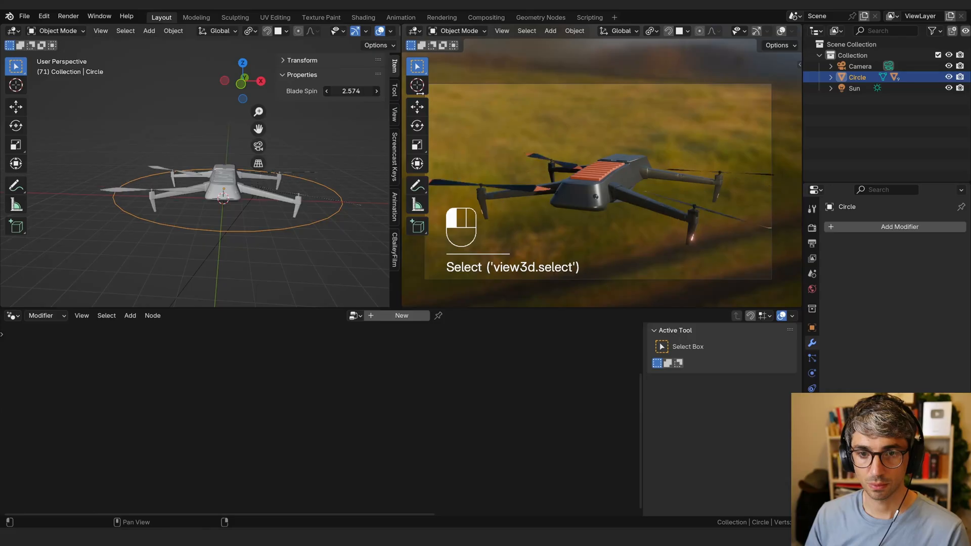
Step: Start a new General file with just the default cube, camera and light
key(space)
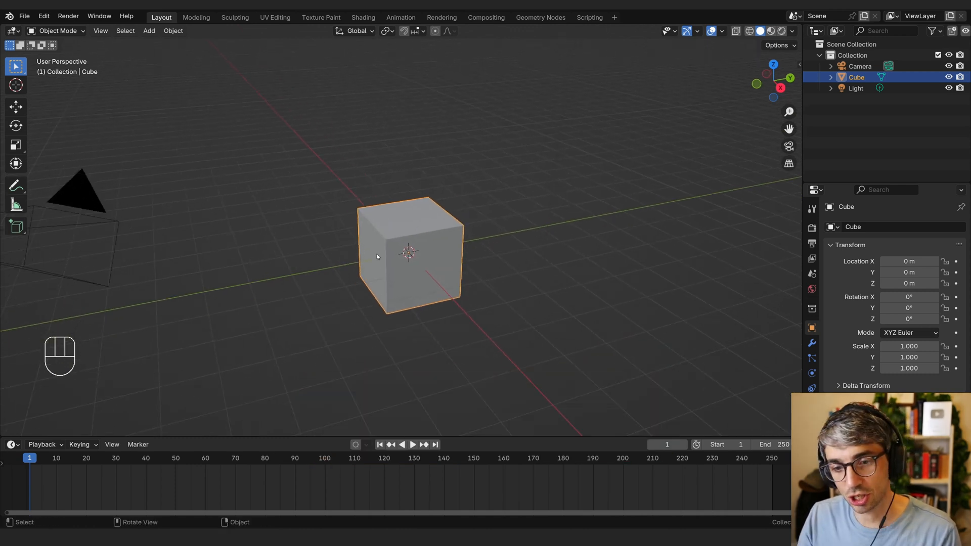
Step: Toggle the default cube out of and back into Edit Mode
key(Tab)
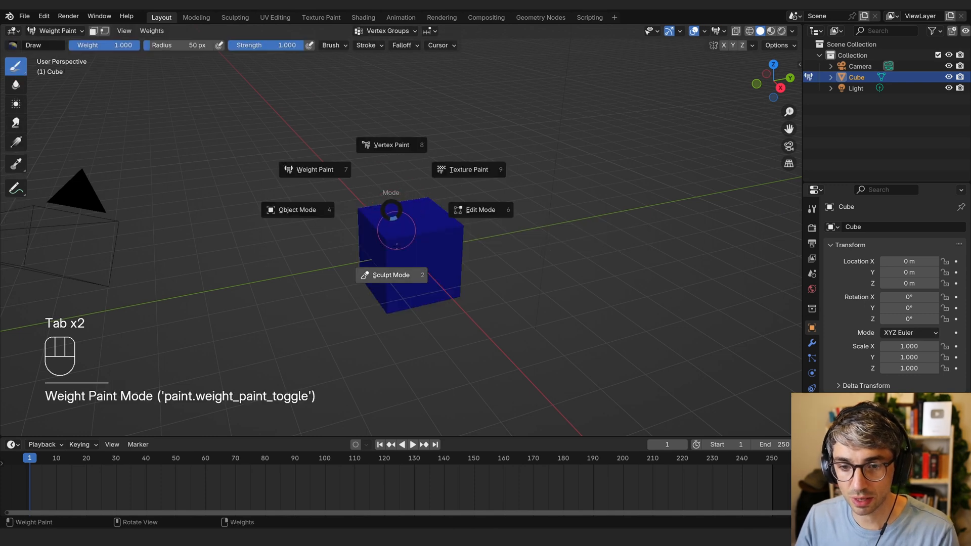
click(296, 209)
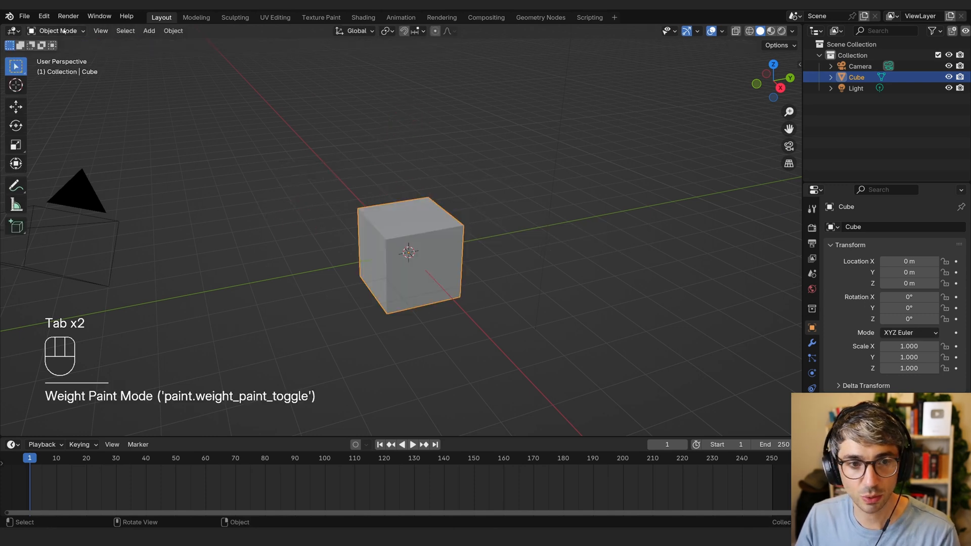
key(Tab)
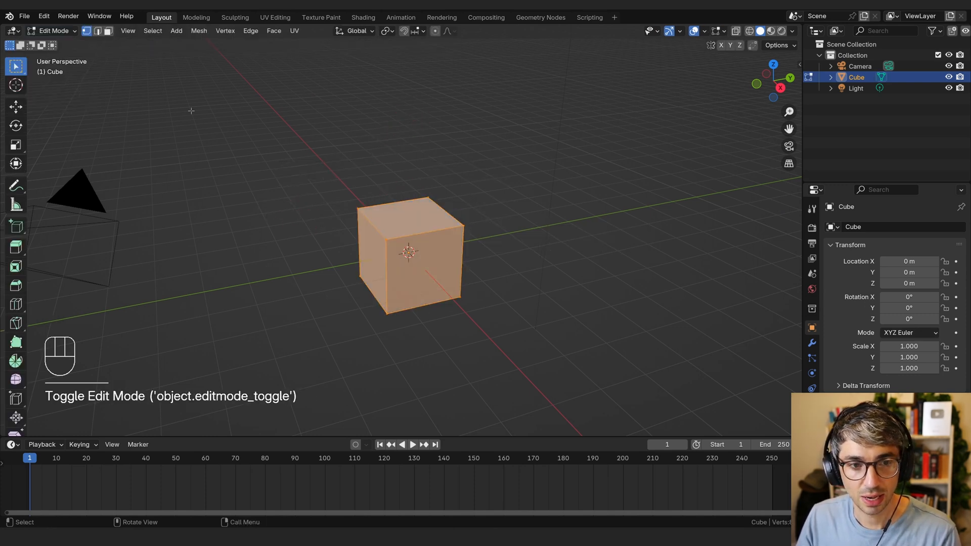
Step: Review the Interface and Keymap preferences, then close the Preferences window
click(55, 31)
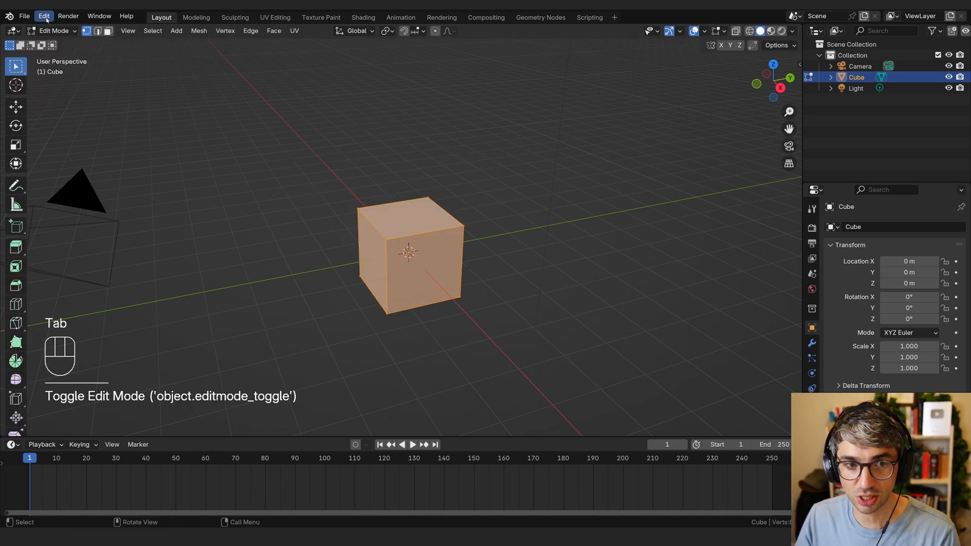
click(44, 16)
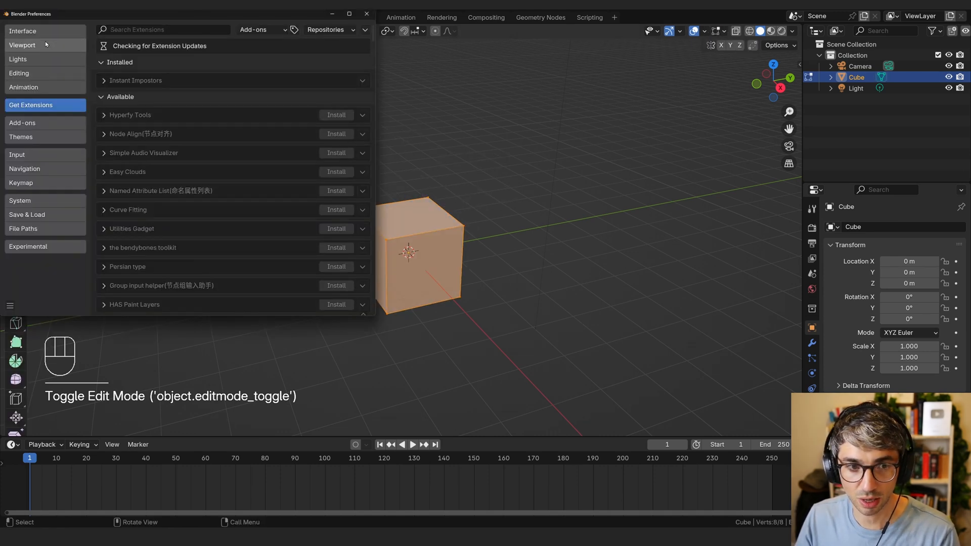
click(23, 31)
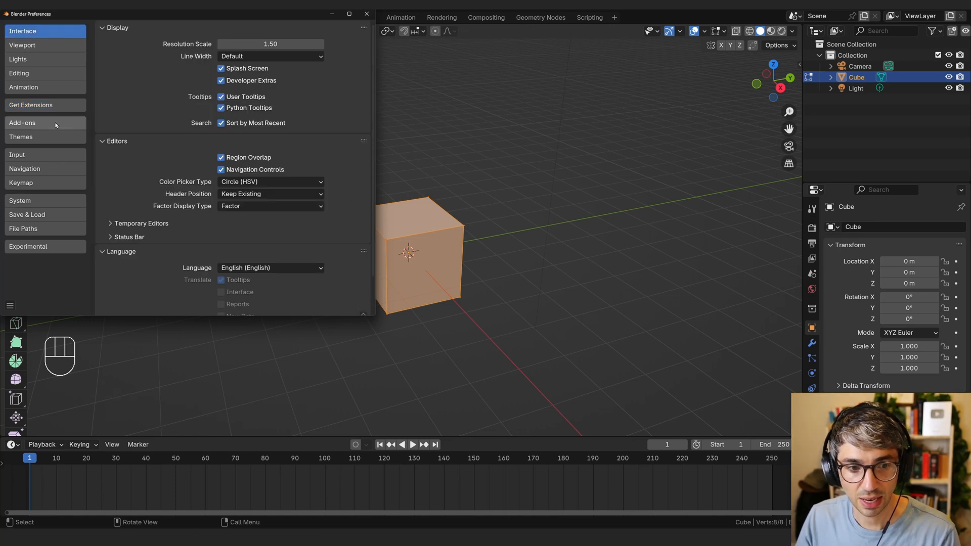
click(20, 183)
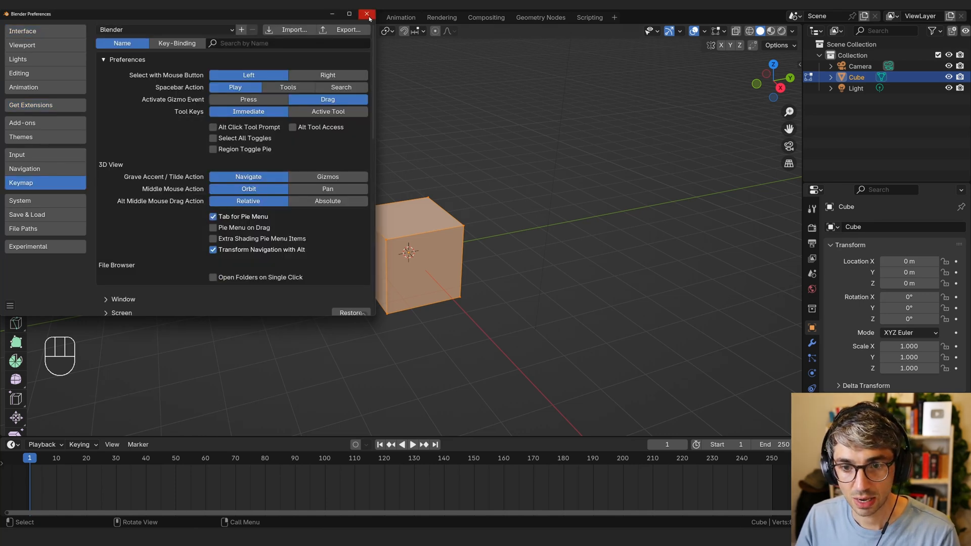
click(367, 14)
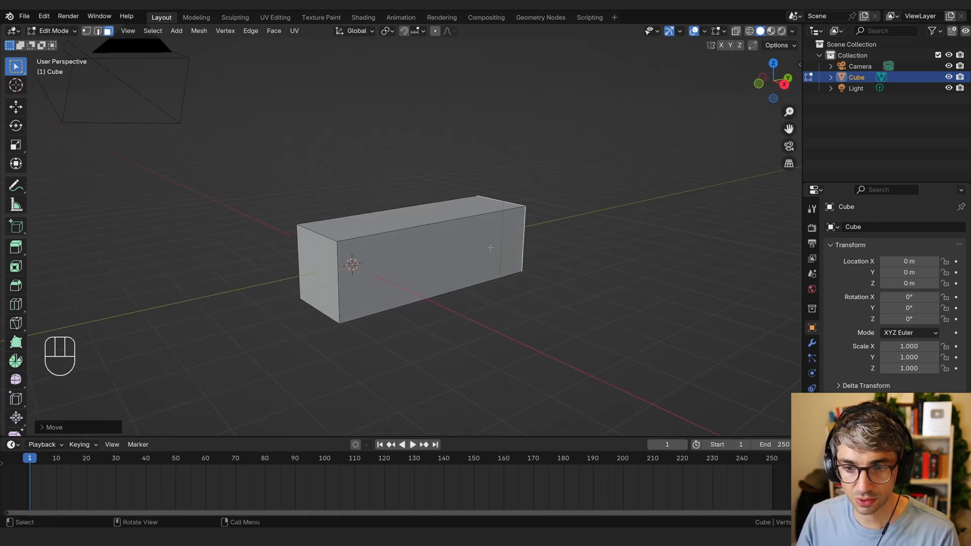
Step: Add a loop cut around the stretched box and scale its bottom edges inward
key(Ctrl+R)
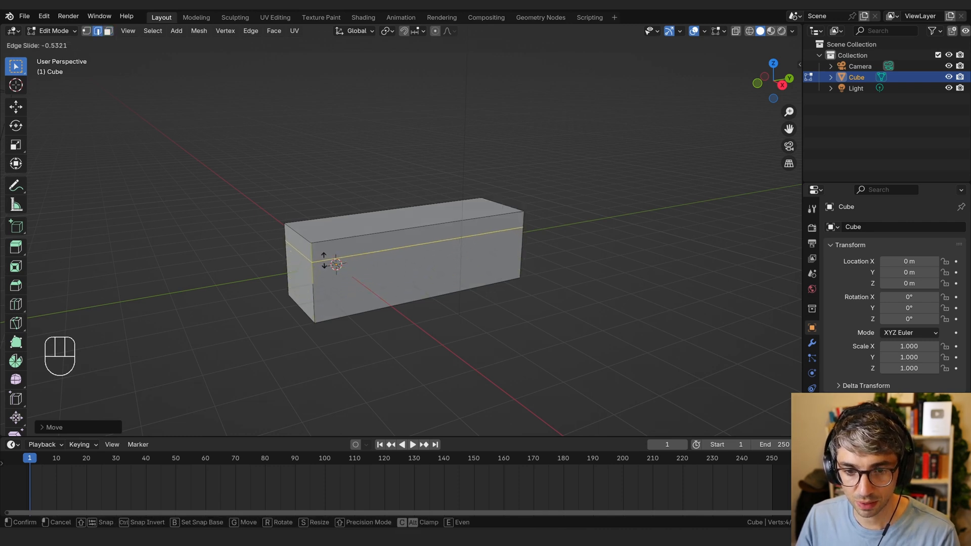
mouse_move(337, 263)
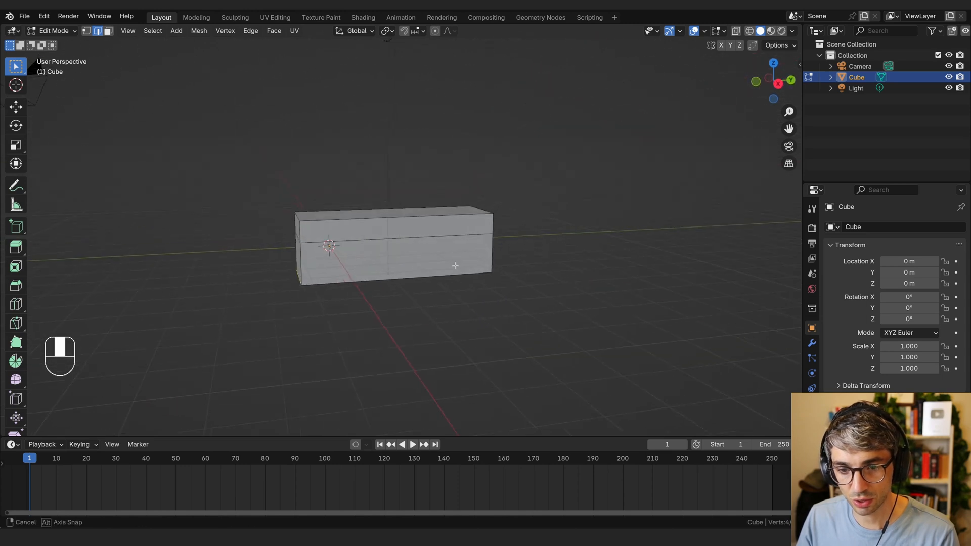
key(s)
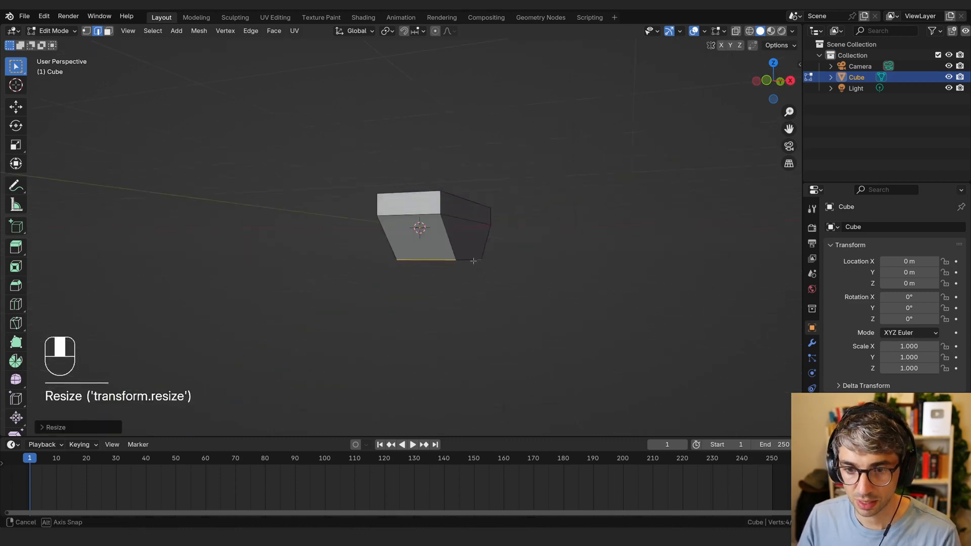
Step: Add a loop cut and pinch in one end of the box, checking the shape
key(Ctrl+R)
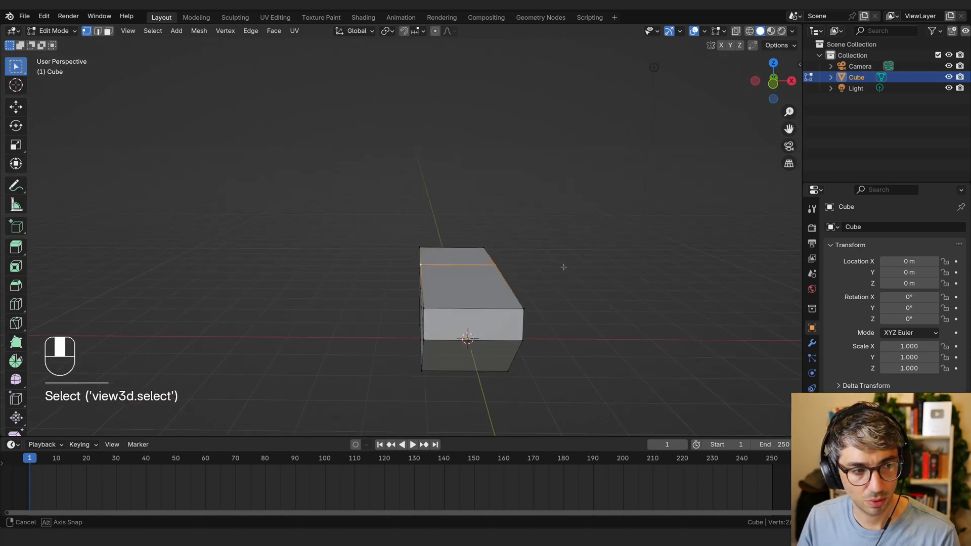
click(471, 279)
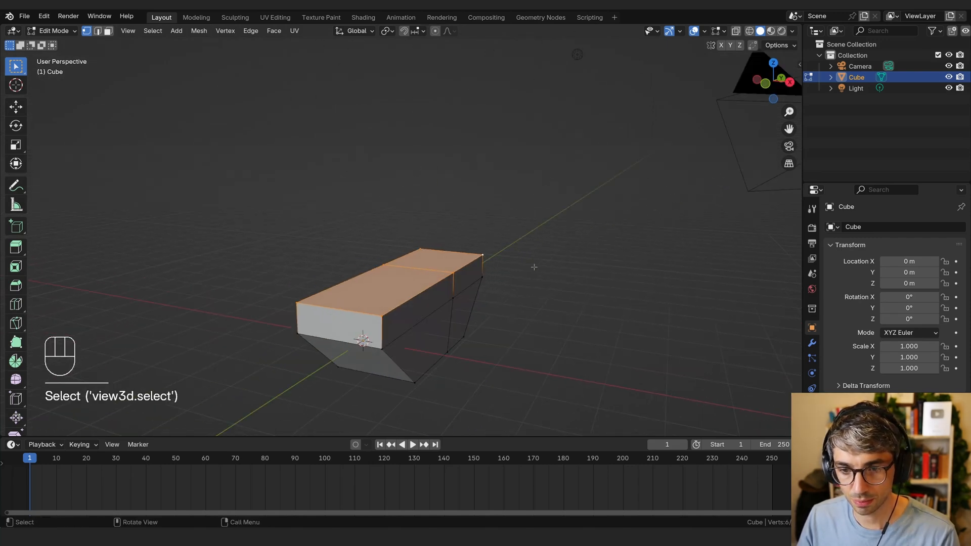
key(s)
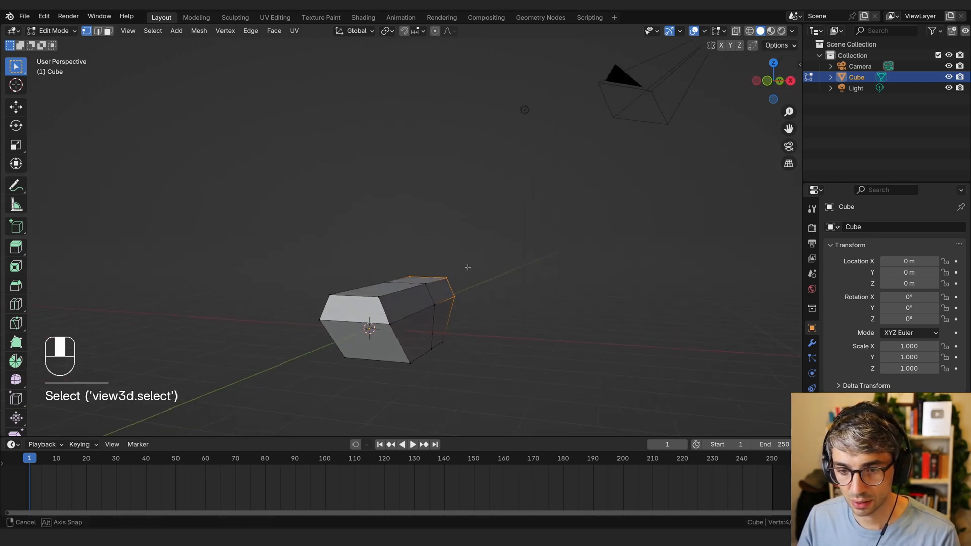
key(s)
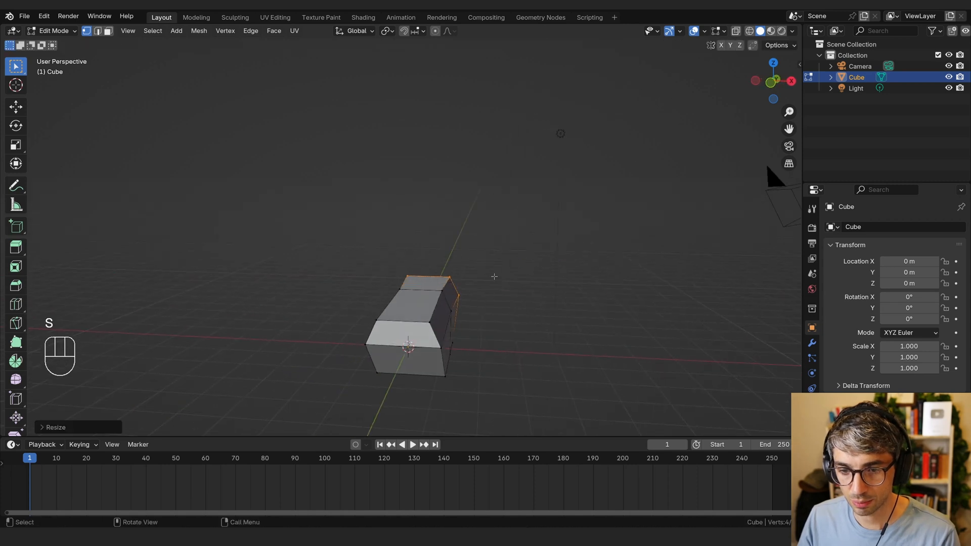
key(Tab)
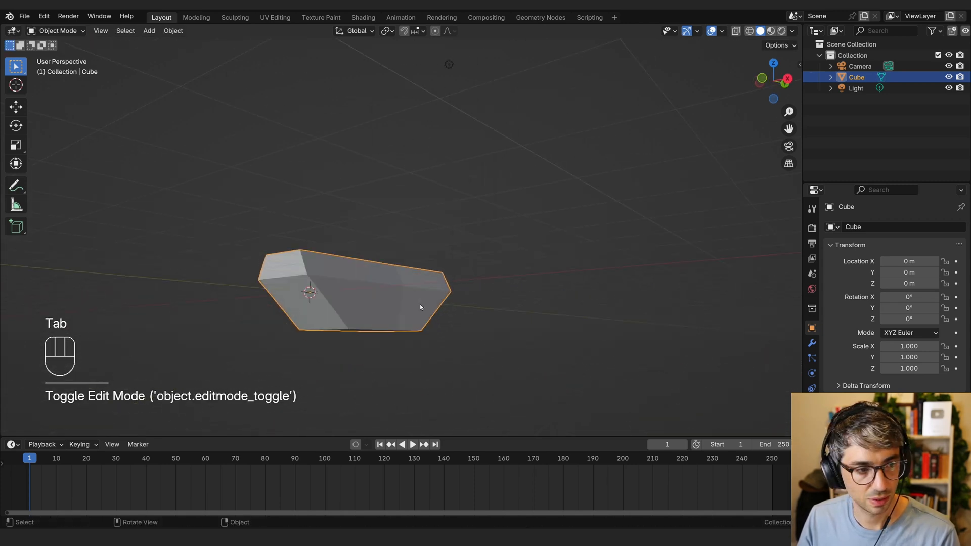
key(Tab)
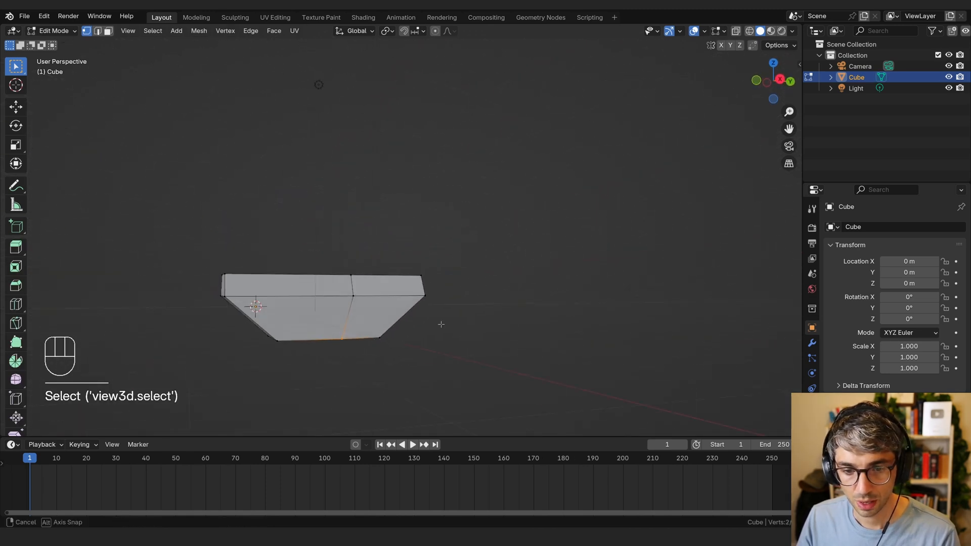
Step: Move and scale the bottom edges inward into a tapered hull, then review it
key(g)
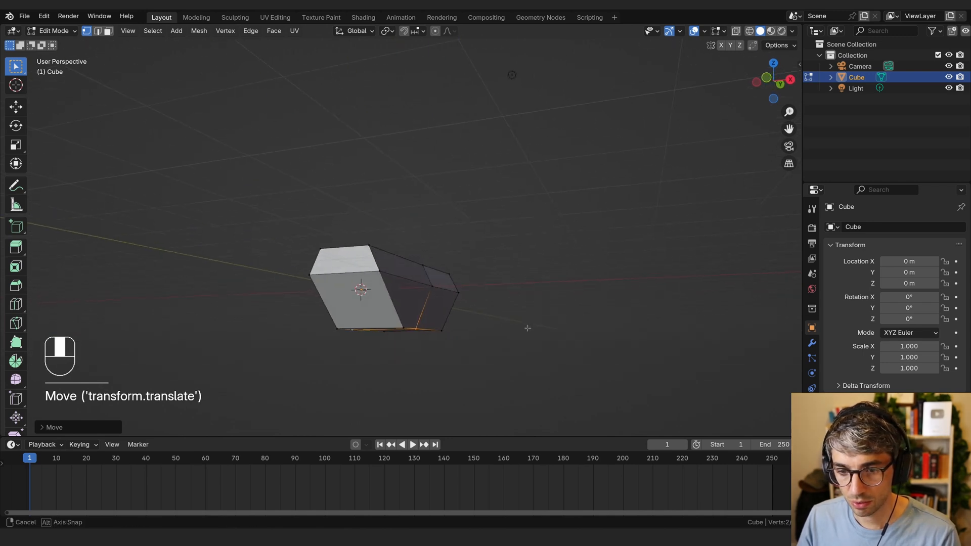
drag(527, 328, 464, 326)
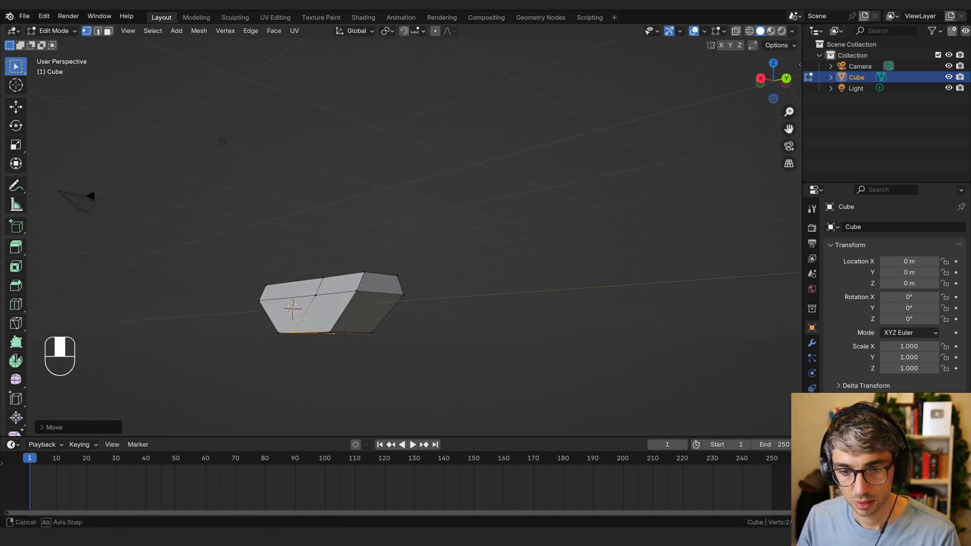
key(s)
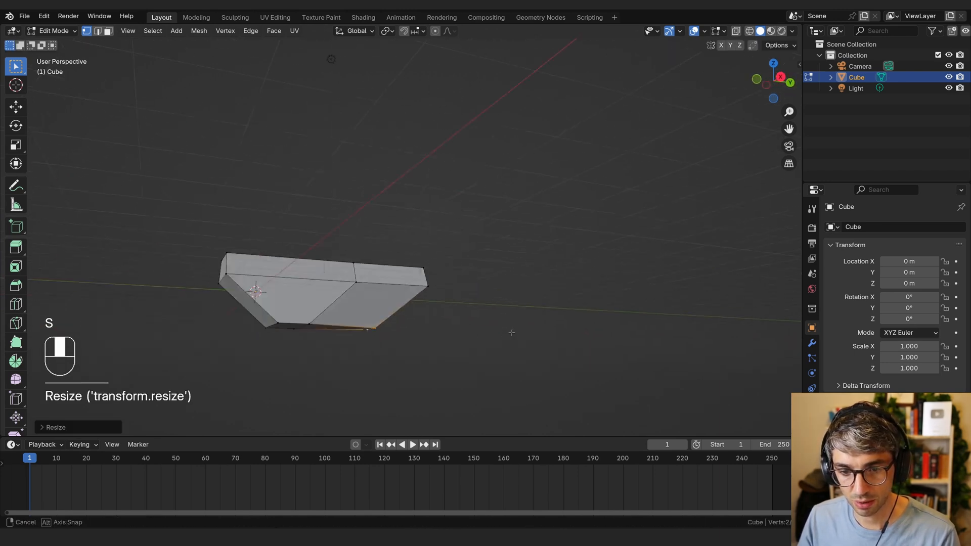
key(Tab)
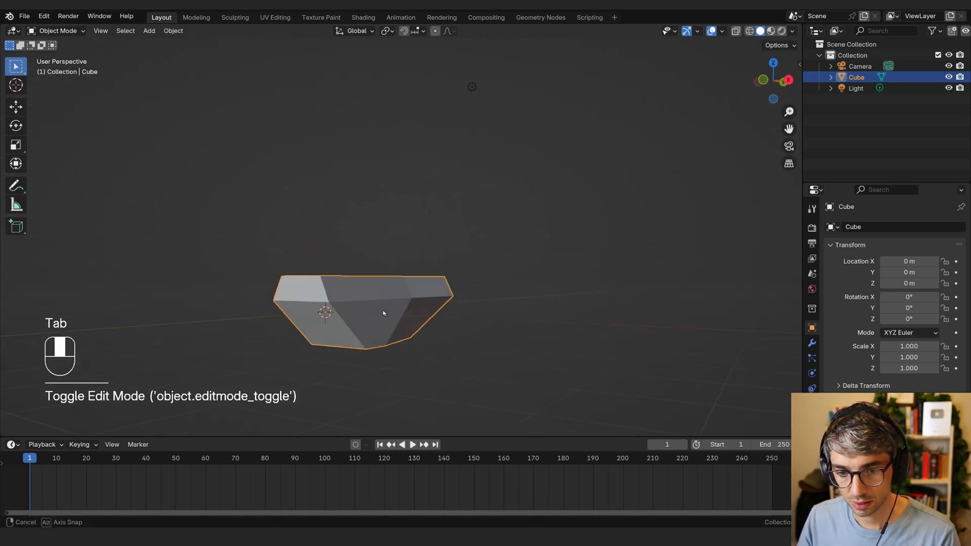
drag(372, 310, 402, 297)
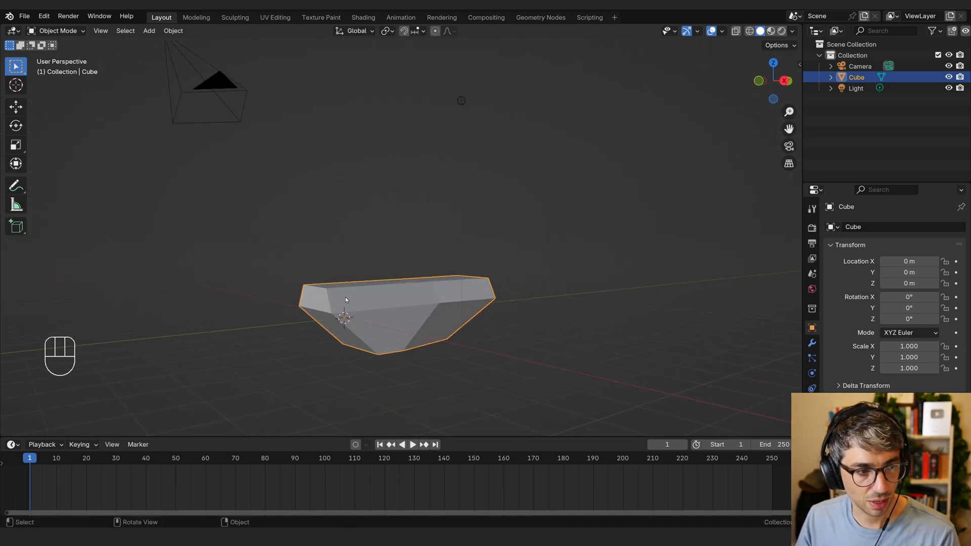
mouse_move(364, 309)
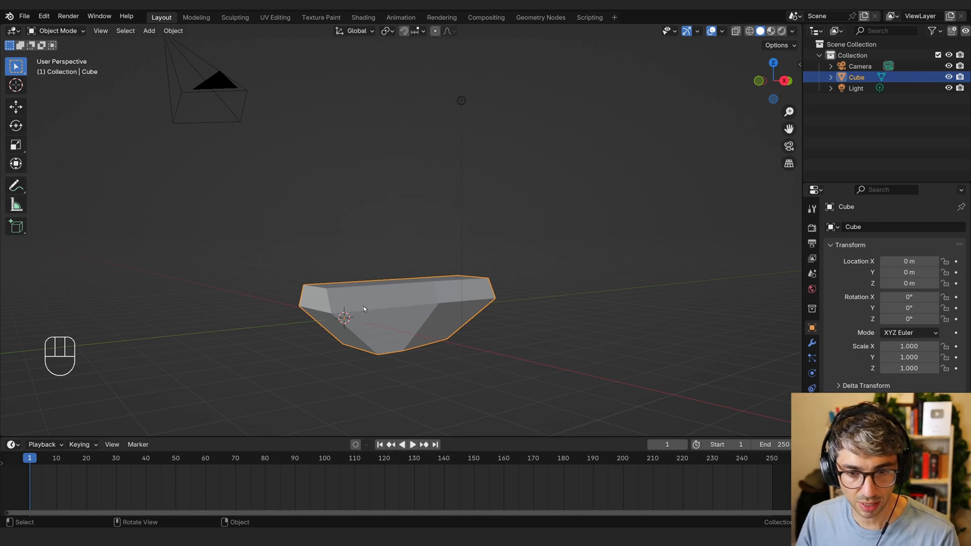
Step: Extrude the top end face past the hull's end and scale the lower end edges inward
key(Tab)
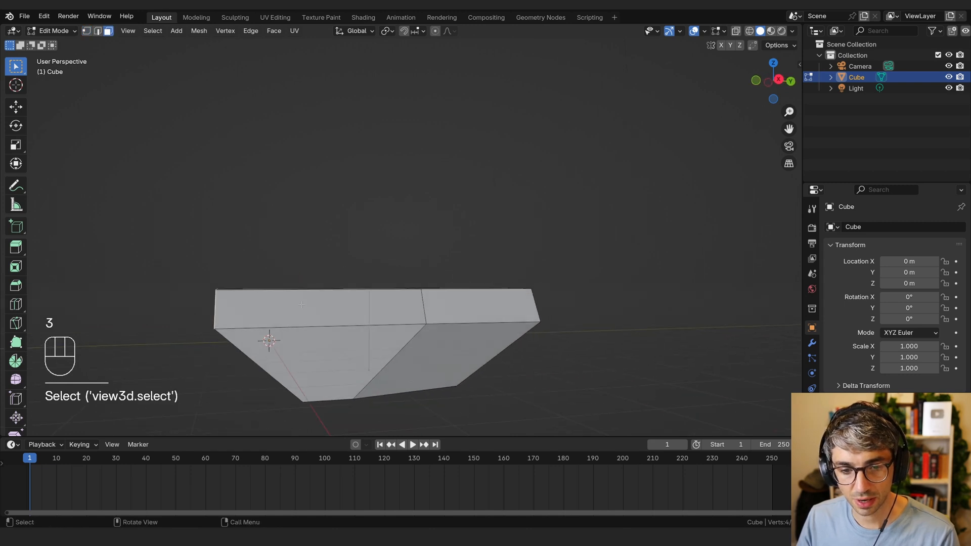
key(g)
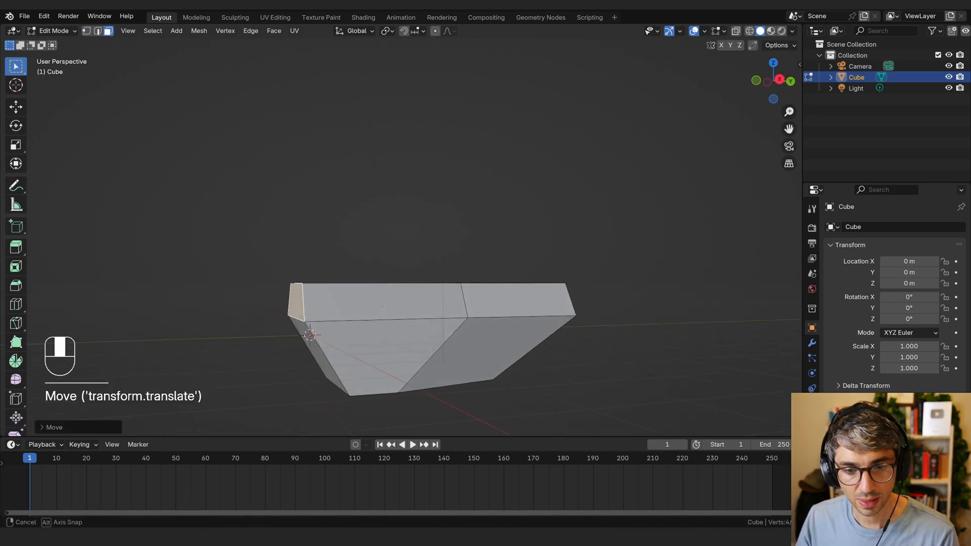
key(e)
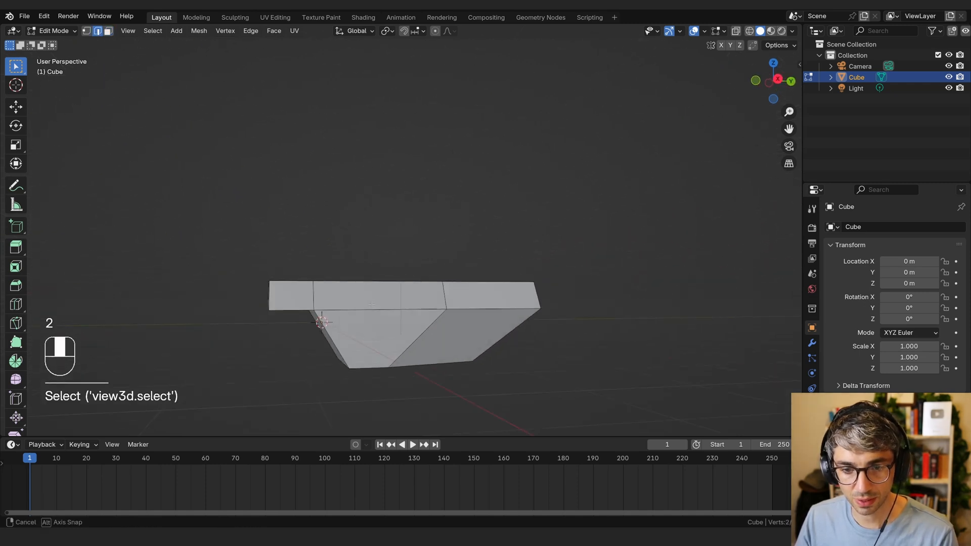
key(g)
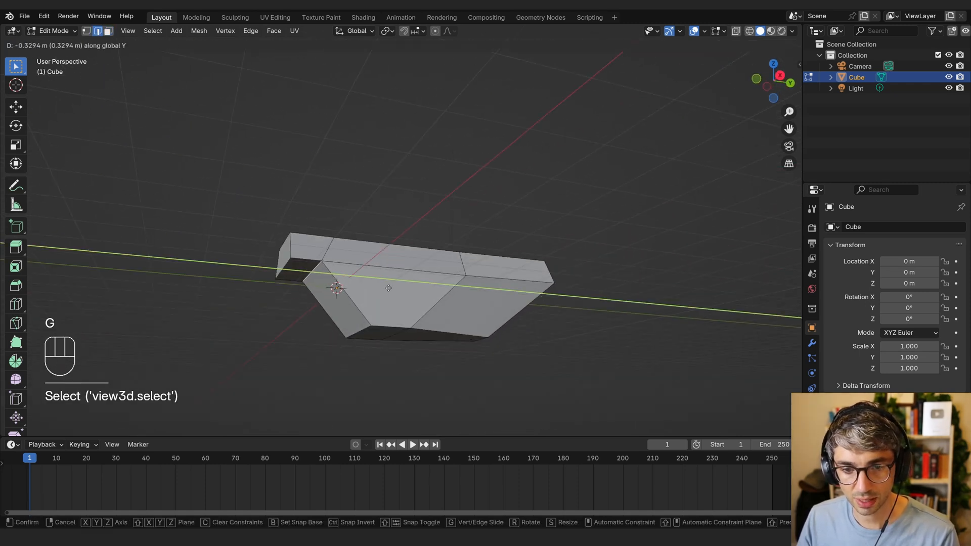
key(Tab)
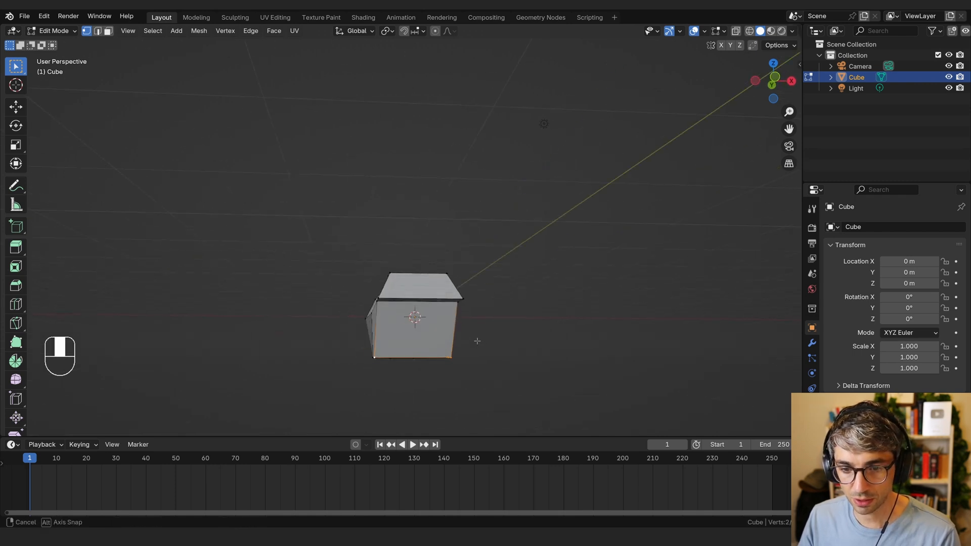
key(s)
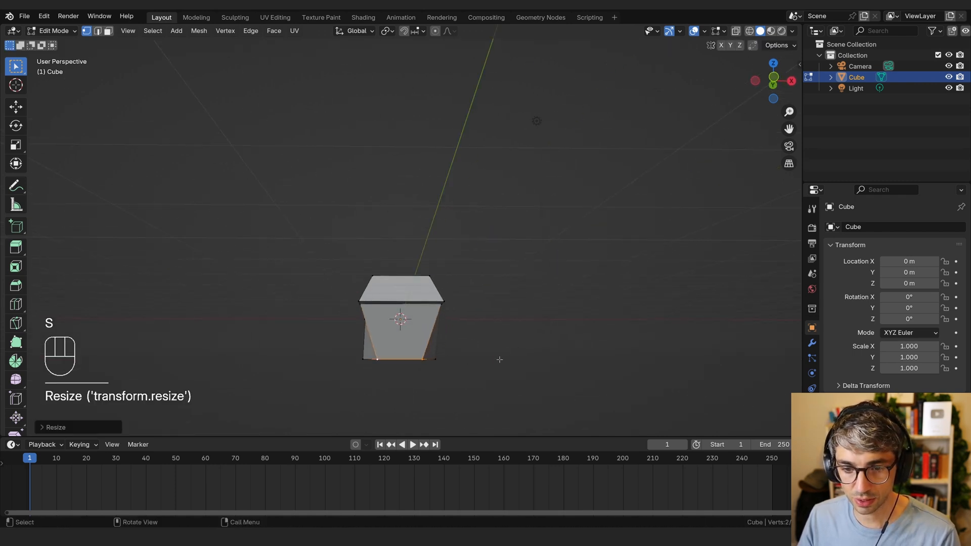
key(Tab)
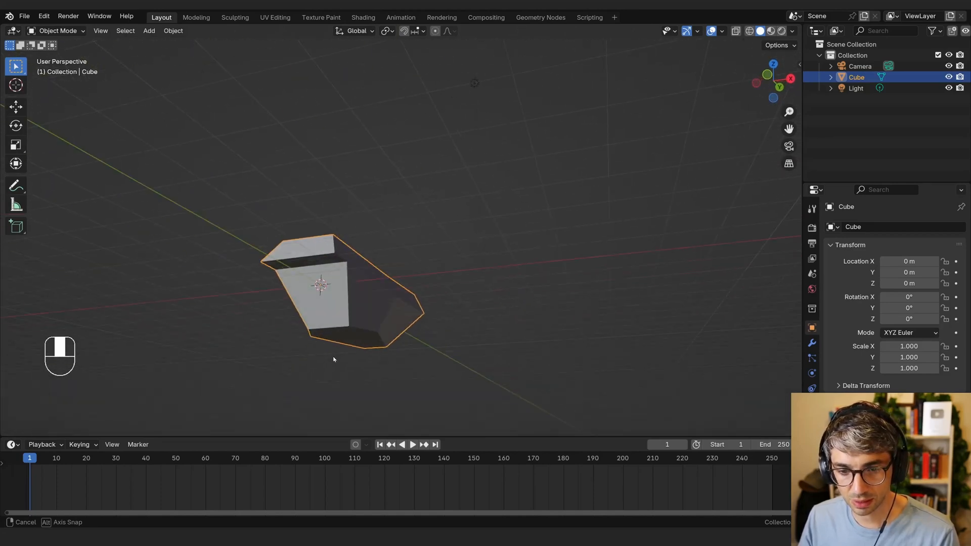
Step: Select the body's front face and extrude it forward to lengthen the drone
drag(333, 359, 441, 386)
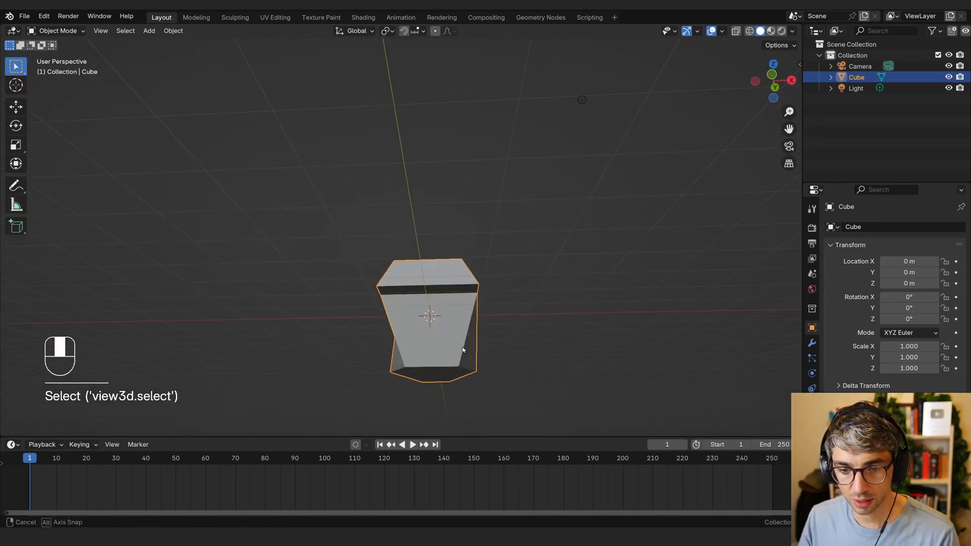
key(Tab)
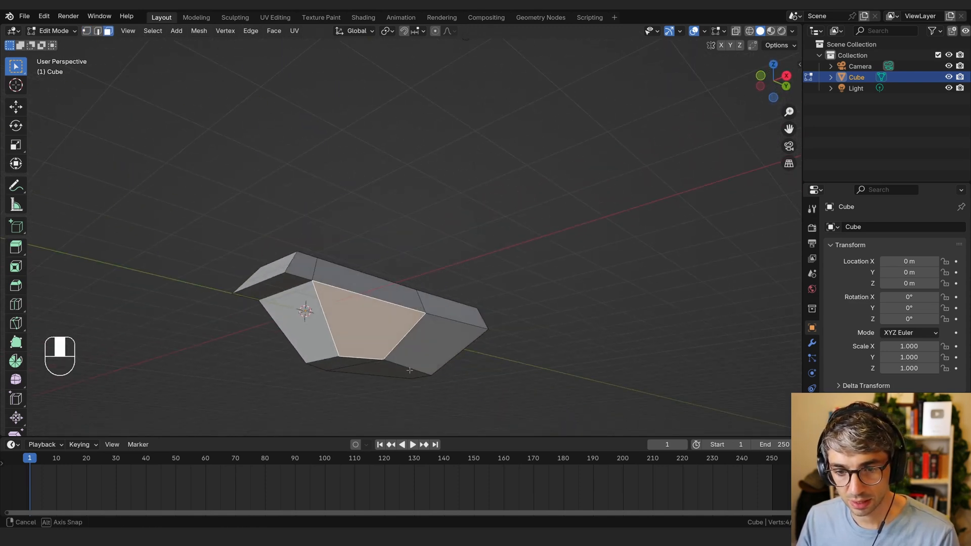
key(k)
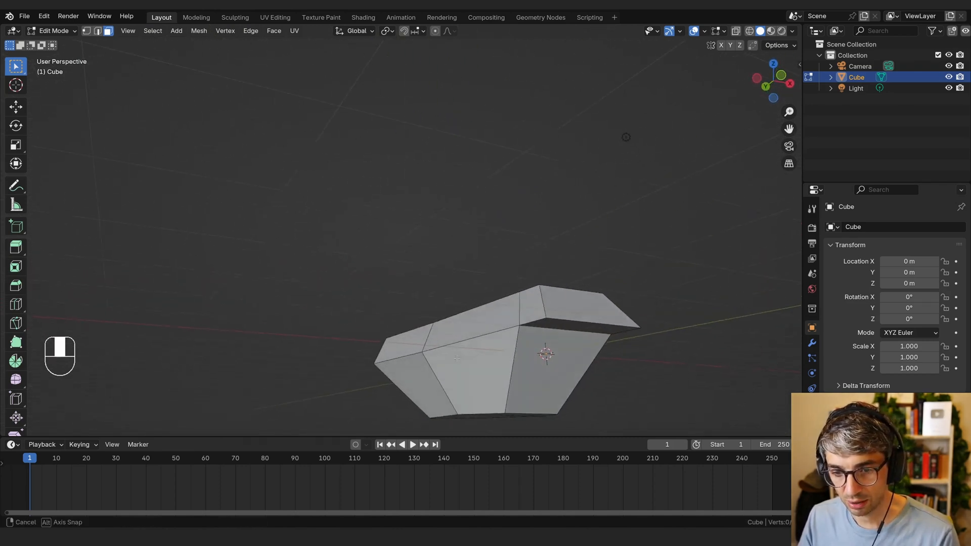
click(530, 300)
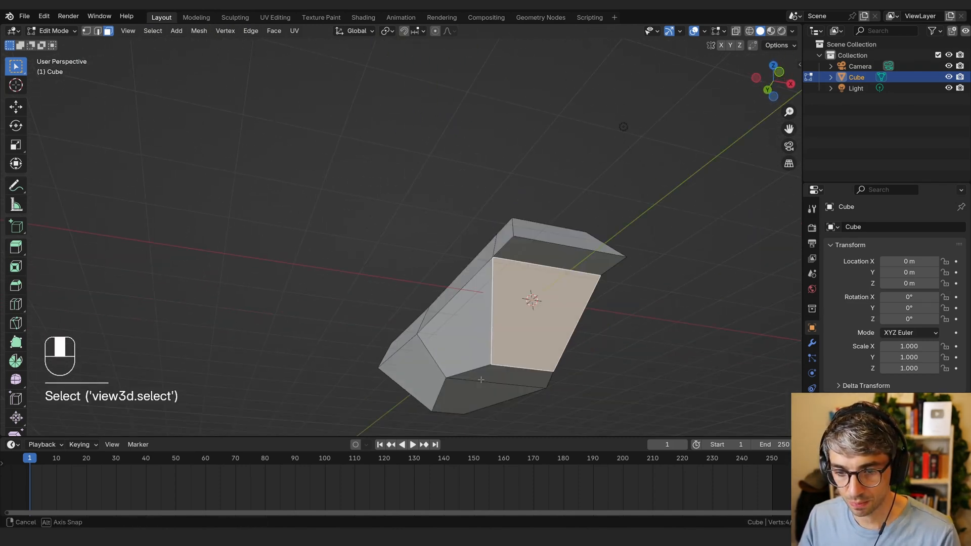
key(k)
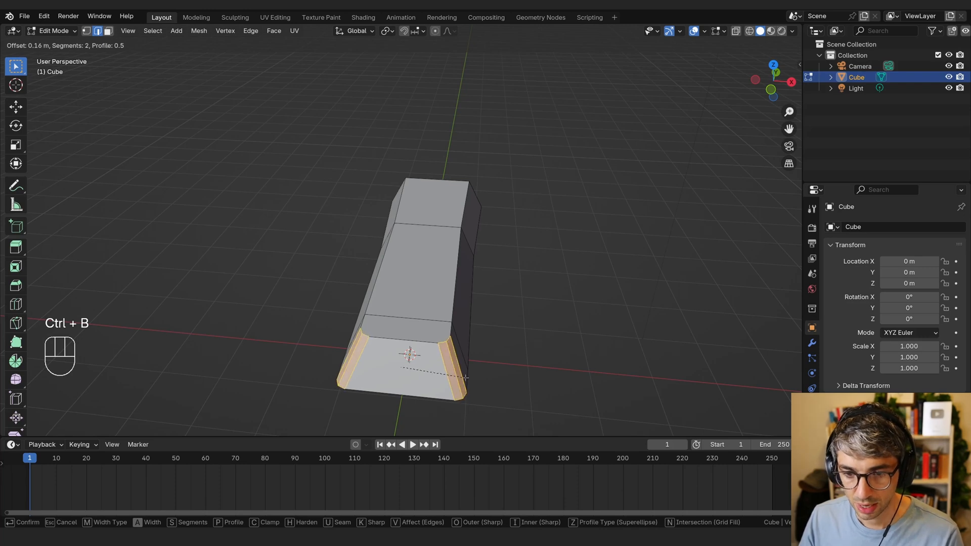
Step: Finish the multi-segment bevel on the front corner edges and return to Object Mode
scroll(down, 3)
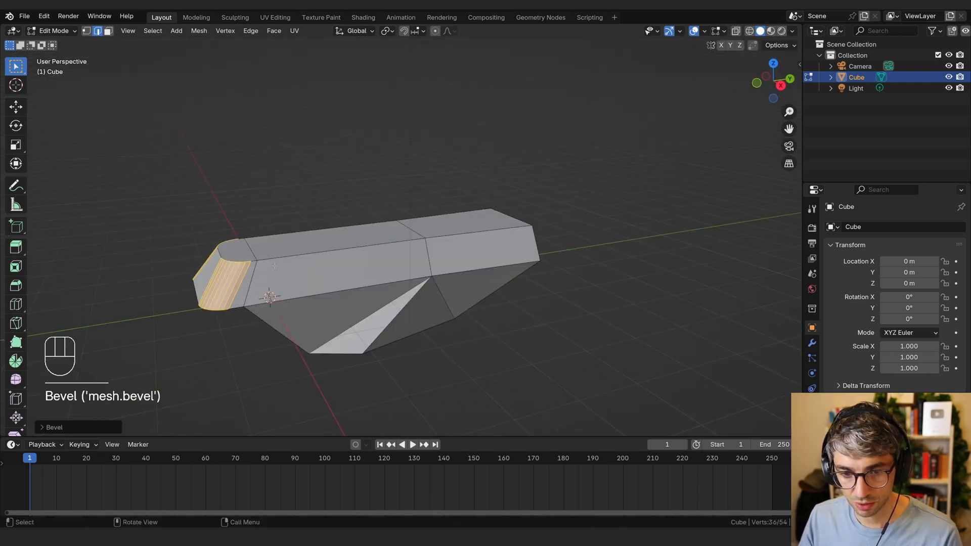
key(Tab)
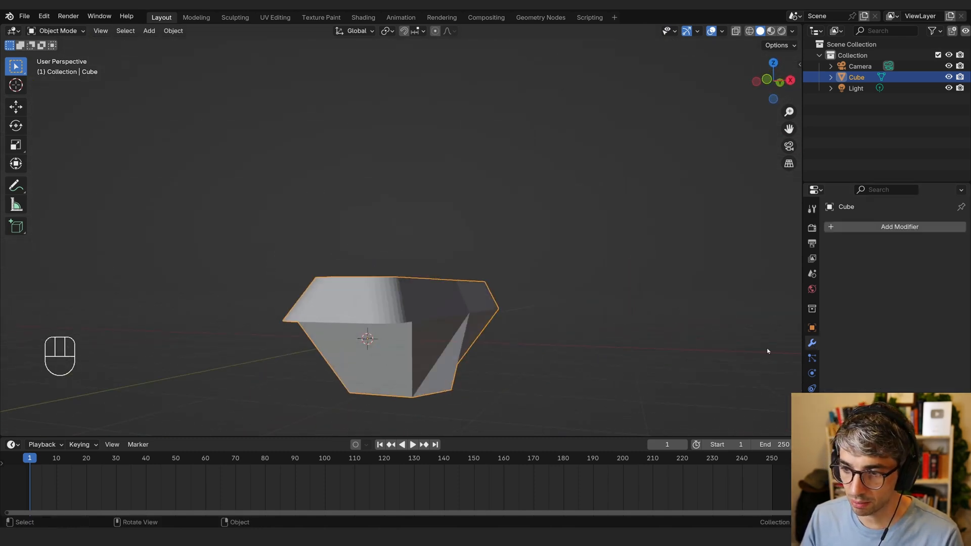
Step: Add a 0.02 m Bevel modifier, shade the body smooth, and mirror it on X
click(899, 226)
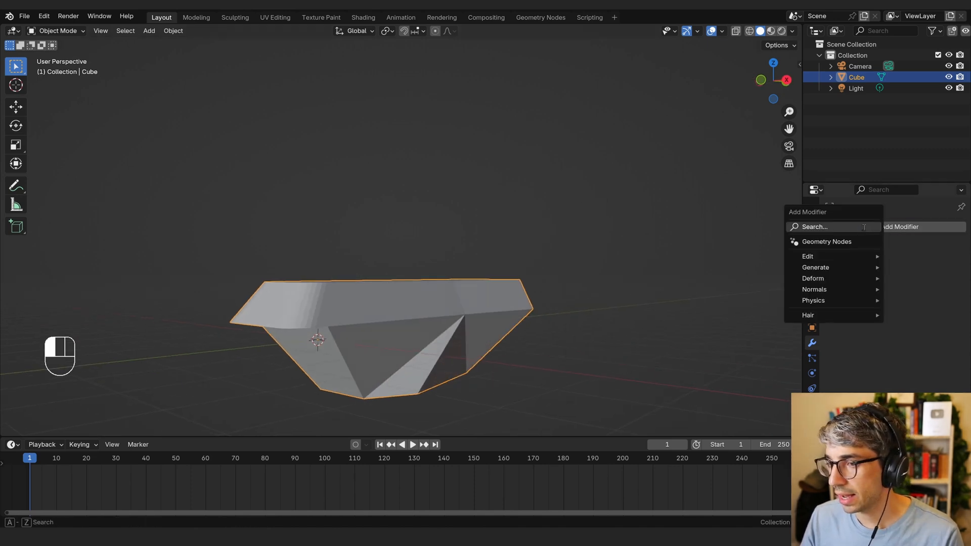
click(815, 267)
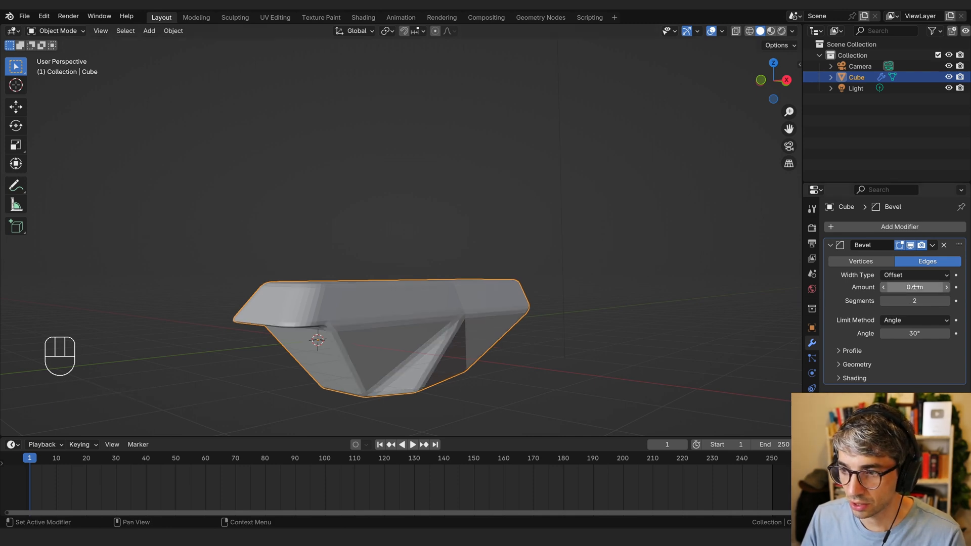
drag(914, 287, 892, 287)
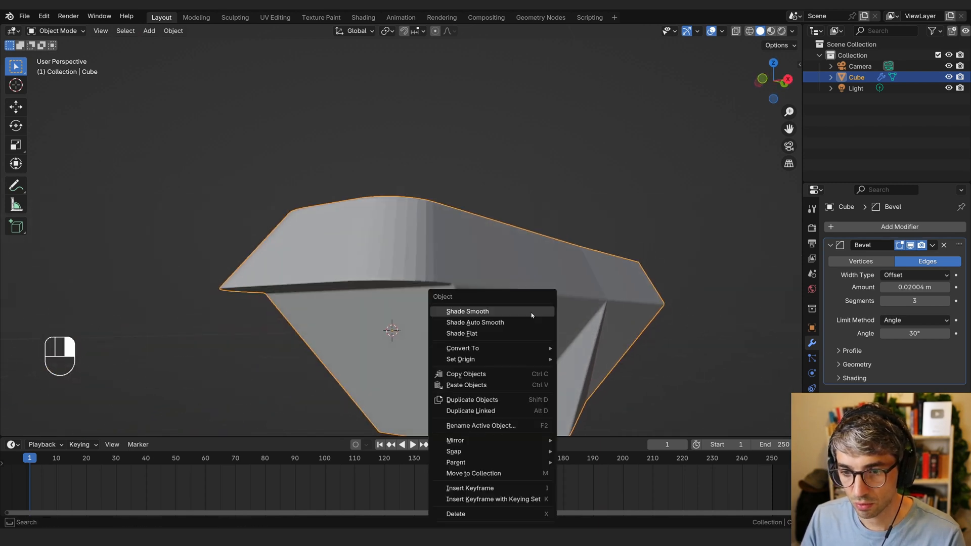
click(468, 311)
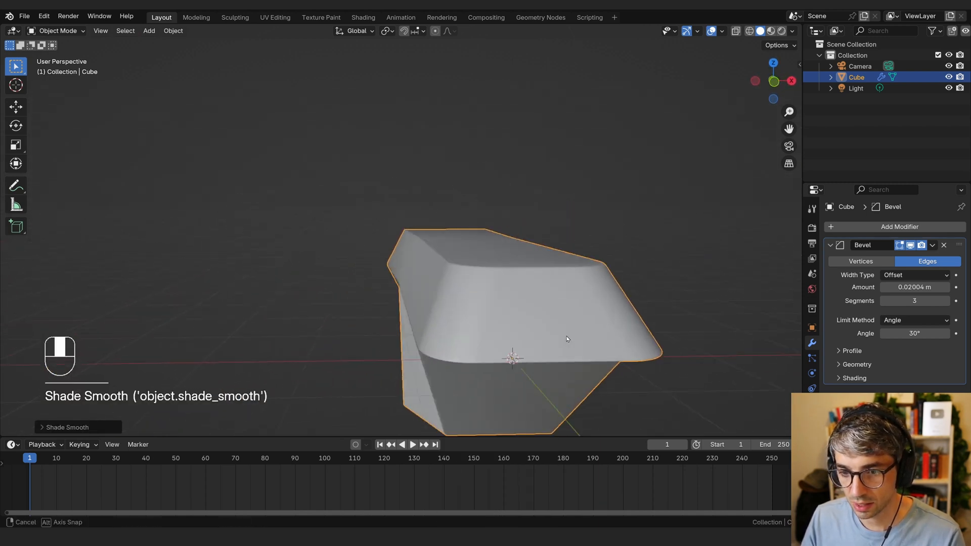
drag(566, 339, 538, 299)
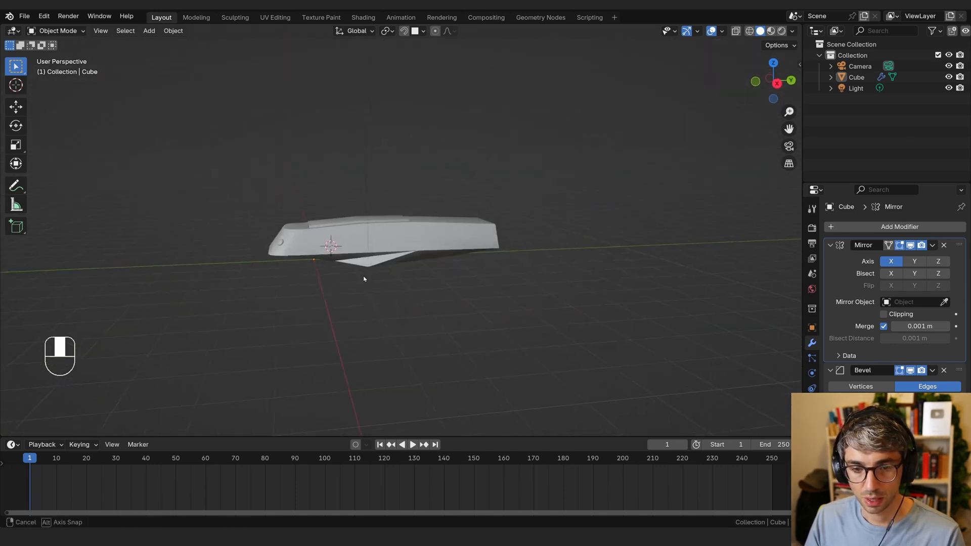
Step: Add a cube, shrink it to a small block, and extrude it into a tapered arm
key(shift+a)
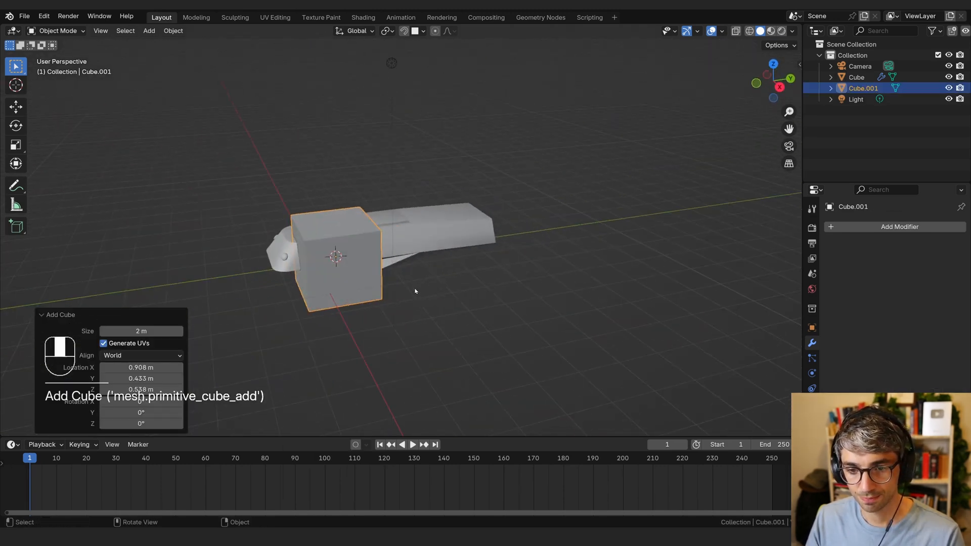
key(Tab)
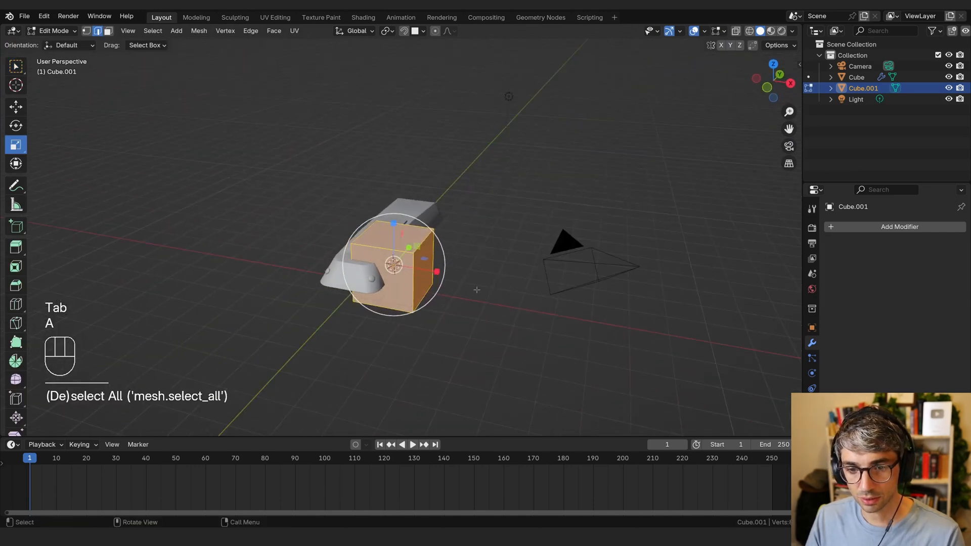
key(s)
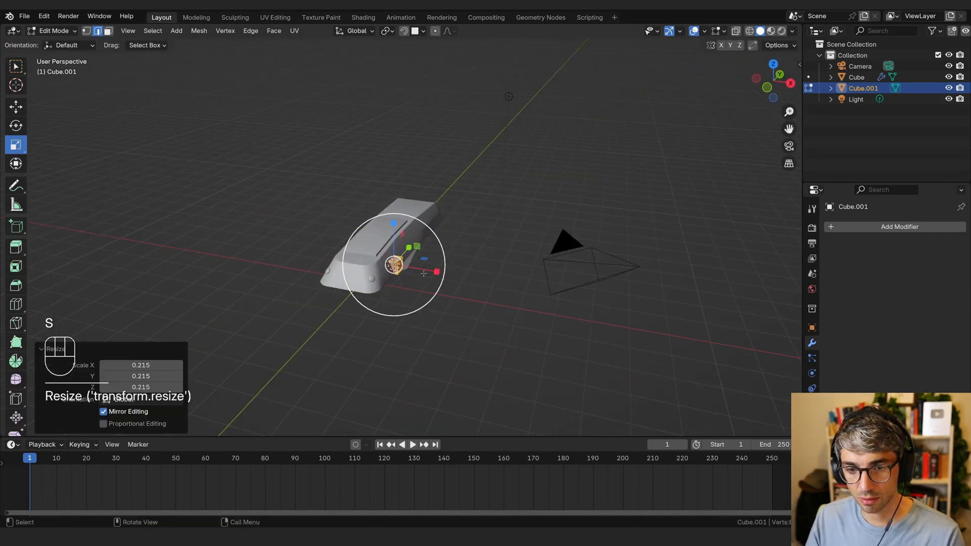
key(3)
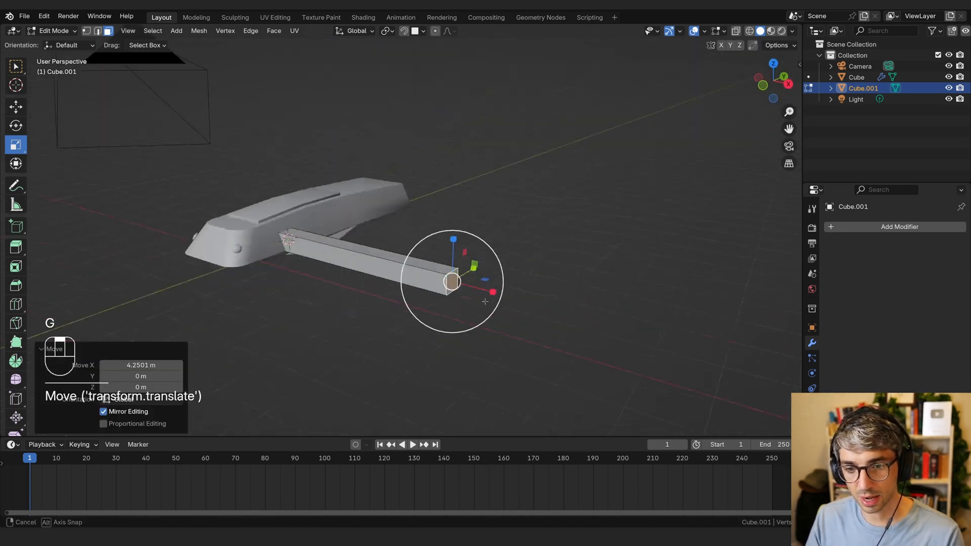
key(s)
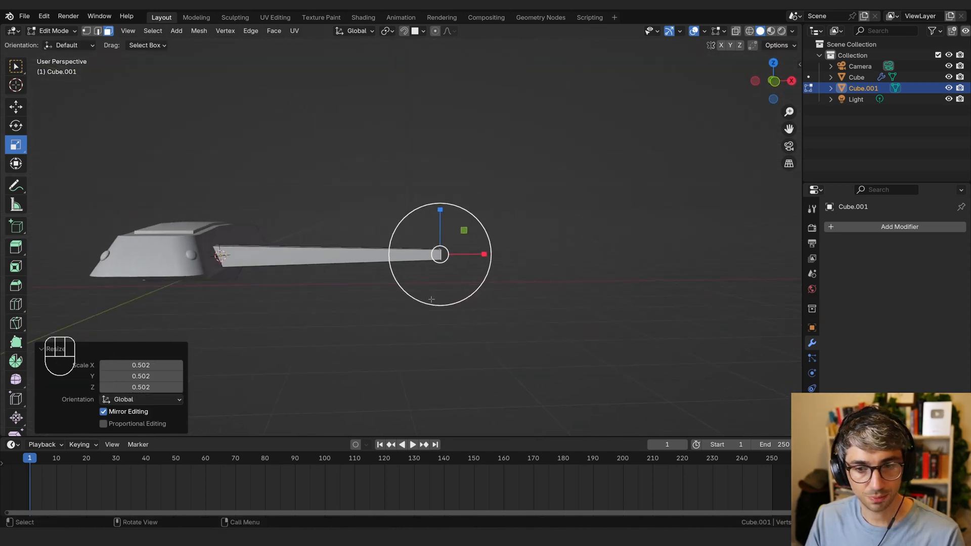
key(e)
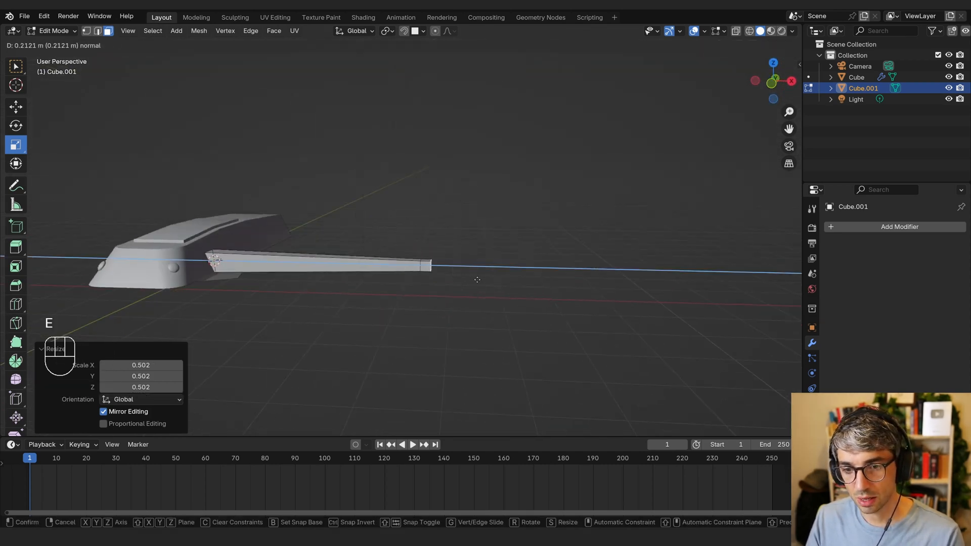
click(428, 284)
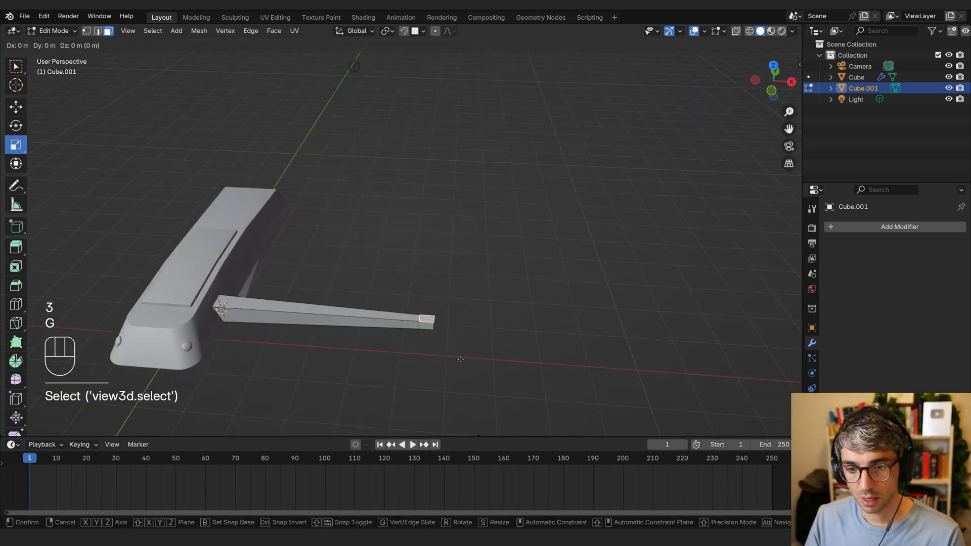
key(e)
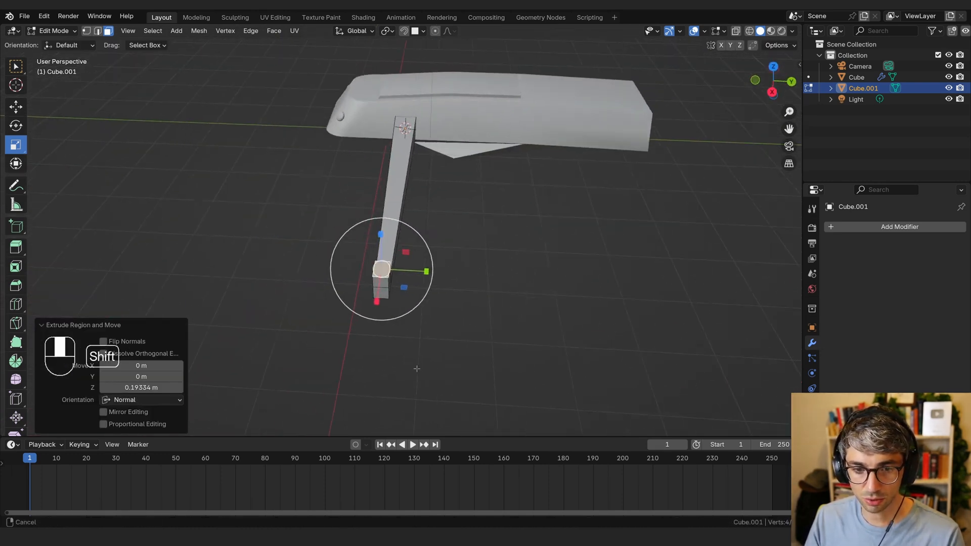
Step: Add a centered lengthwise loop cut and round the arm tip with a four-segment bevel
key(ctrl+r)
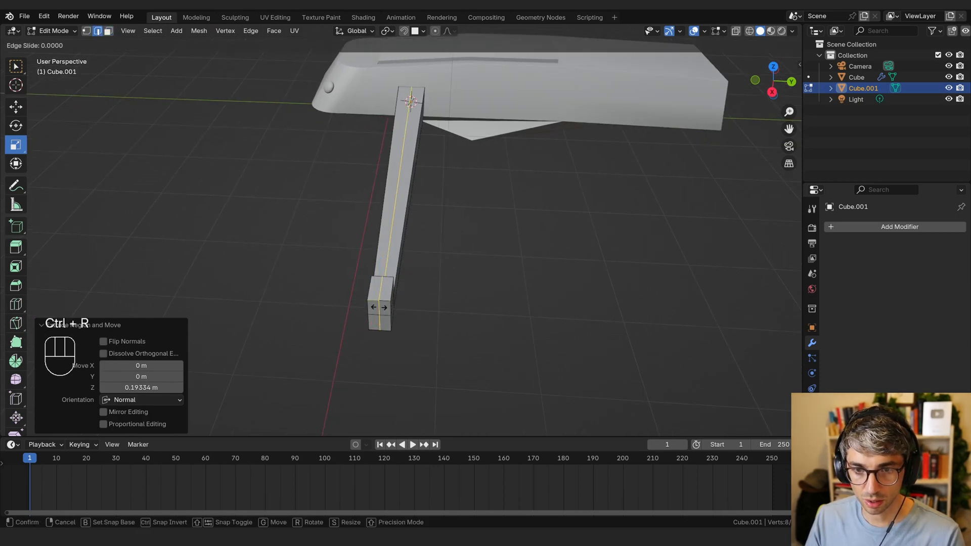
key(ctrl+r)
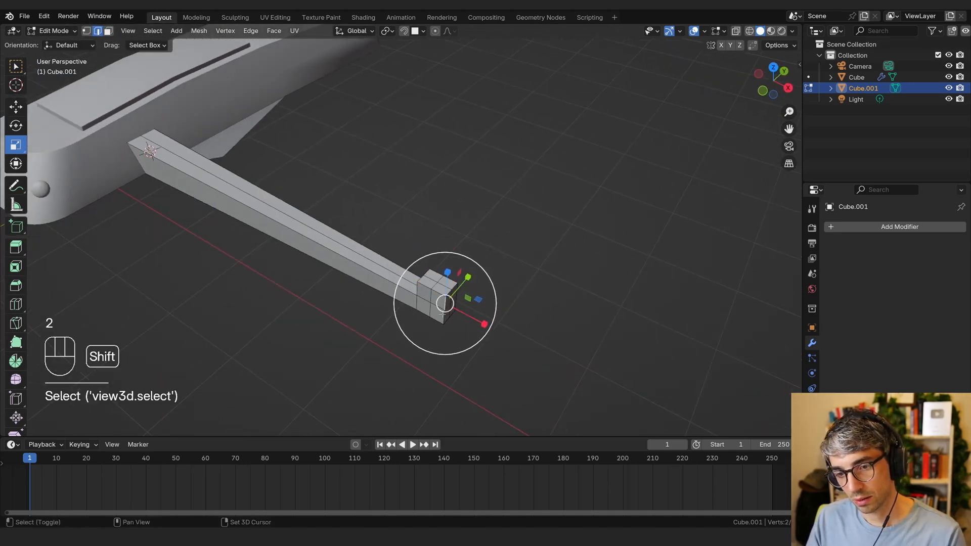
drag(446, 304, 377, 316)
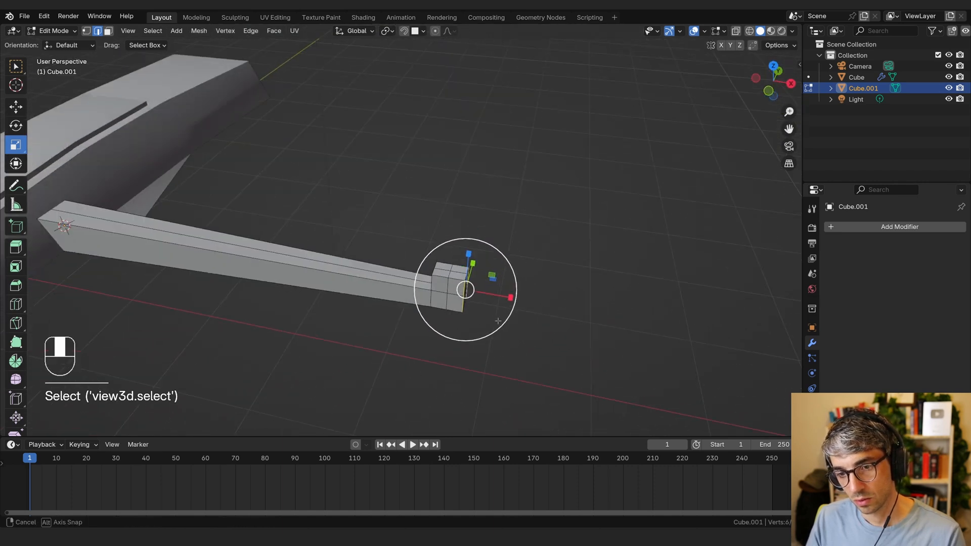
key(Ctrl+B)
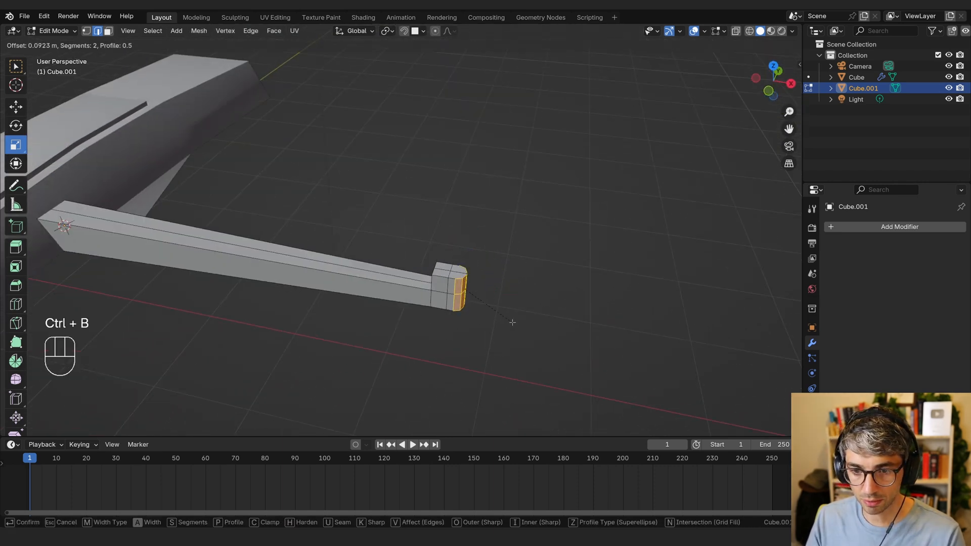
scroll(down, 3)
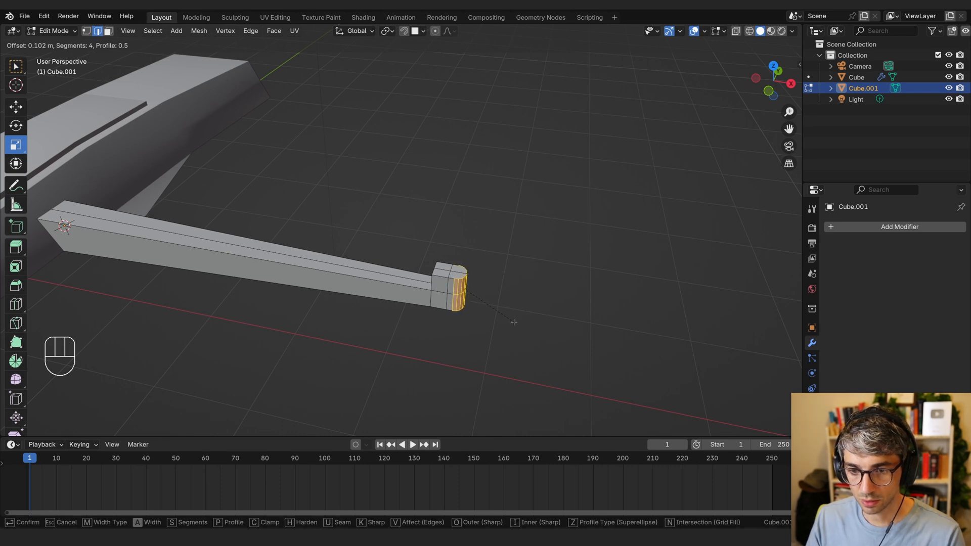
key(Tab)
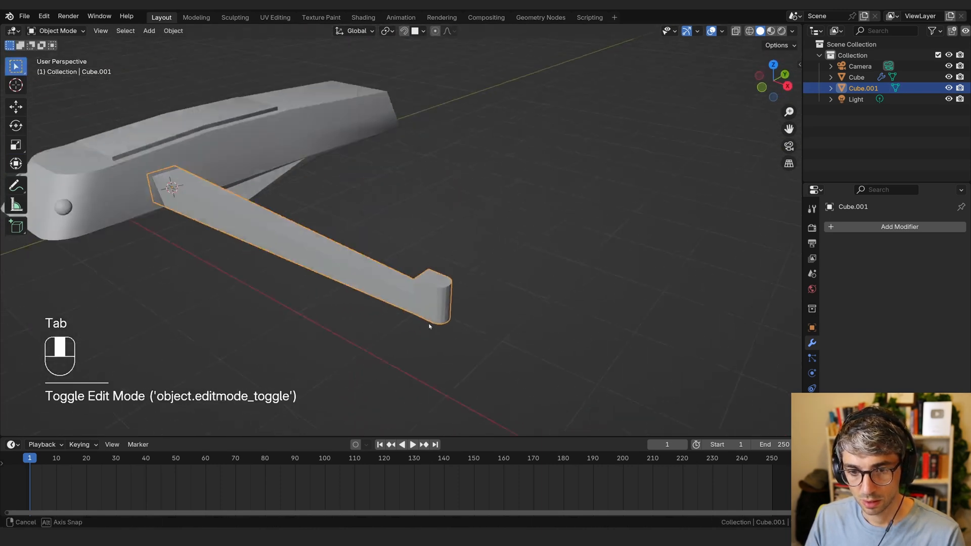
key(Tab)
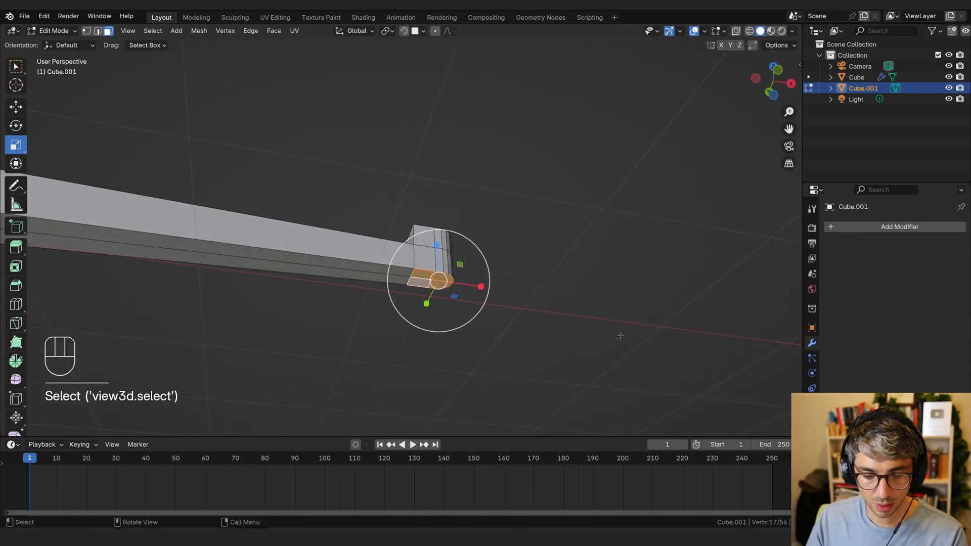
Step: Inset the arm tip's bottom face and extrude it downward into a tapering leg
key(i)
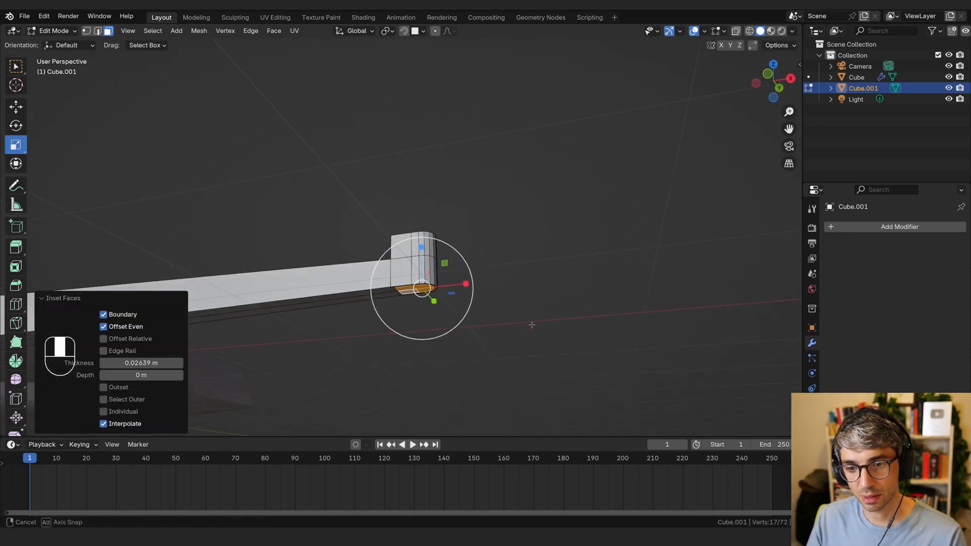
key(e)
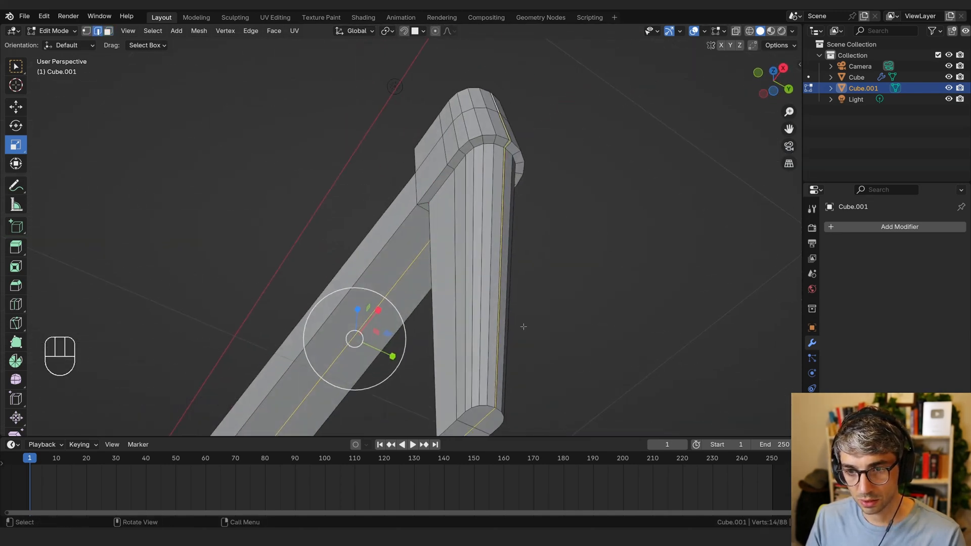
drag(524, 327, 565, 297)
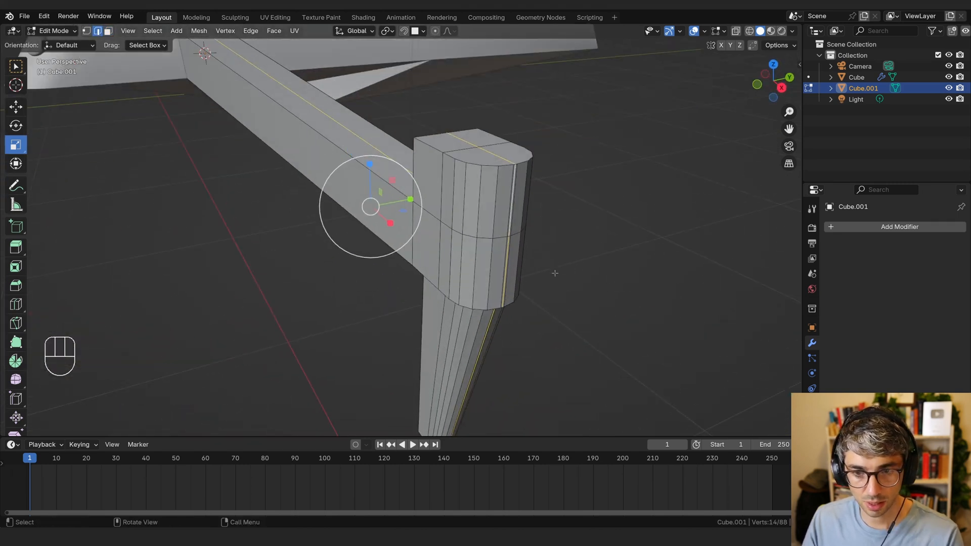
key(x)
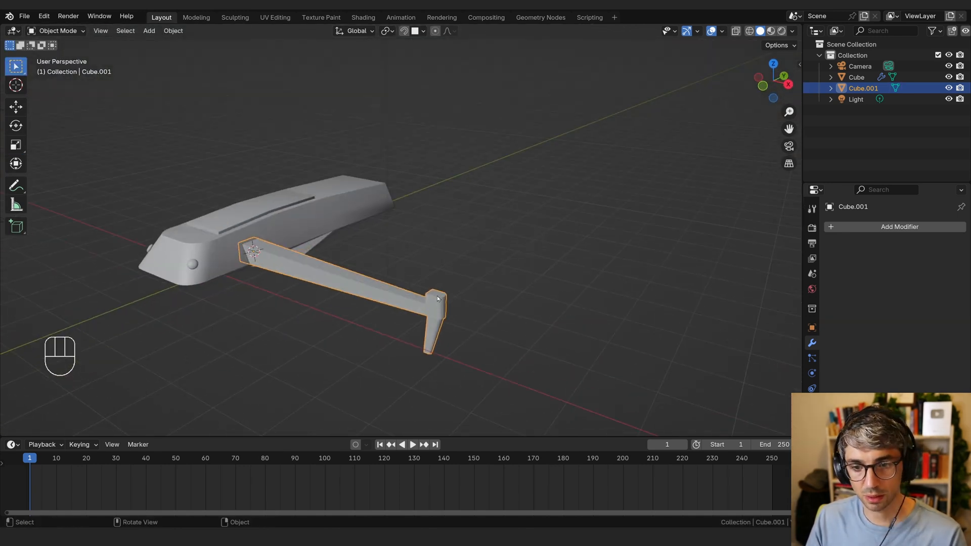
Step: Extrude and inset the arm end's top face into a short raised post
key(Tab)
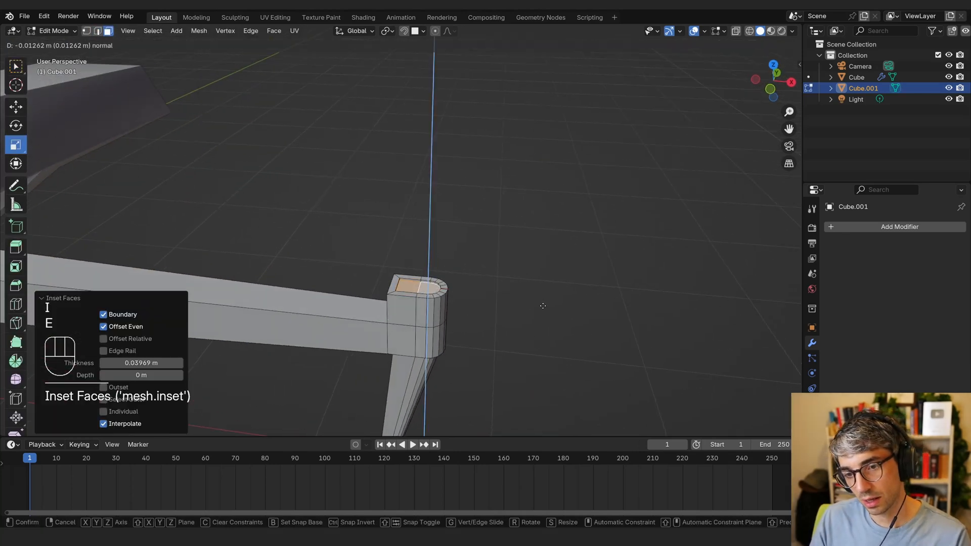
key(e)
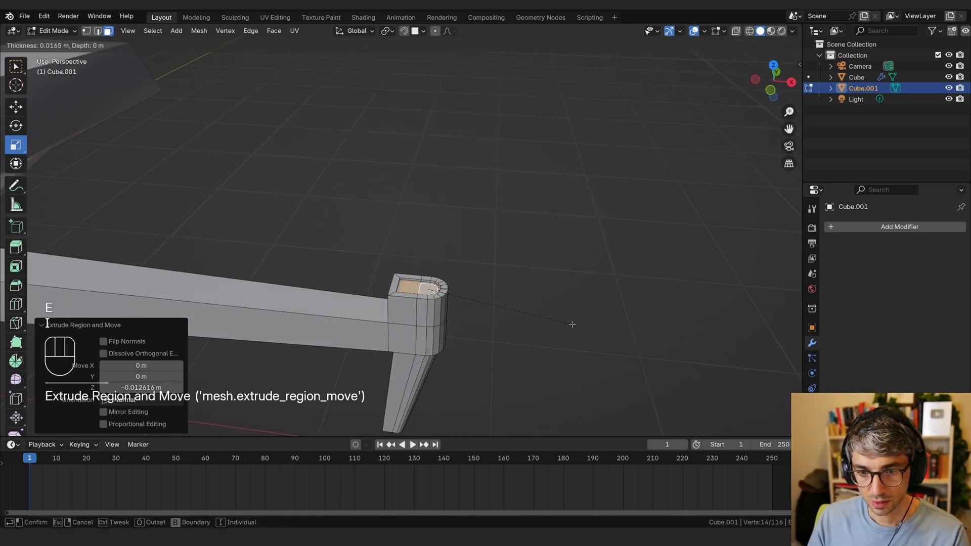
key(i)
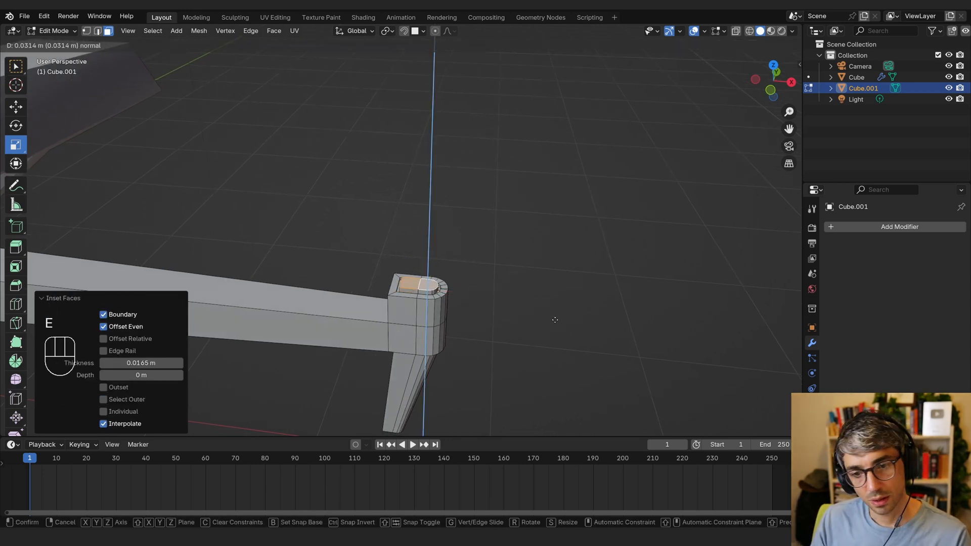
key(Tab)
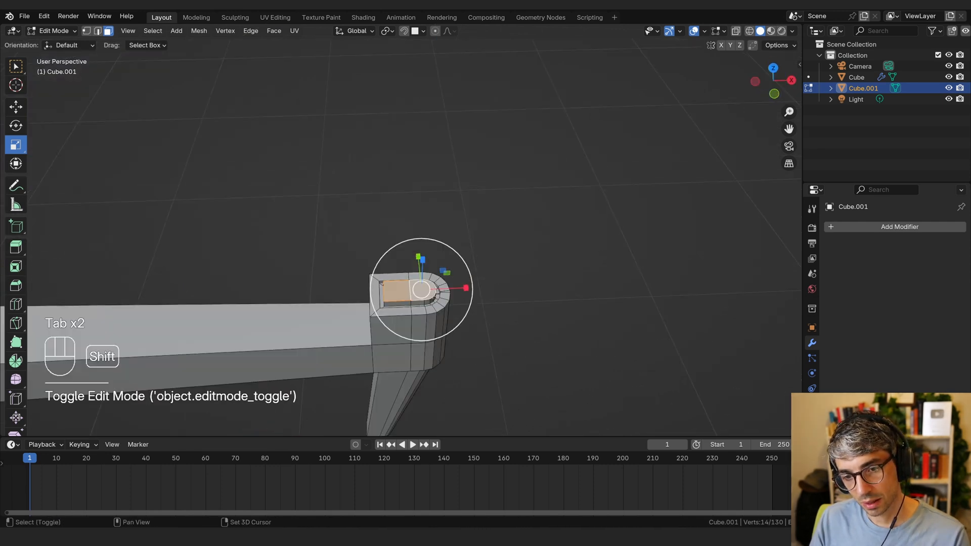
key(shift+s)
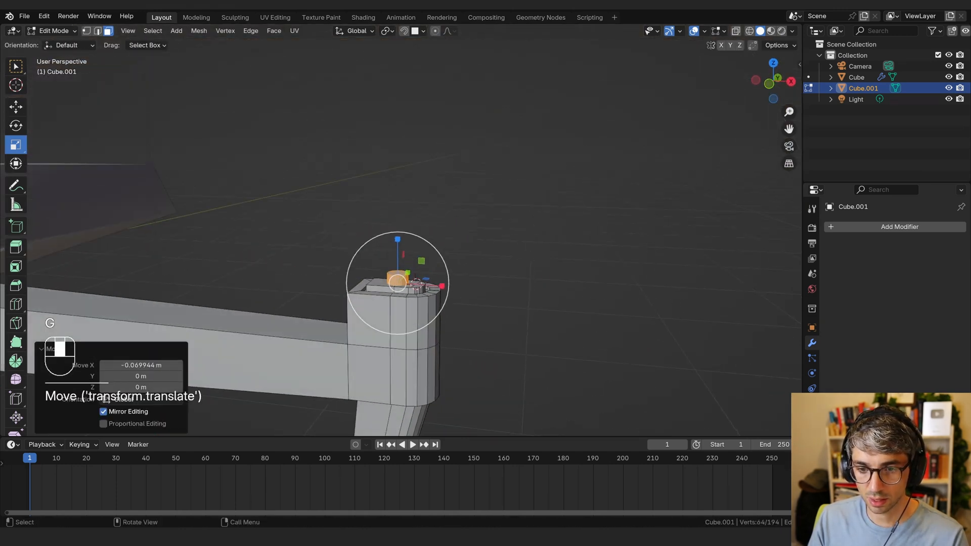
Step: Snap the 3D cursor onto the post and return to Object Mode
key(Tab)
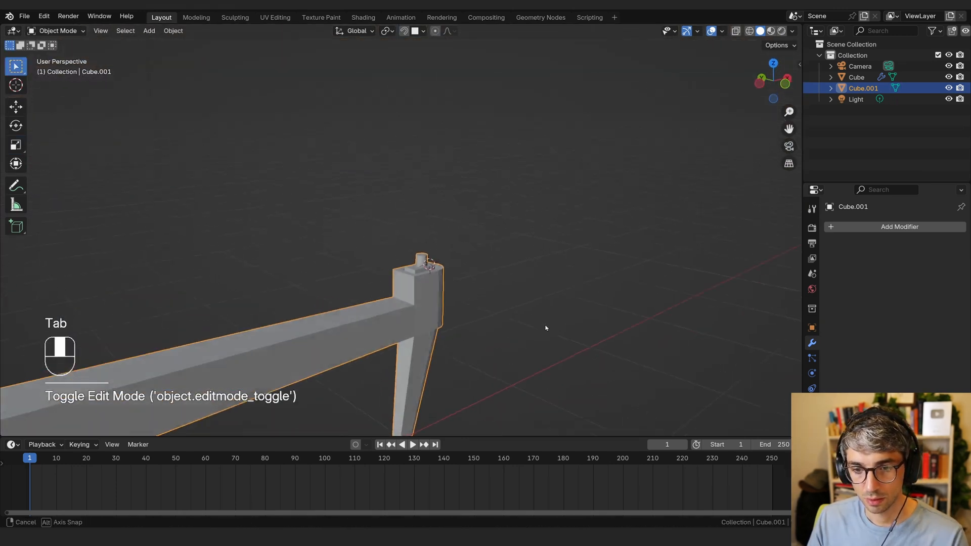
drag(545, 328, 442, 322)
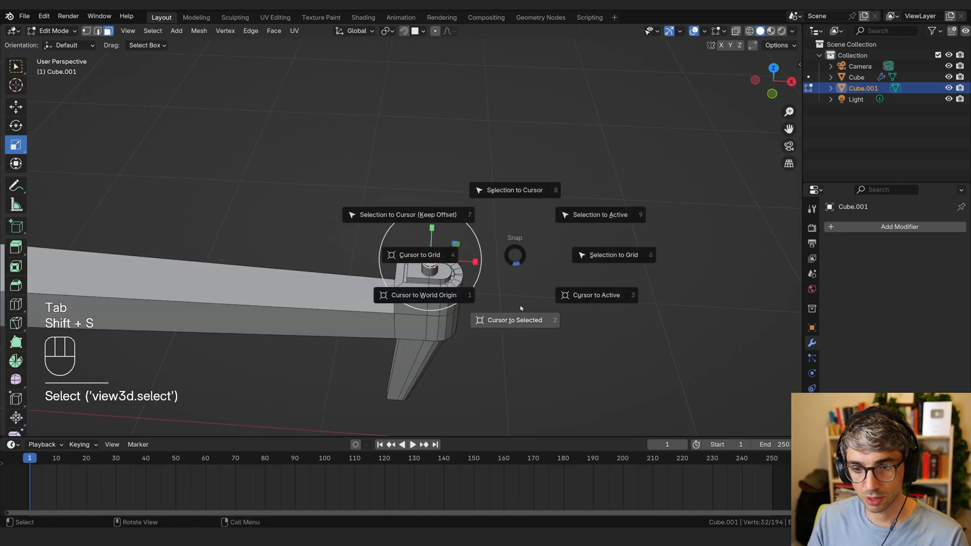
click(514, 321)
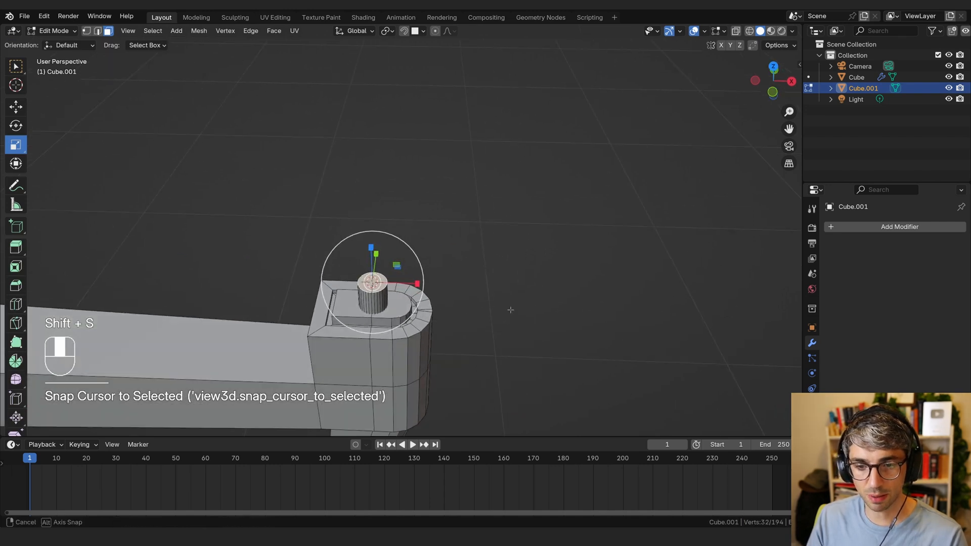
key(Tab)
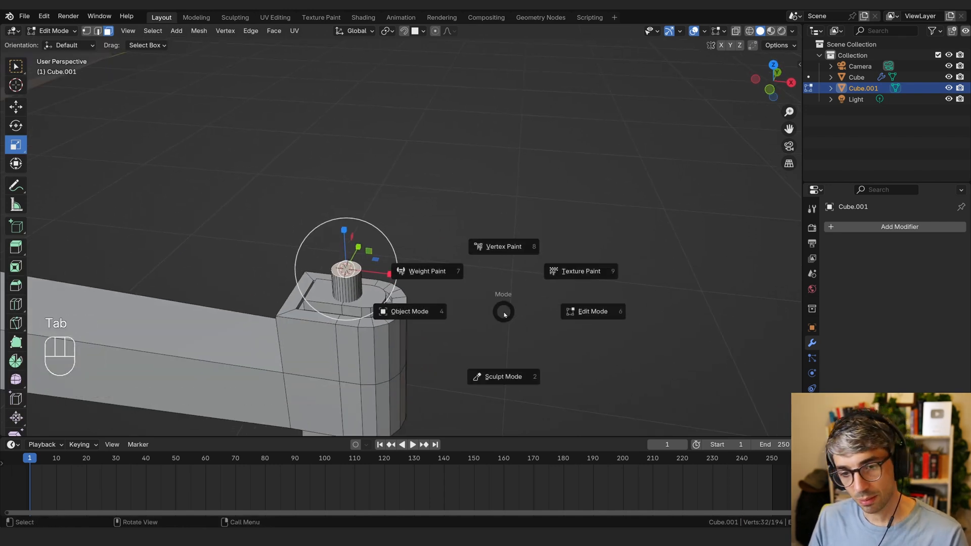
key(Tab)
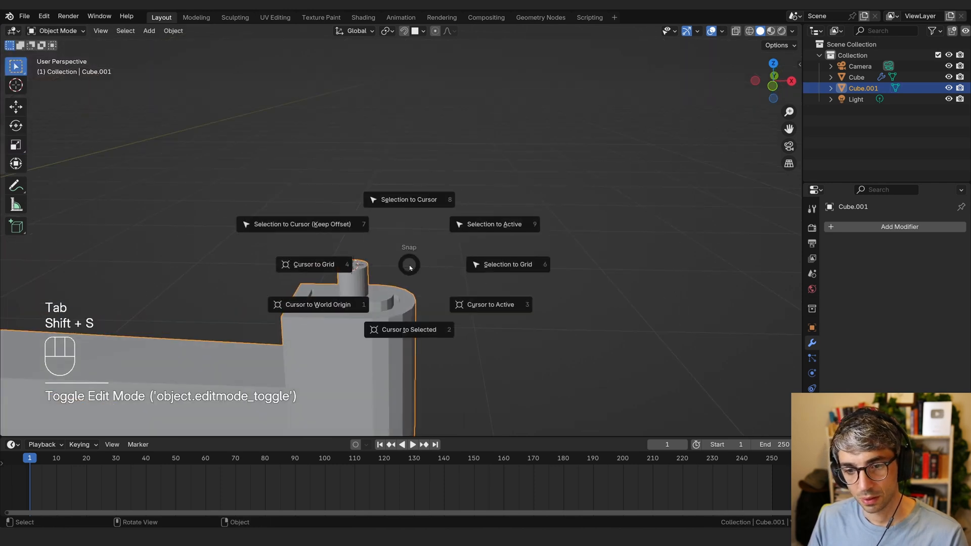
Step: Add a plane at the 3D cursor on the motor post and enter Edit Mode
key(shift+a)
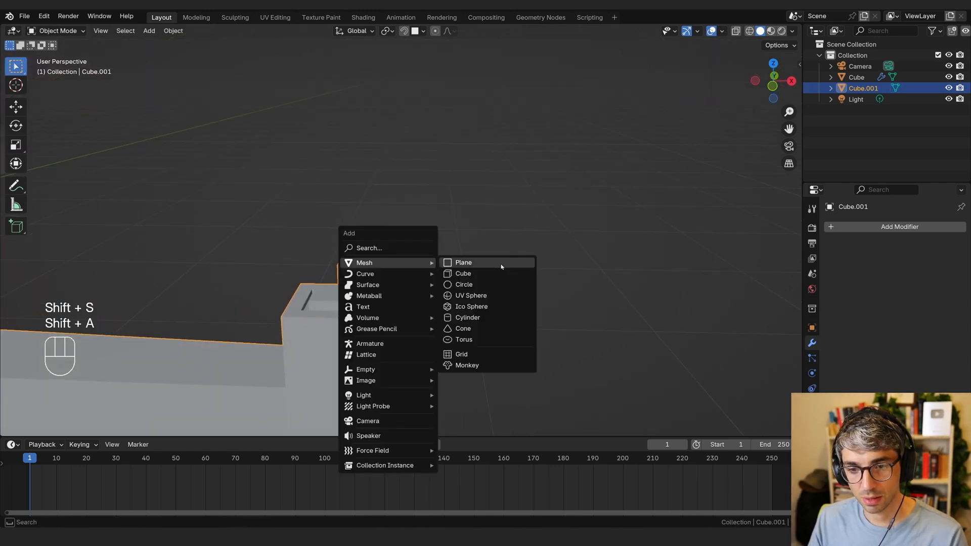
click(463, 273)
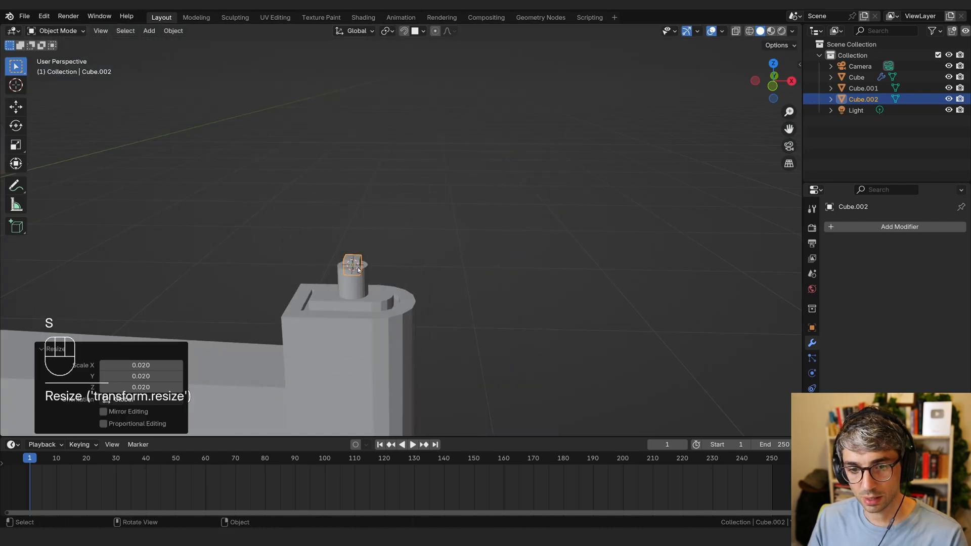
key(Tab)
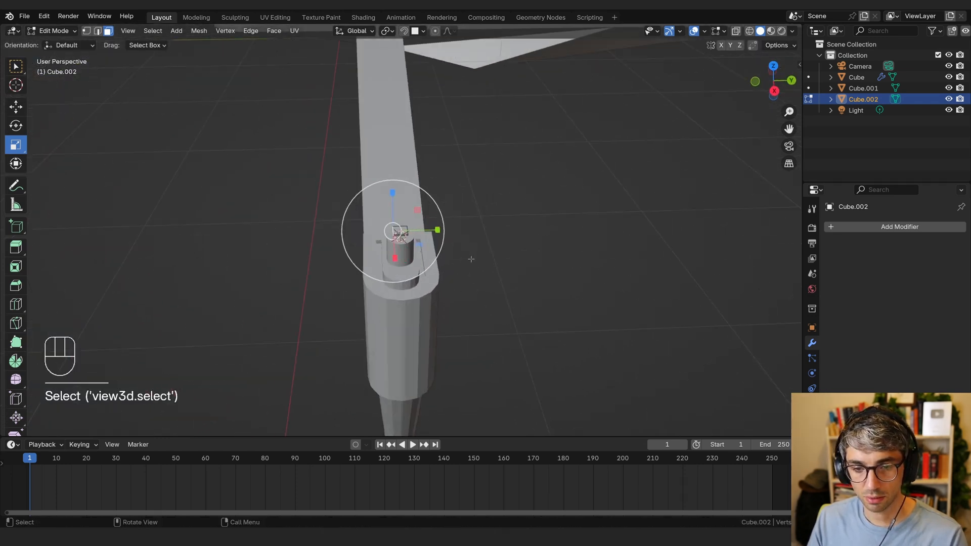
Step: Extrude the plane into a long thin blade, loop cut it, and delete its inner vertices
key(e)
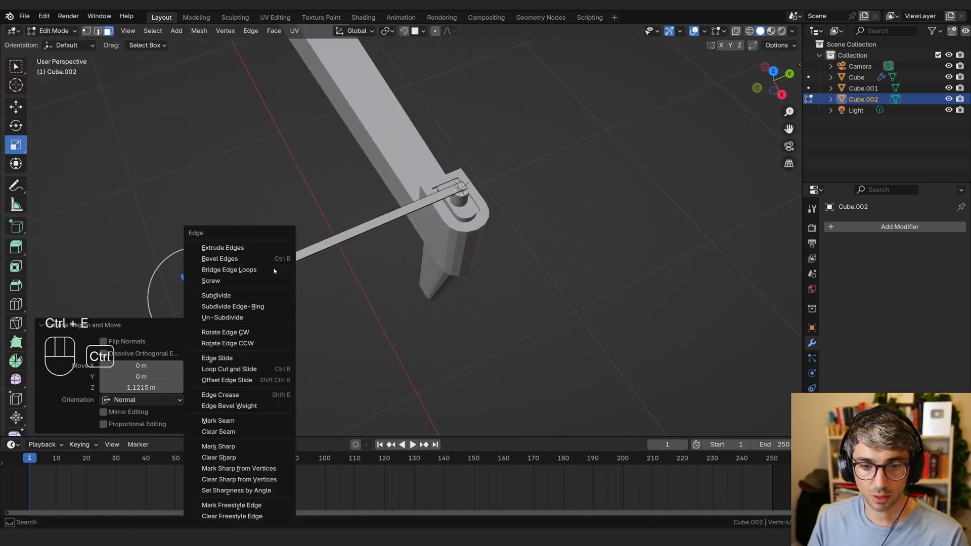
click(217, 359)
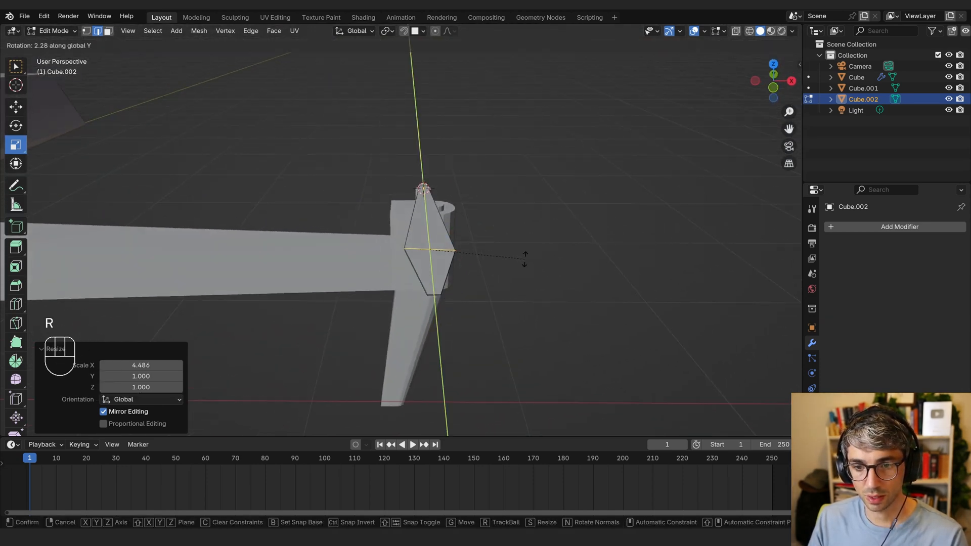
key(r)
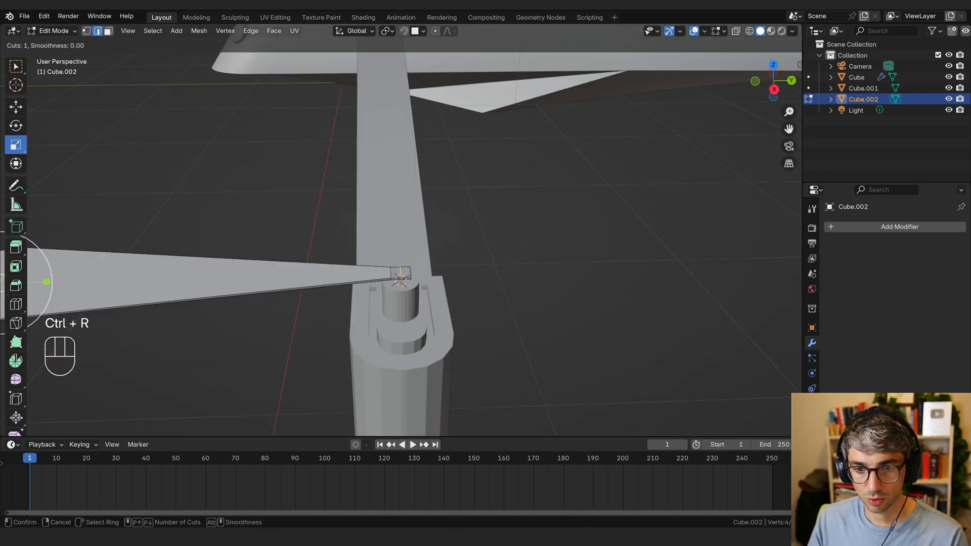
click(399, 278)
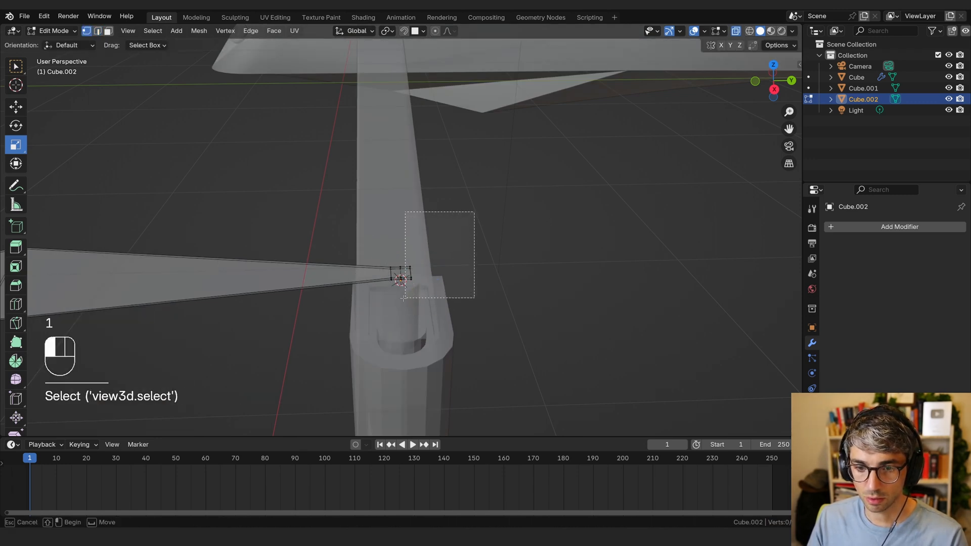
drag(406, 212, 475, 300)
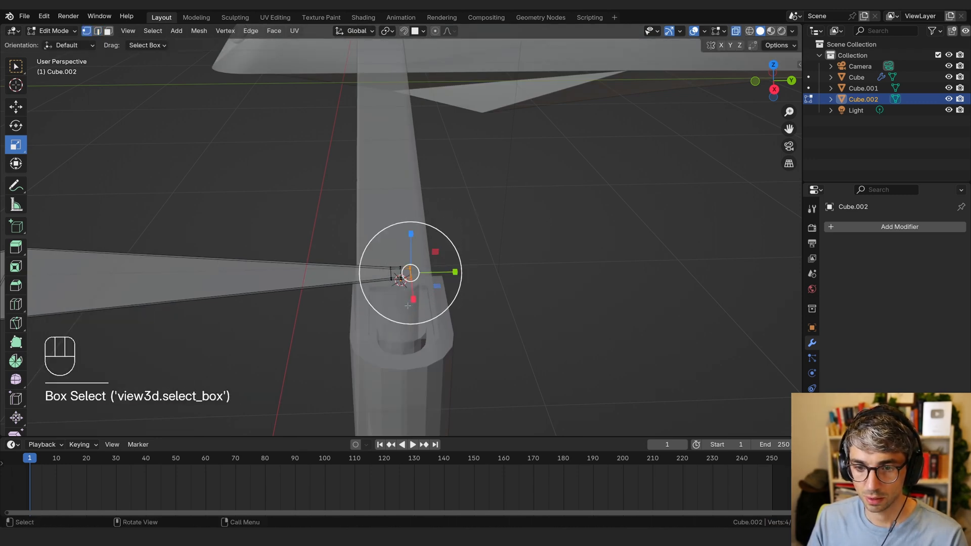
key(Tab)
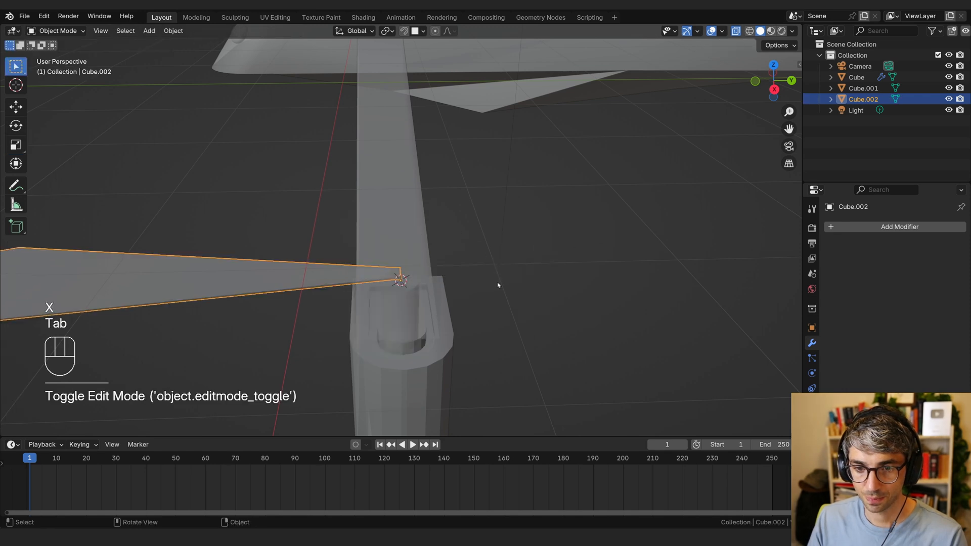
Step: Add and apply a Mirror modifier on the blade to create the opposing blade
click(899, 227)
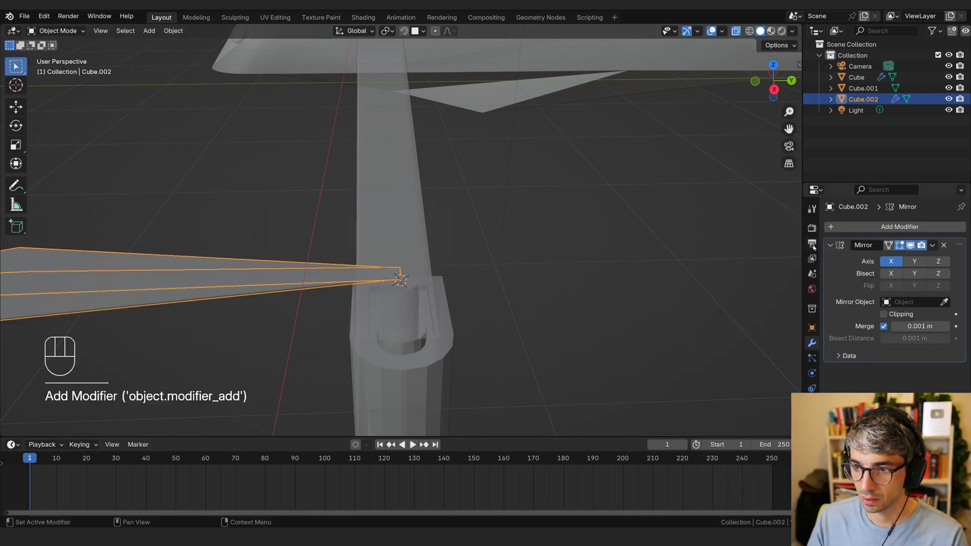
click(914, 261)
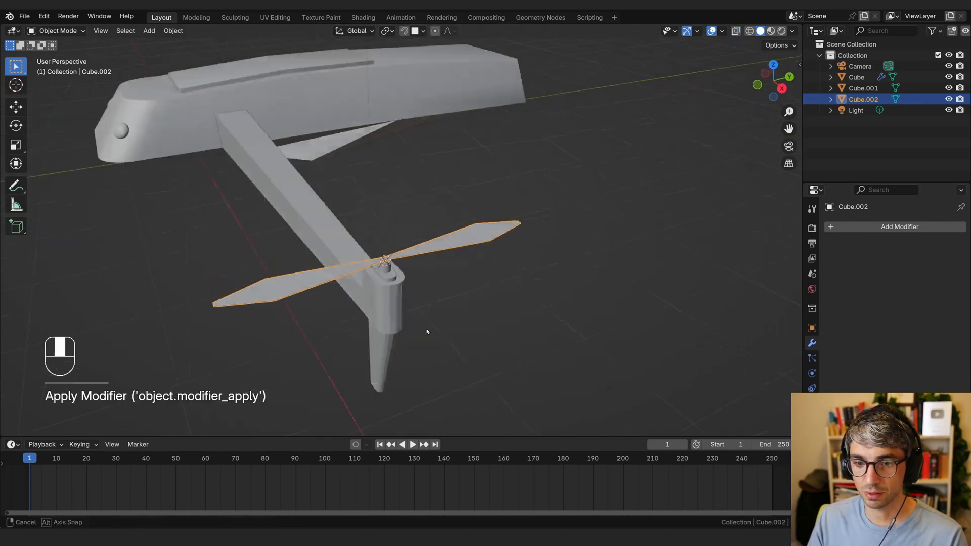
key(Tab)
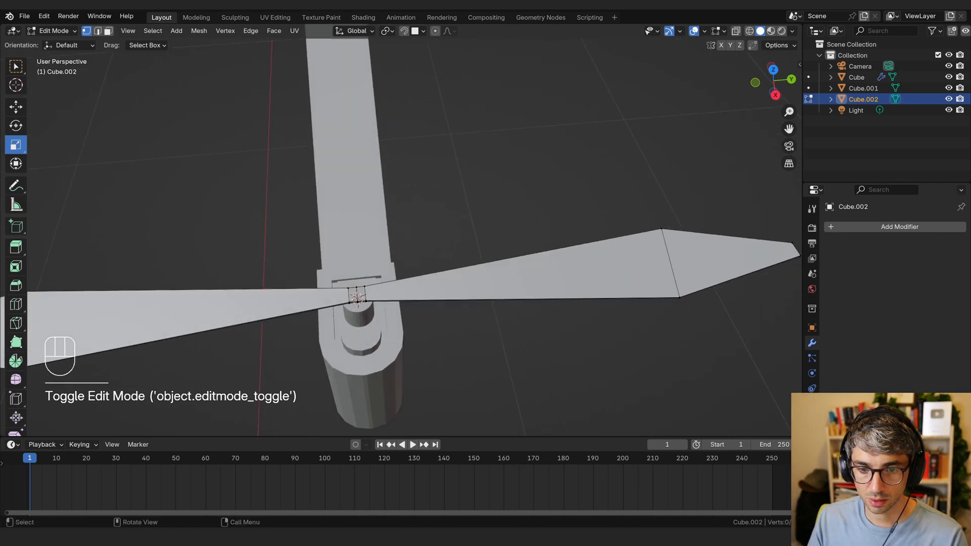
Step: Snap the cursor to the propeller centre and add a small scaled-down cylinder hub
click(353, 304)
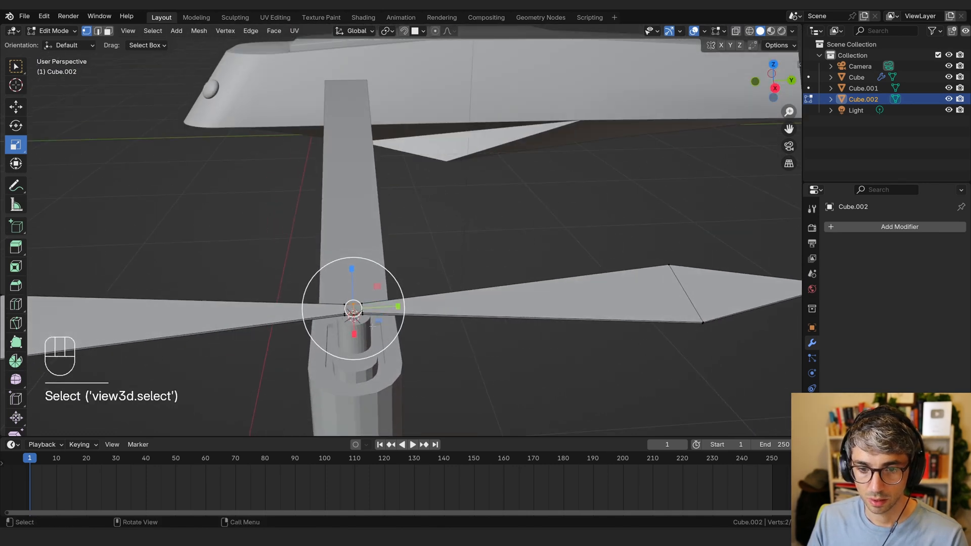
key(shift+s)
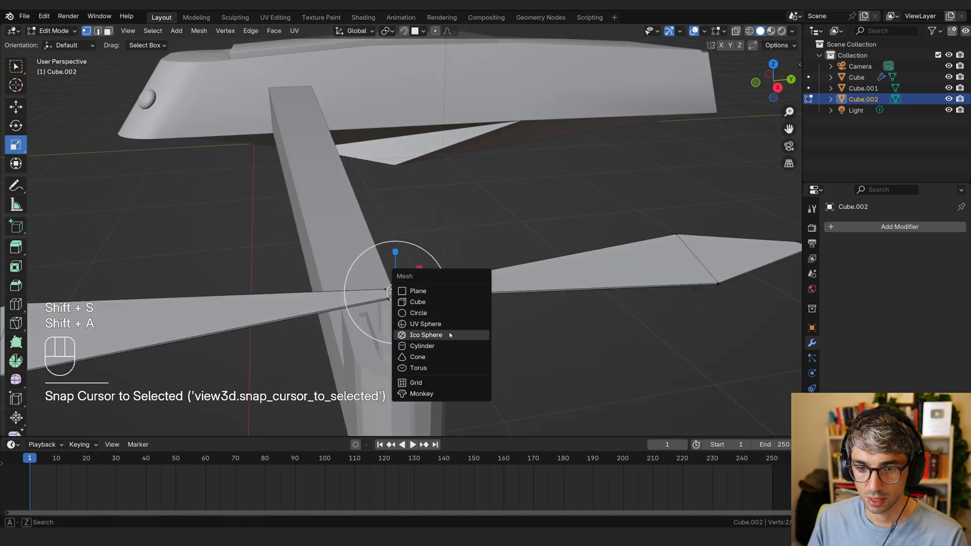
click(422, 345)
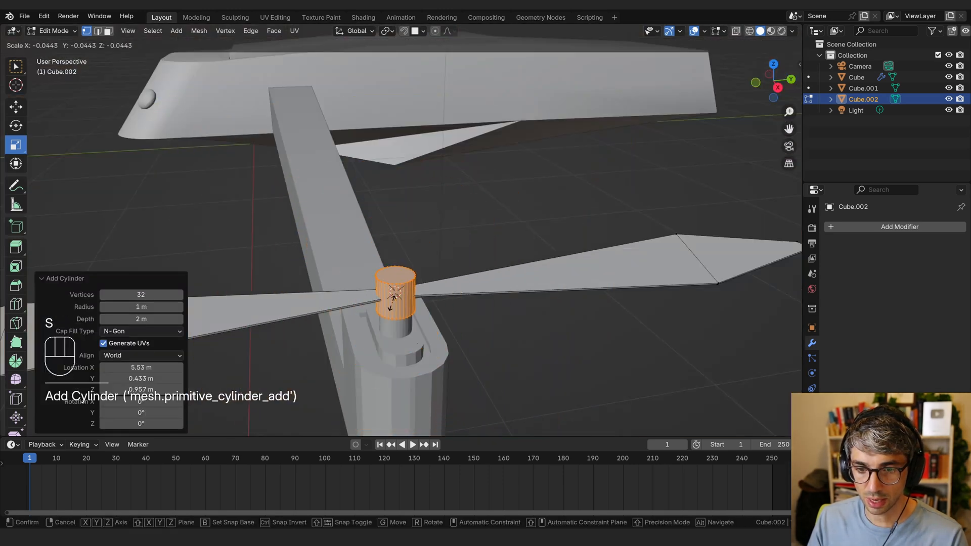
key(s)
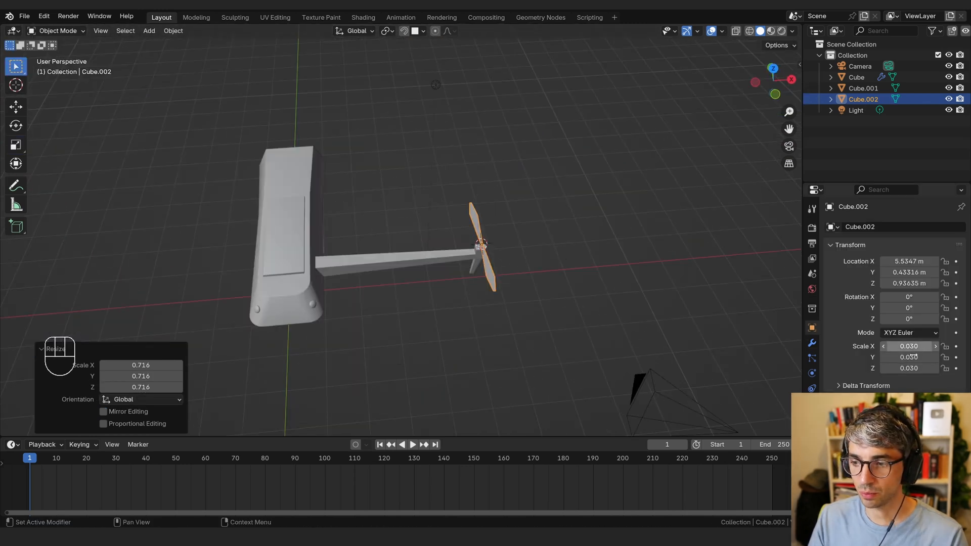
Step: Apply the propeller's scale through the F3 'Apply Scale' search
key(f3)
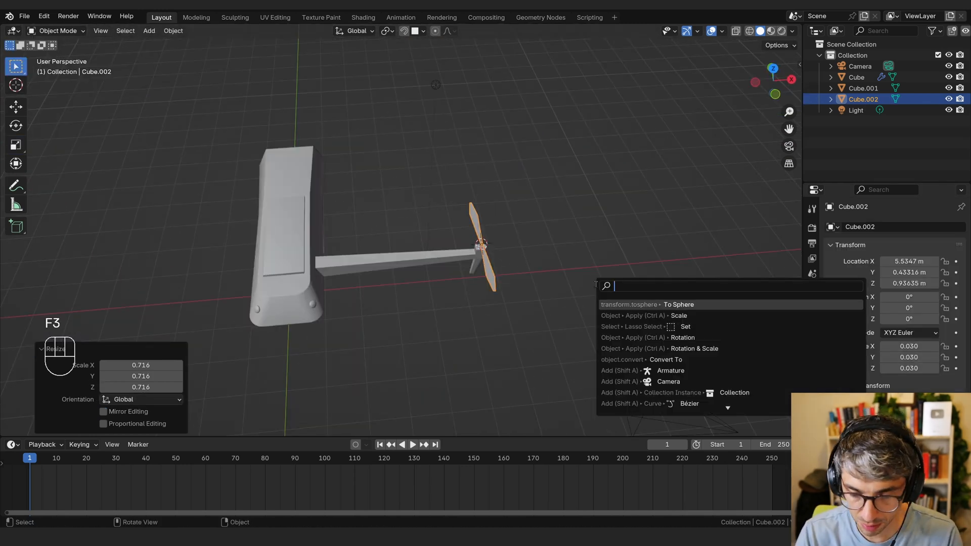
text(app)
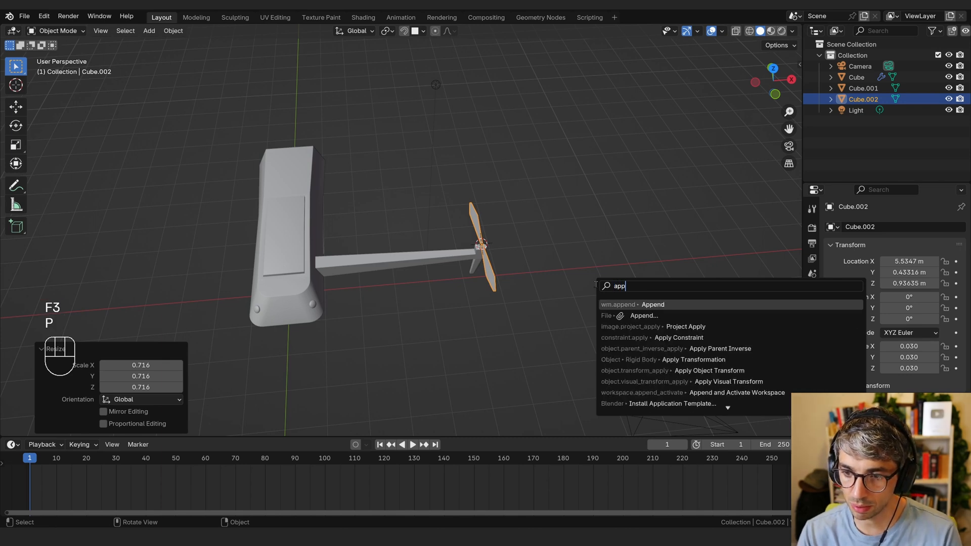
text(apply s)
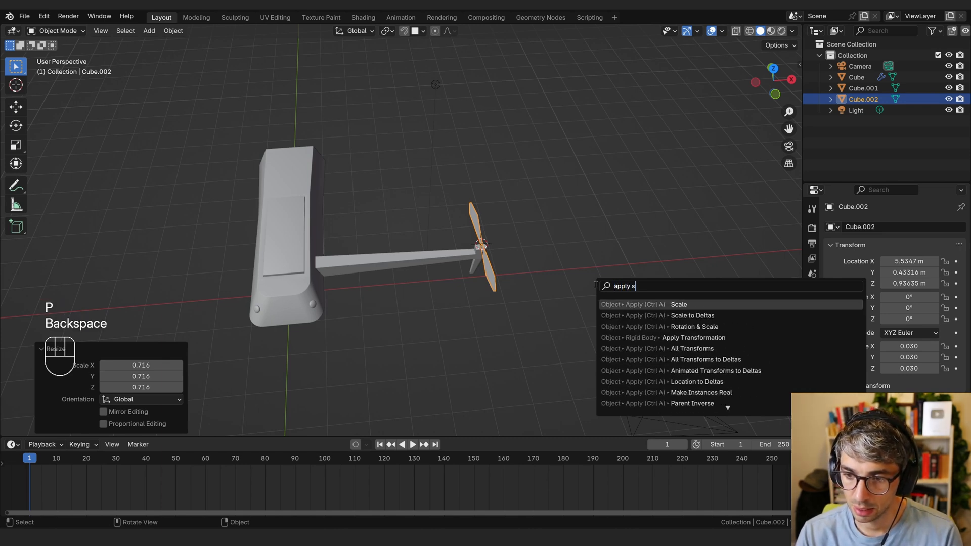
click(678, 304)
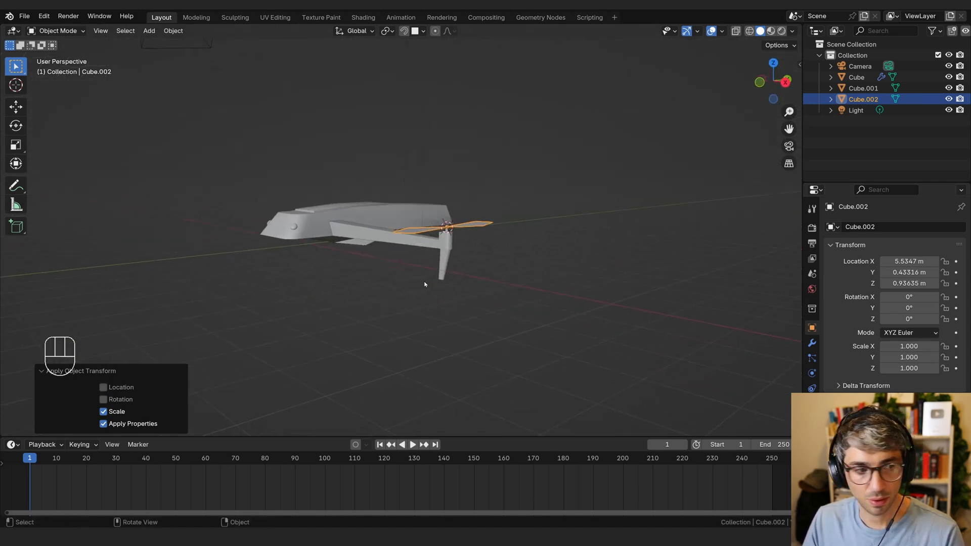
Step: Lengthen the arm by moving its inner end, then move the propeller onto the leg
key(Tab)
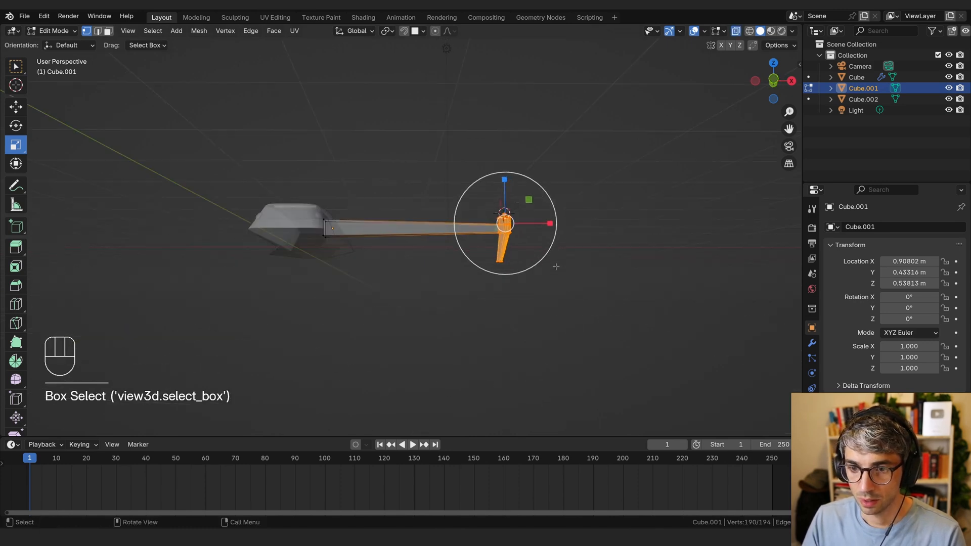
key(g)
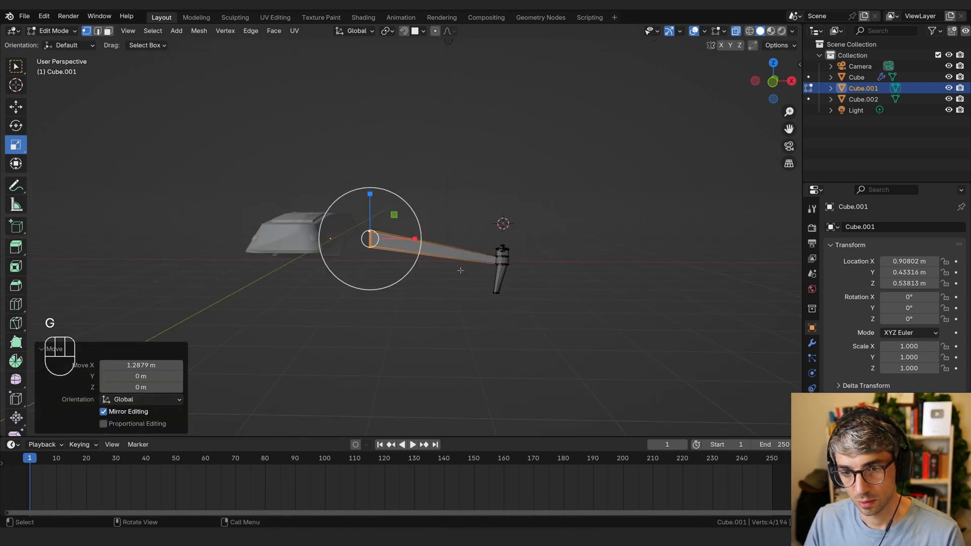
key(Tab)
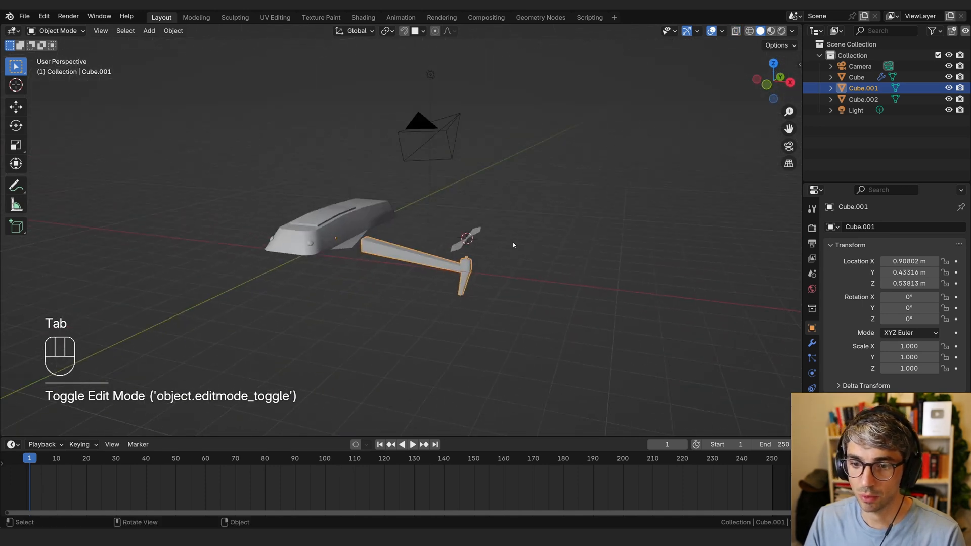
click(557, 223)
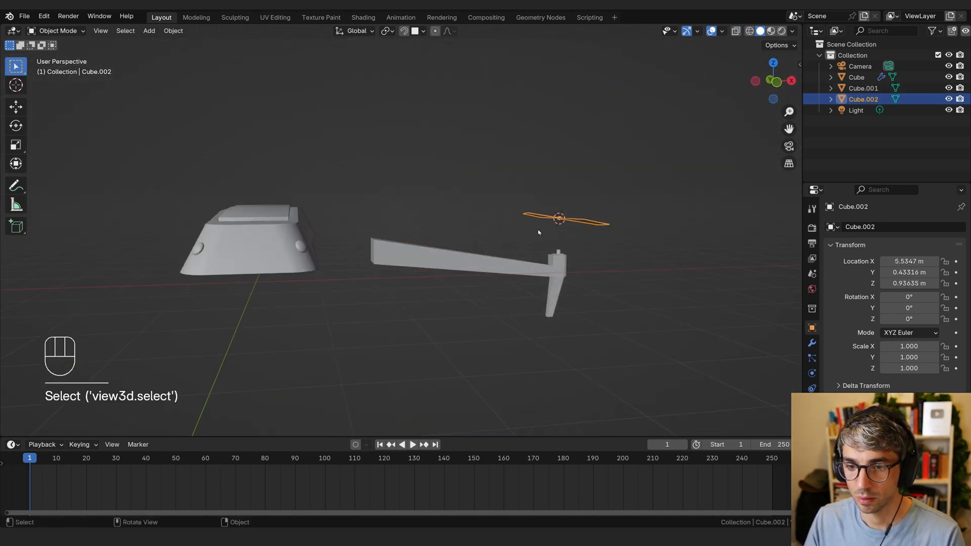
key(g)
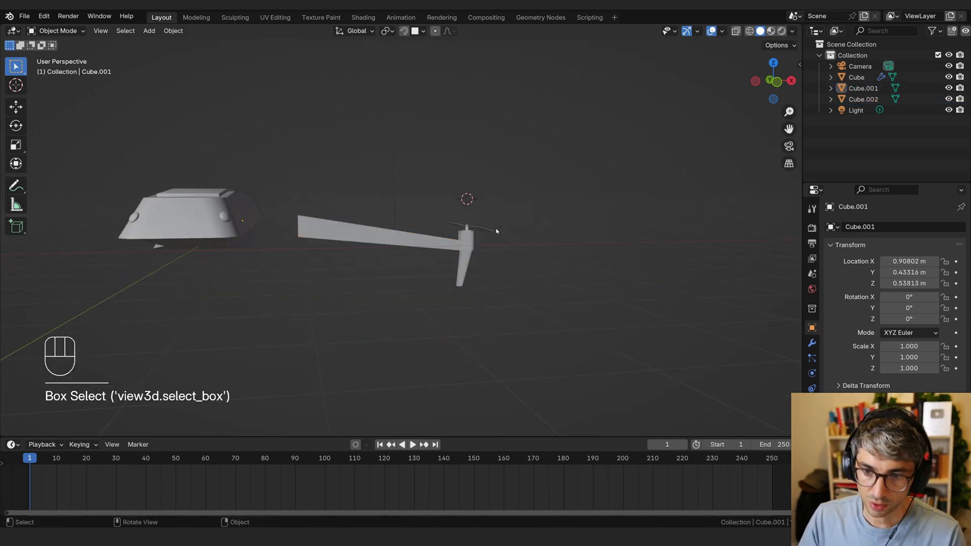
Step: Parent the propeller to the arm, set the origin at its inner end, and rotate it -22.8° on Z
key(ctrl+p)
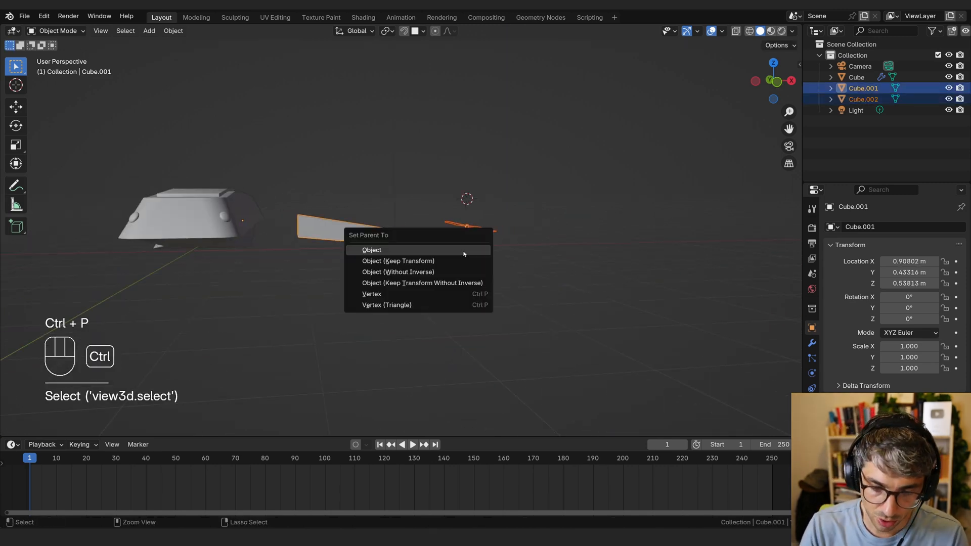
click(372, 249)
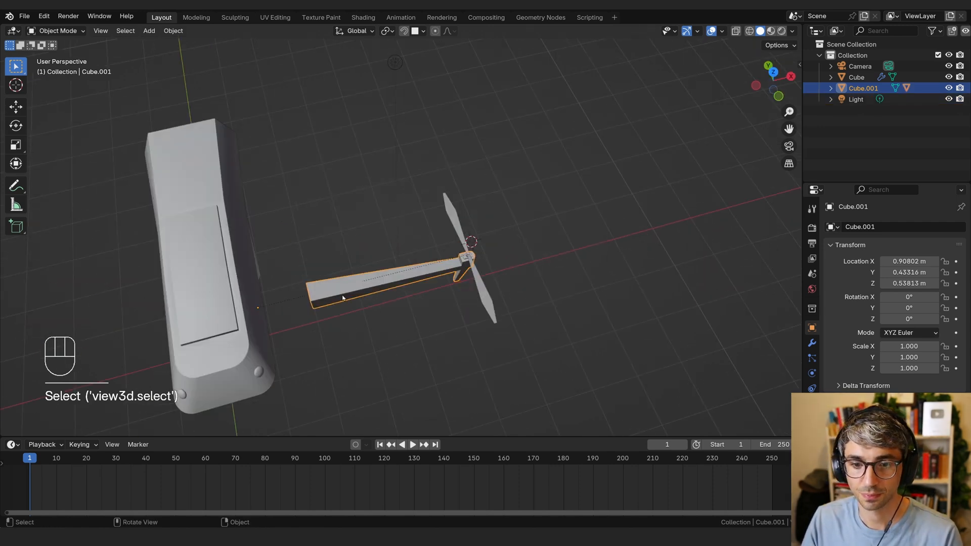
key(Tab)
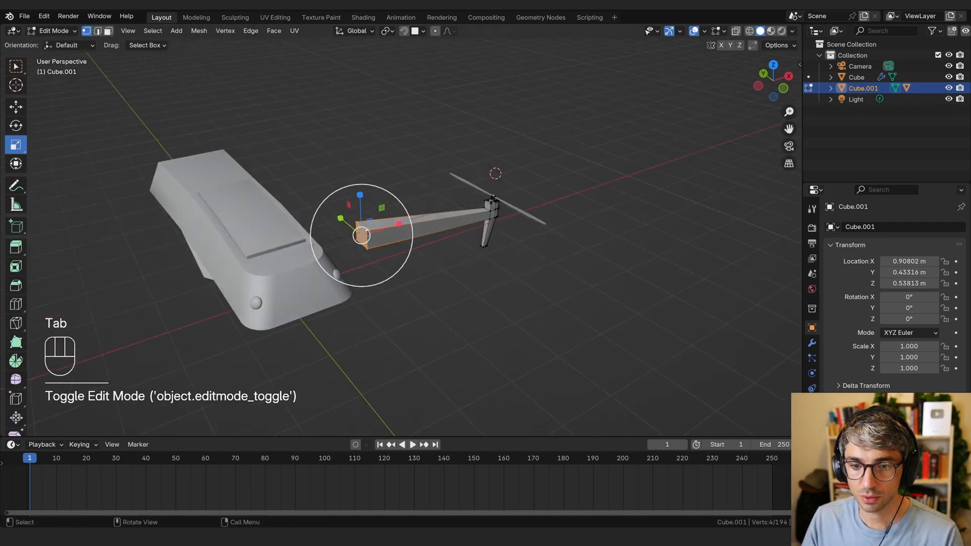
key(shift+s)
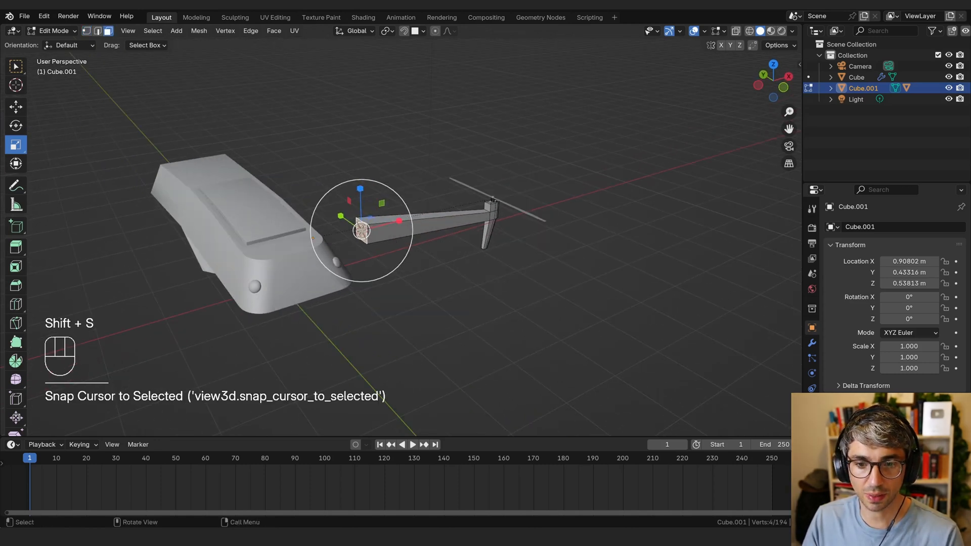
key(Tab)
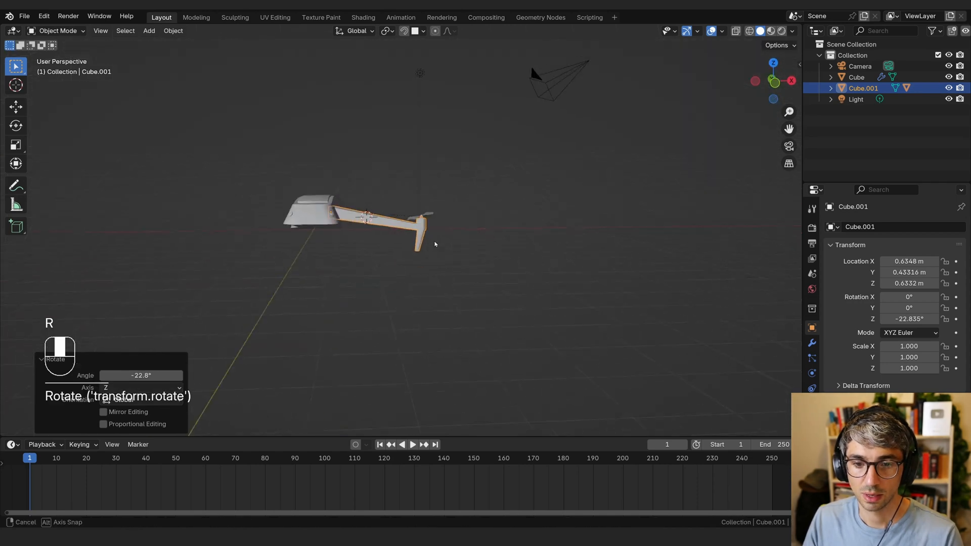
key(Tab)
text(Arm)
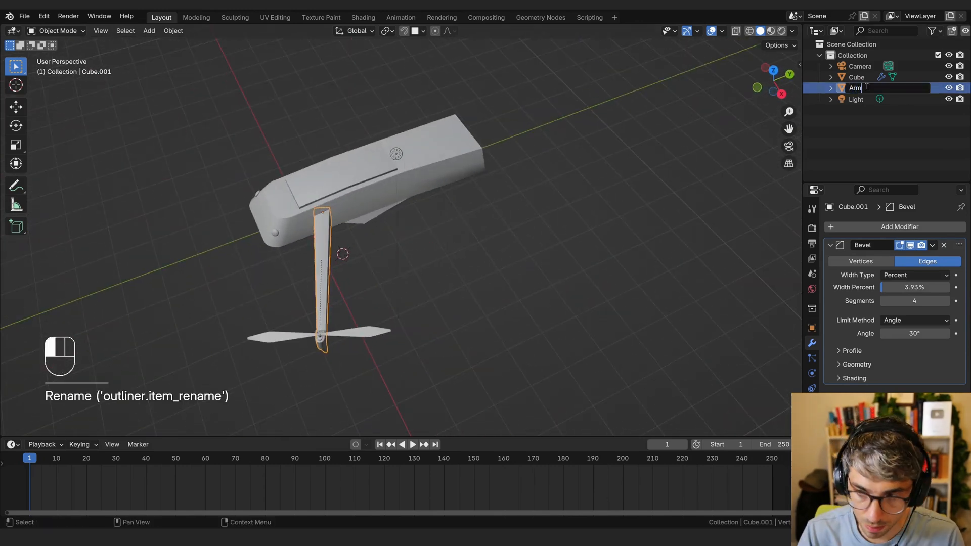
Step: Rename Cube.001 to 'Arm' in the Outliner and start duplicating it
click(855, 67)
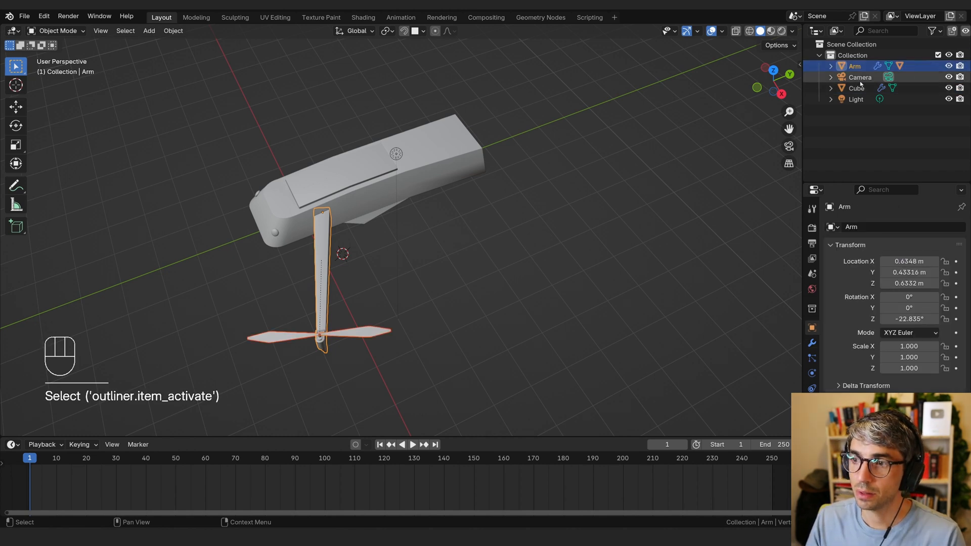
key(shift+d)
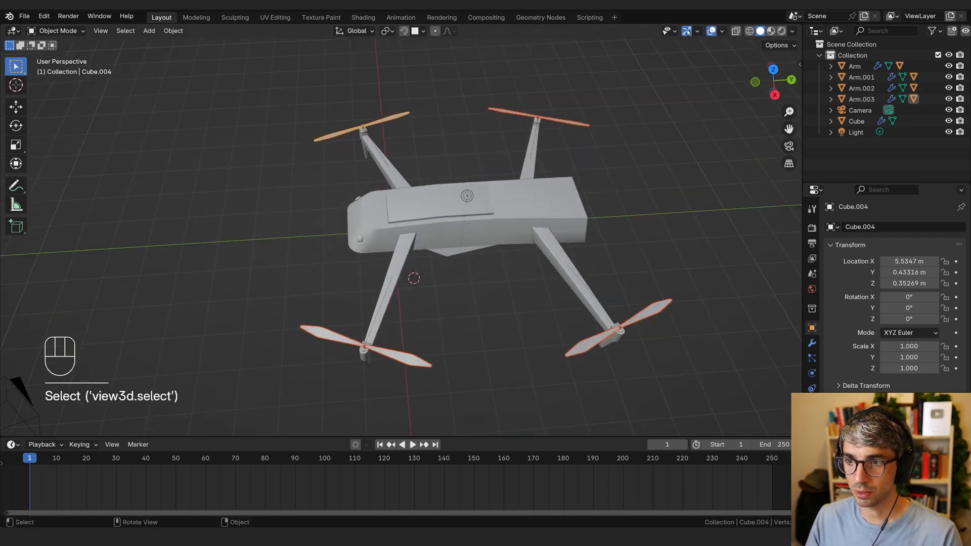
Step: Select a propeller and scale it while creating arm copies Arm.001–Arm.003
click(386, 30)
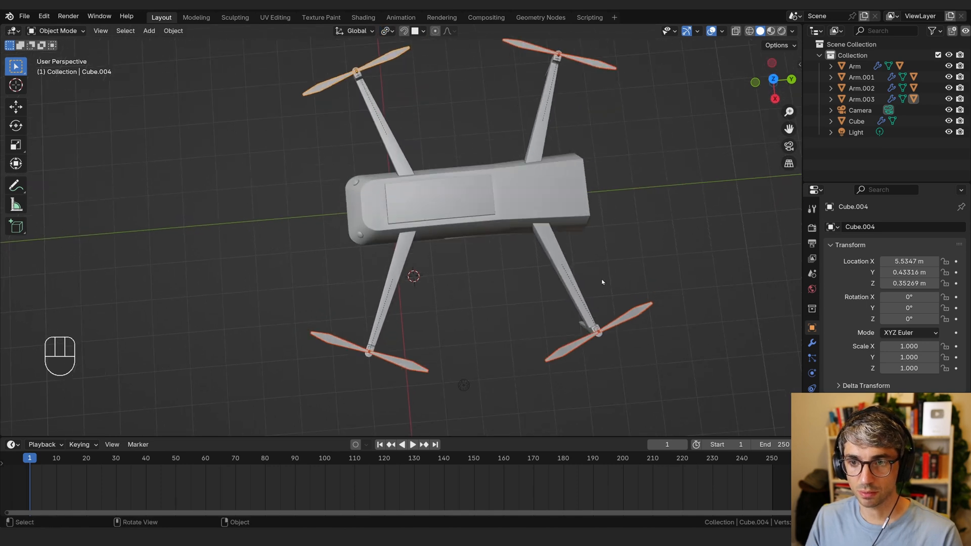
key(s)
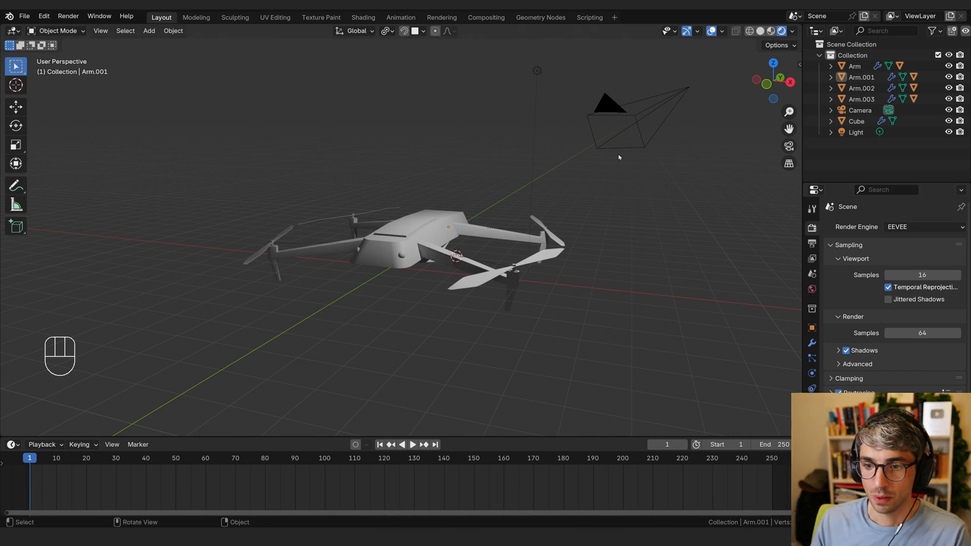
Step: View through the camera with the grassy field HDRI backdrop and delete the original light
key(KP_0)
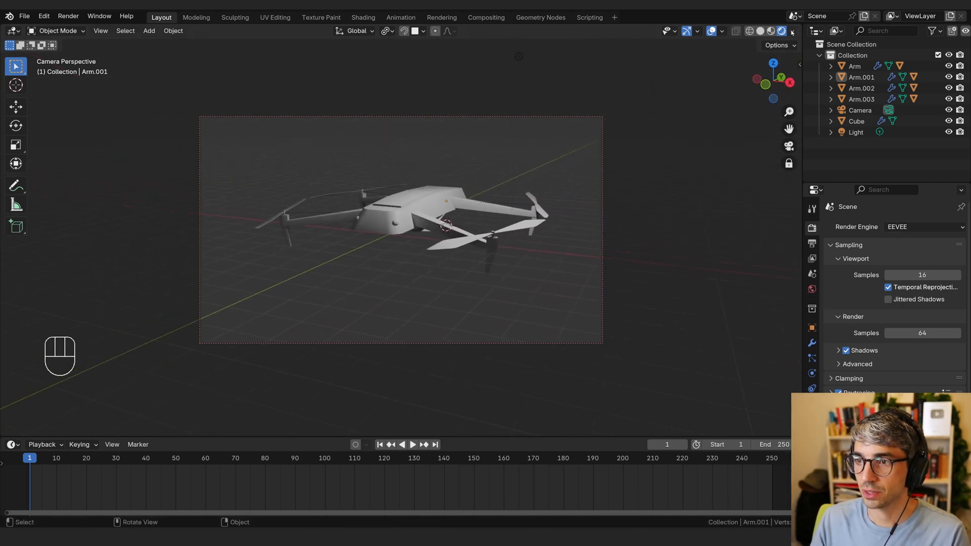
click(791, 31)
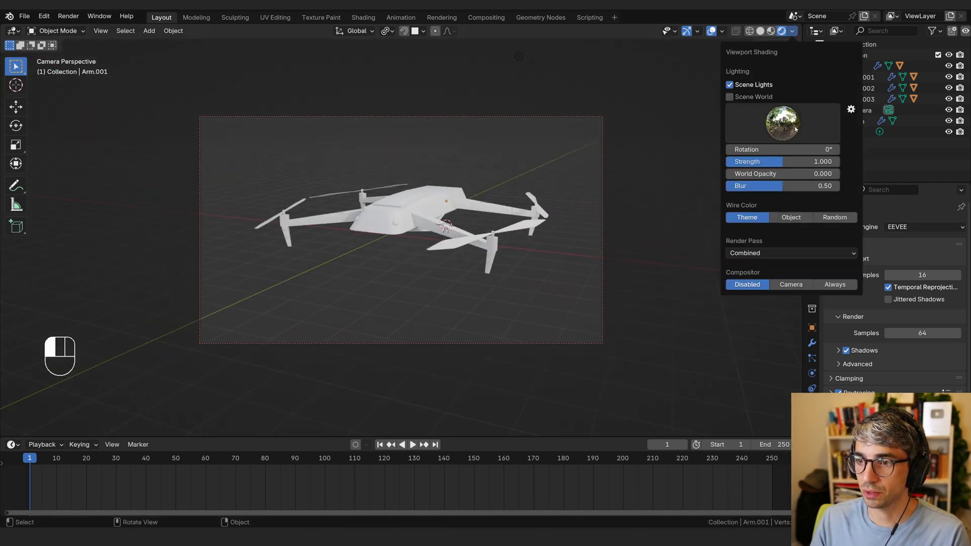
click(782, 122)
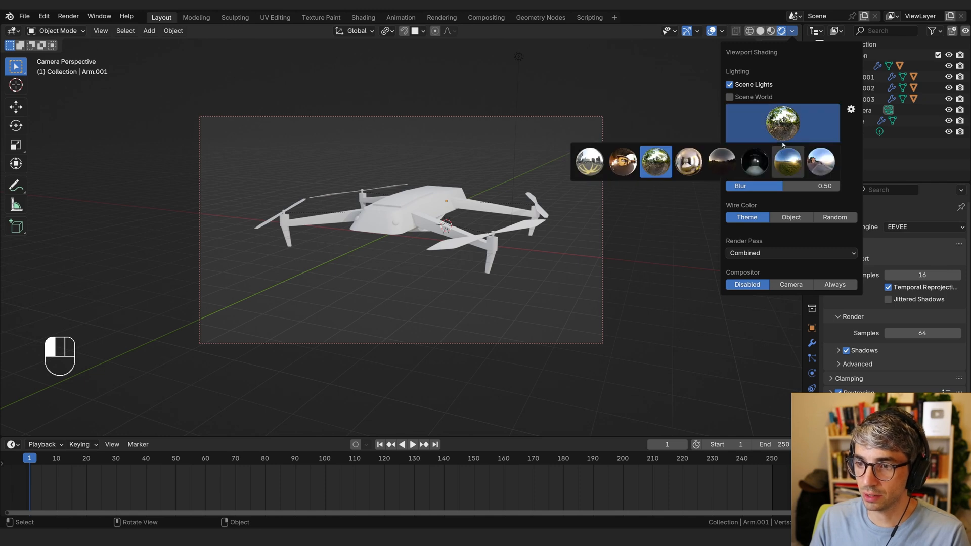
click(787, 162)
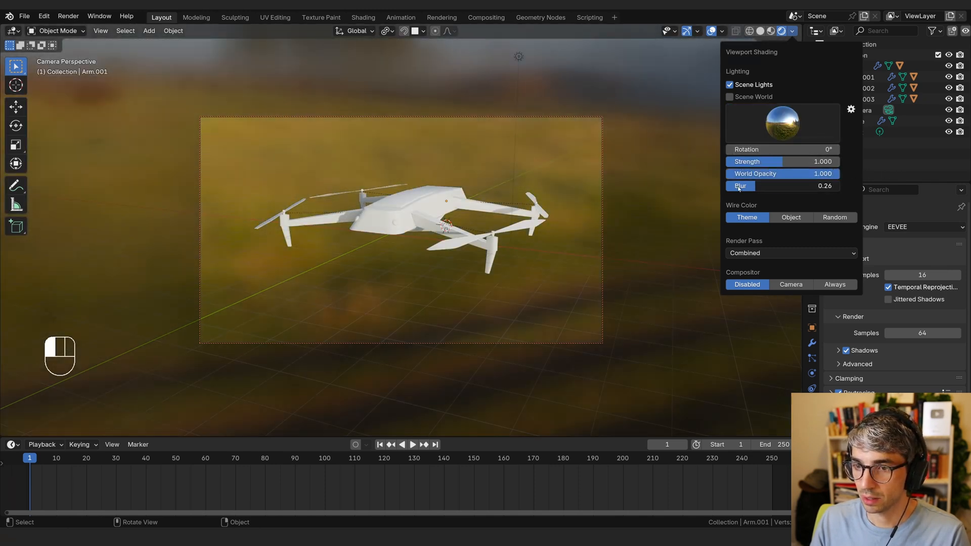
key(x)
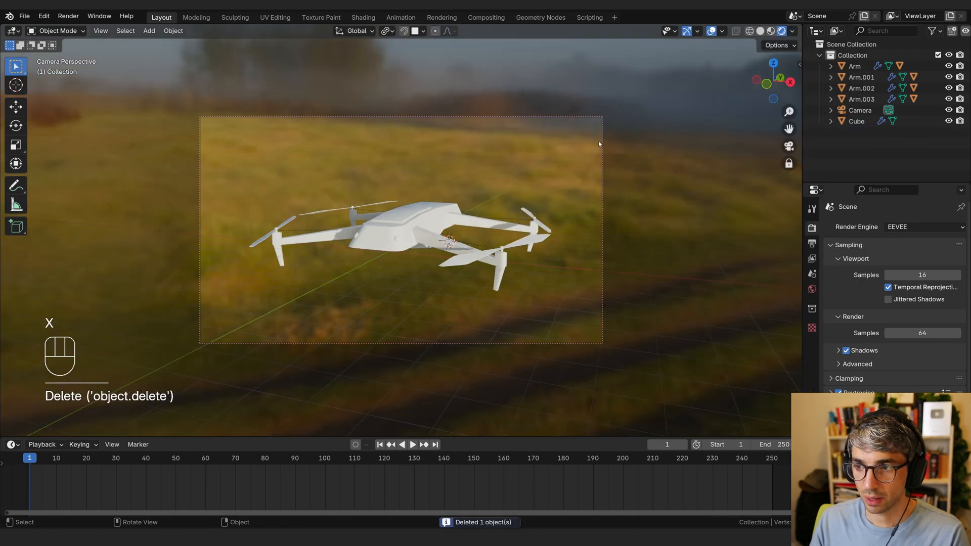
Step: Add a sun light and rotate it to shine across the quadcopter
key(shift+a)
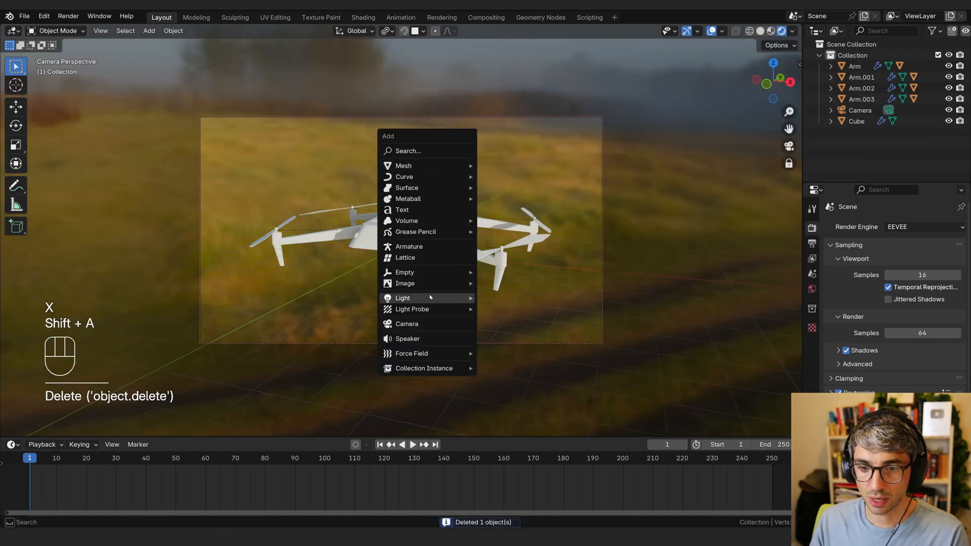
click(403, 298)
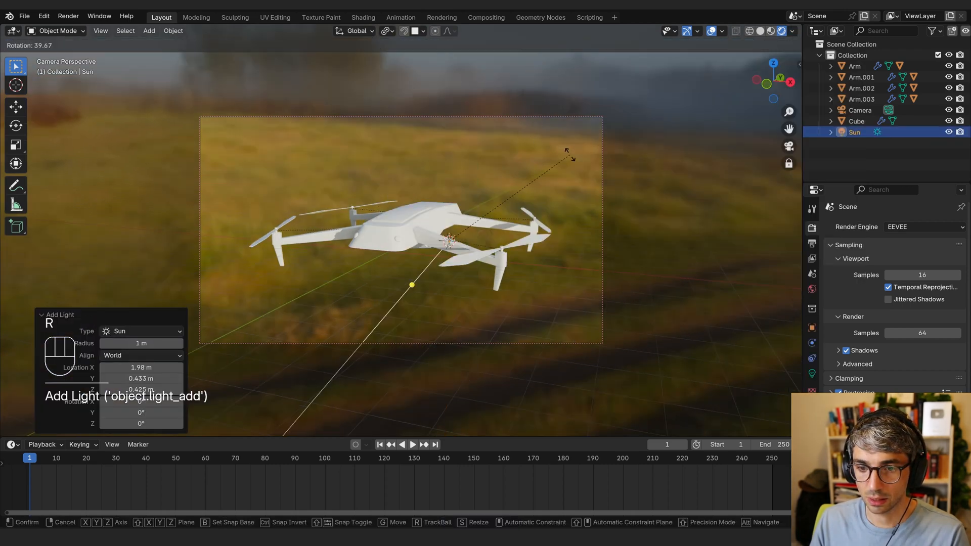
key(r)
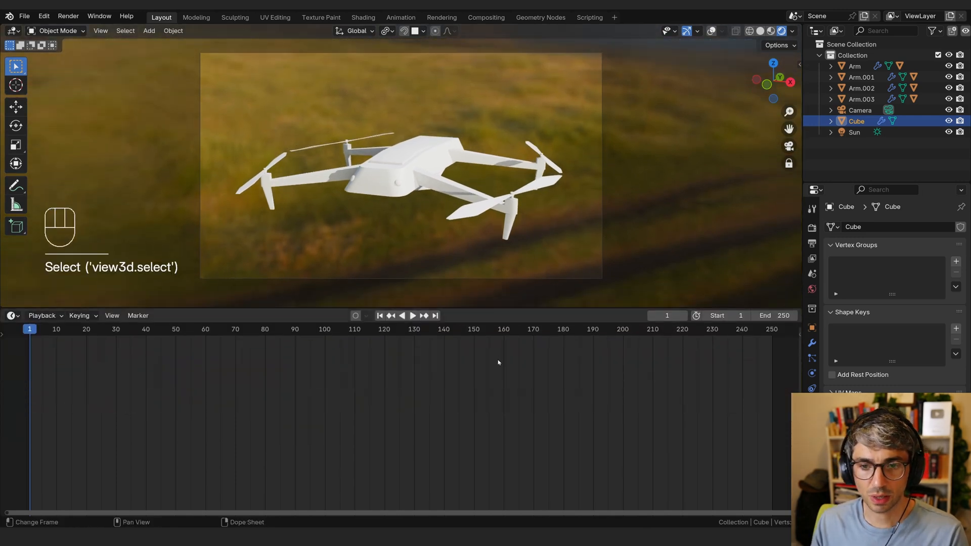
Step: Darken the drone body's base colour to near black and make a new black material
click(10, 315)
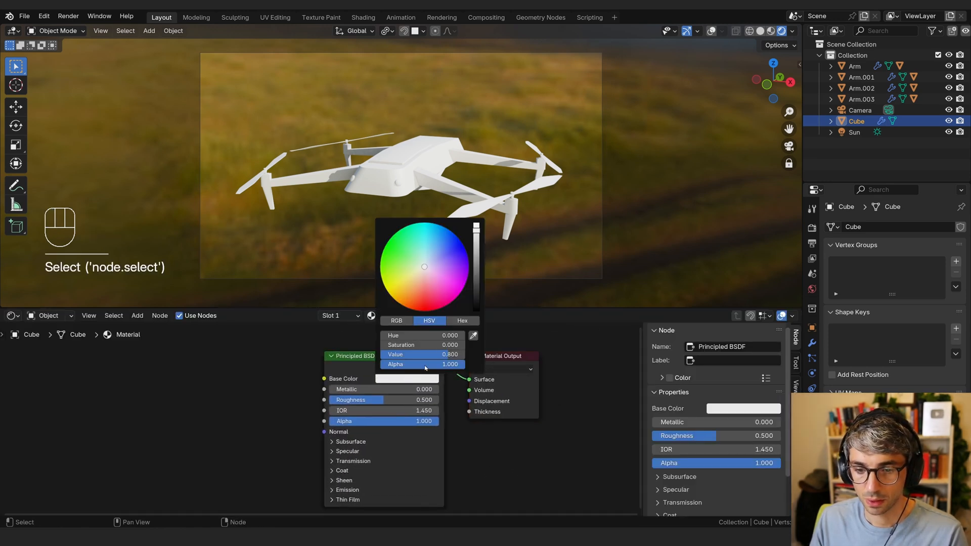
drag(476, 248, 477, 288)
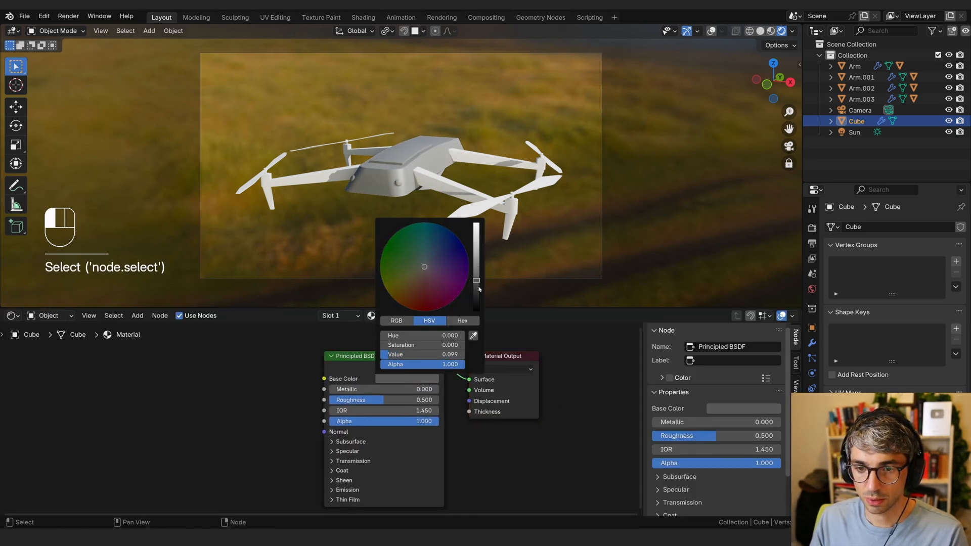
drag(476, 282, 476, 294)
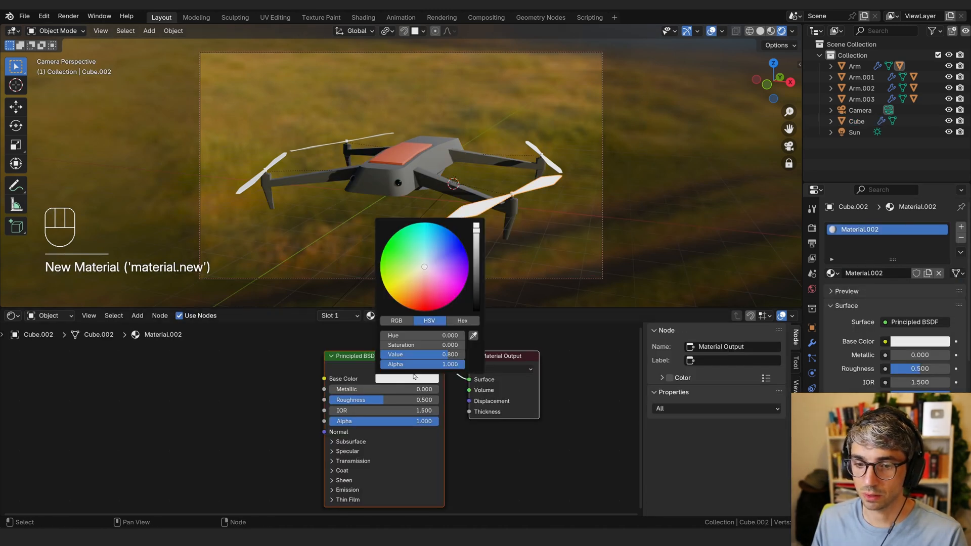
drag(476, 223, 476, 310)
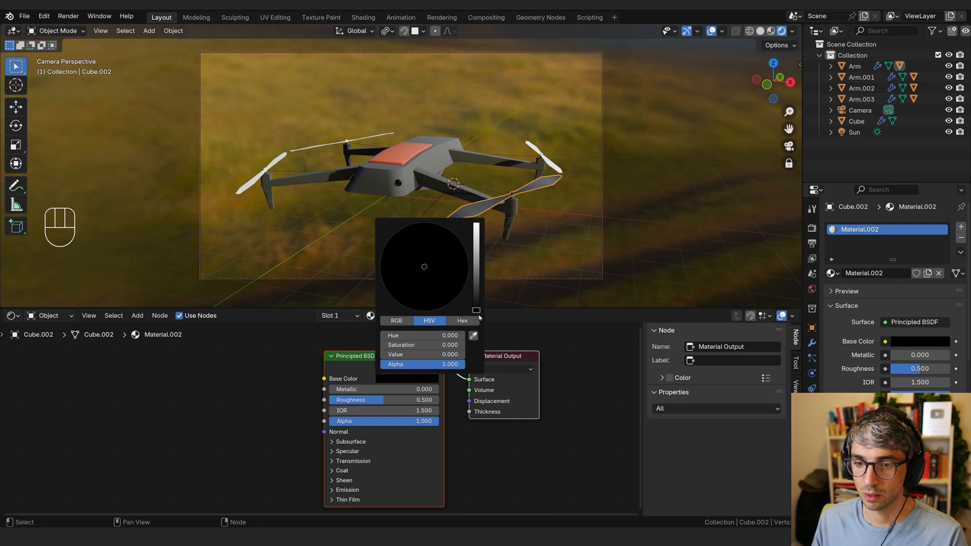
click(530, 163)
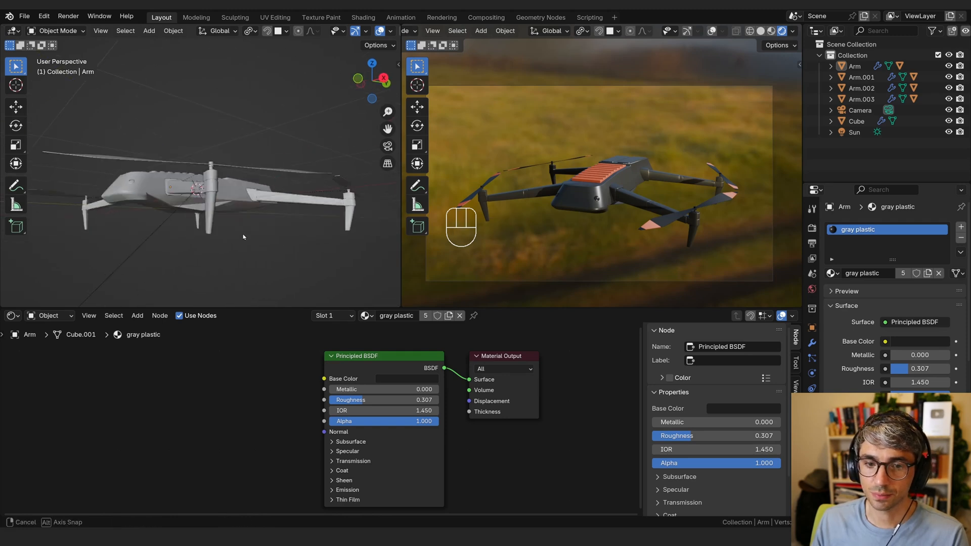
Step: Edit the arm's leg faces and give them a red emission material at strength 2
key(Tab)
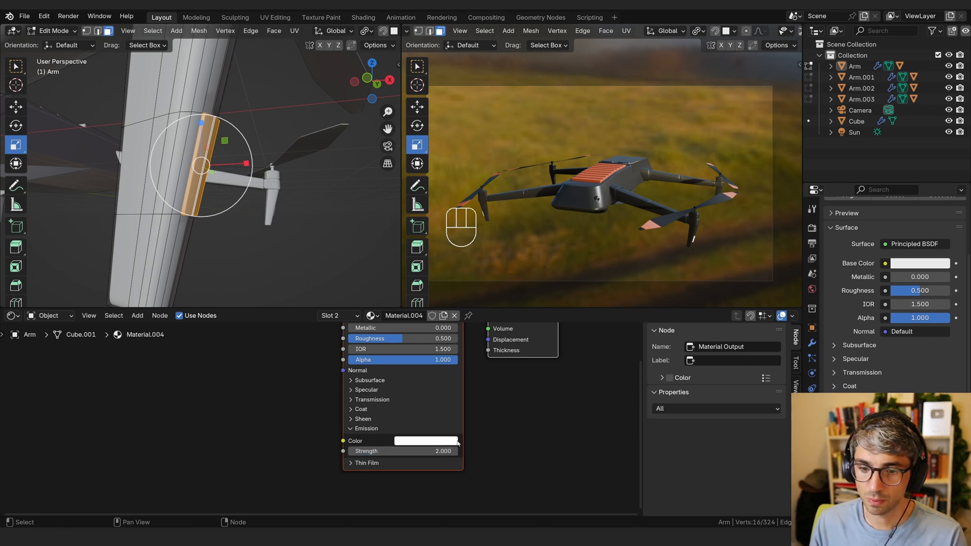
click(425, 441)
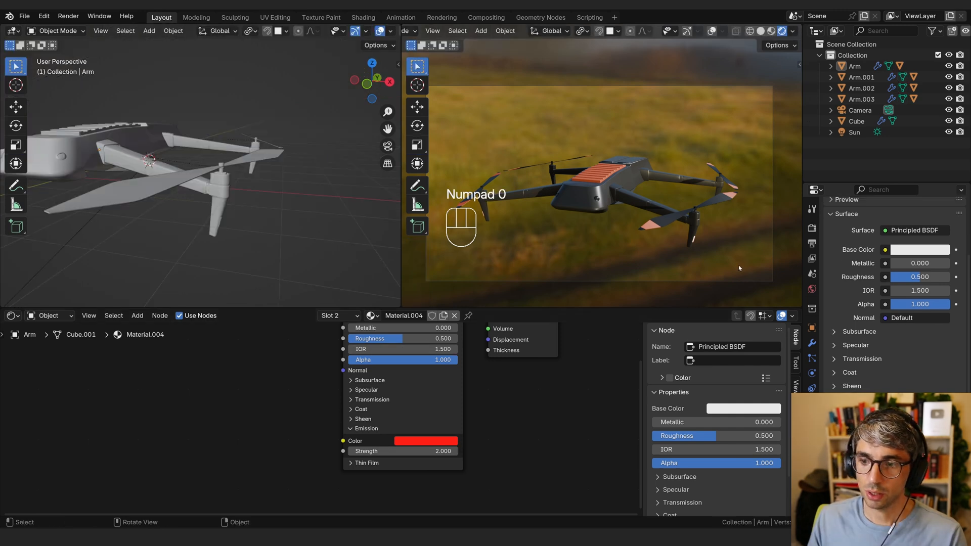
Step: Add a Bloom Glare node in the Compositor and set viewport compositing to Camera
click(10, 316)
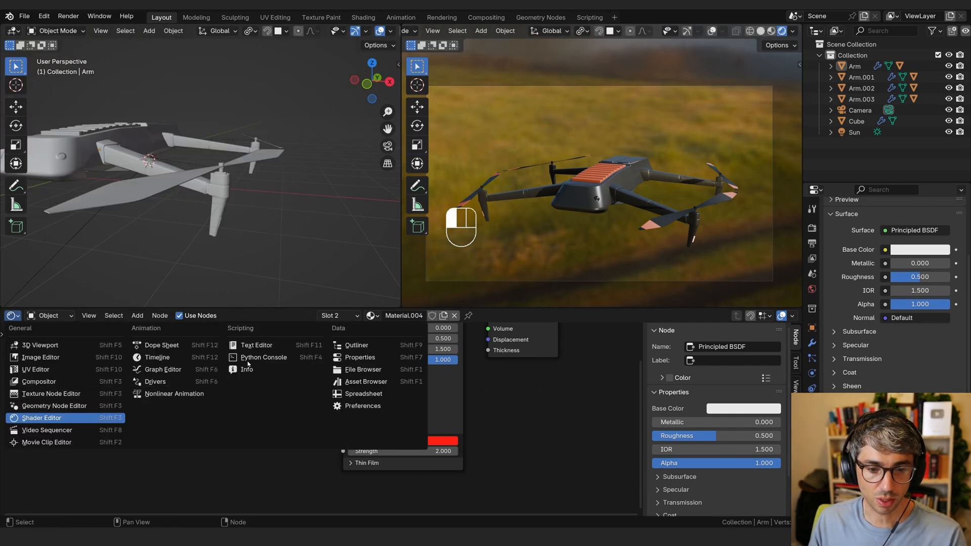
mouse_move(39, 381)
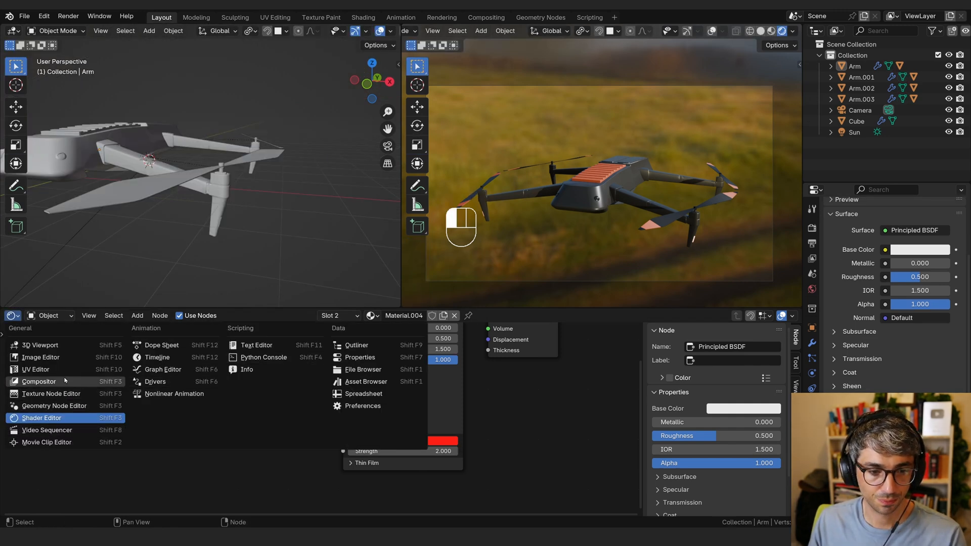
click(38, 381)
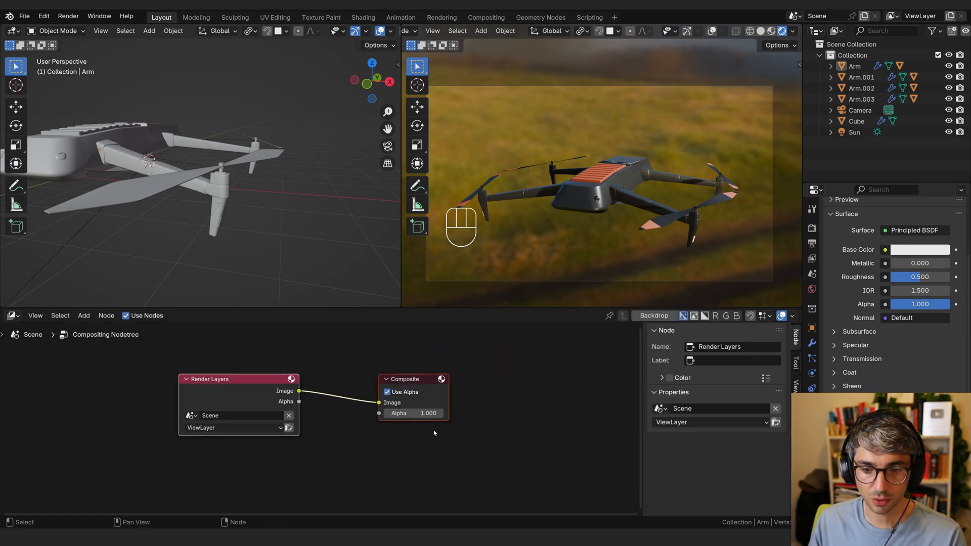
text(gr)
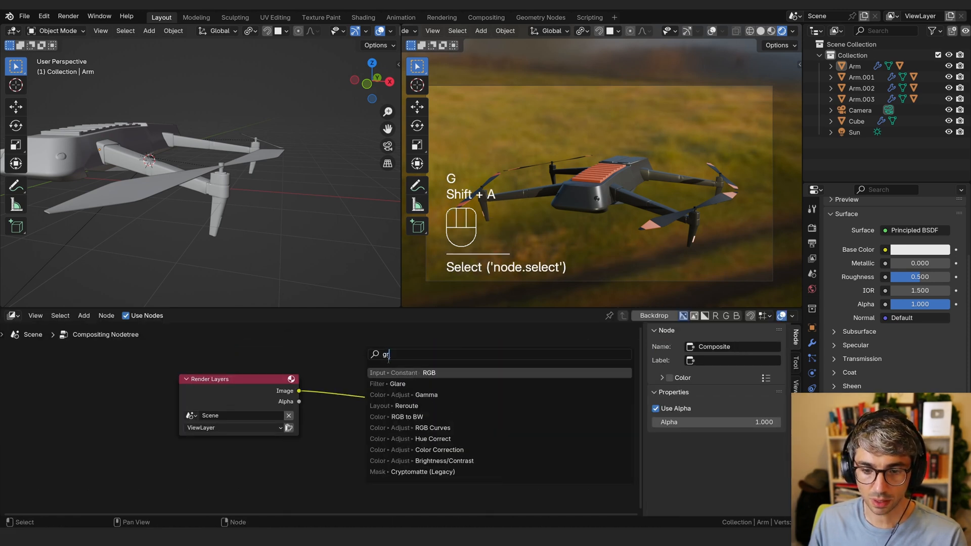
click(397, 384)
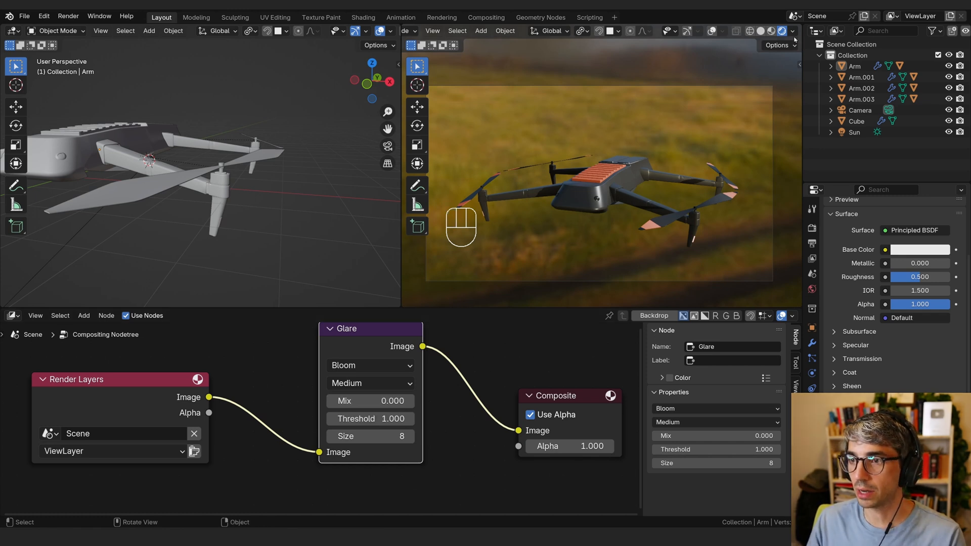
click(792, 31)
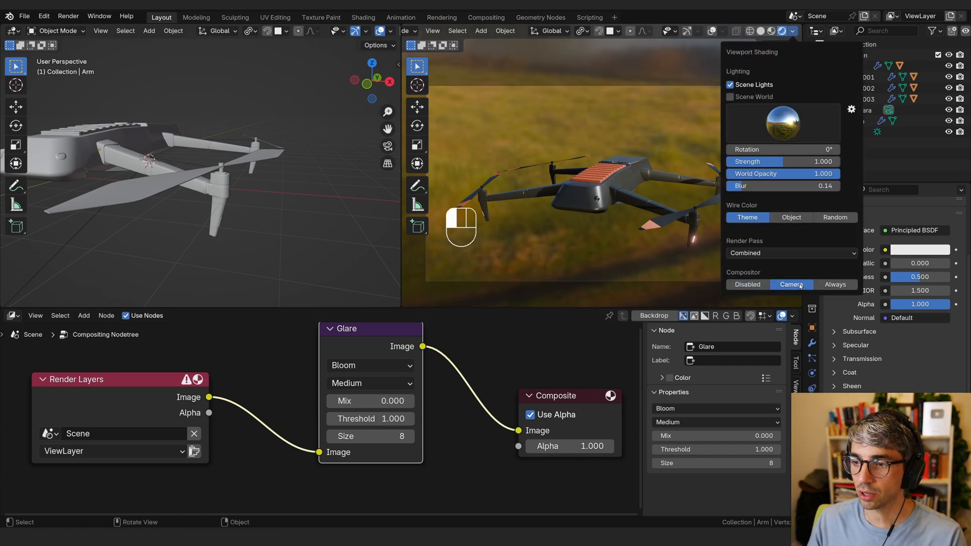
click(459, 411)
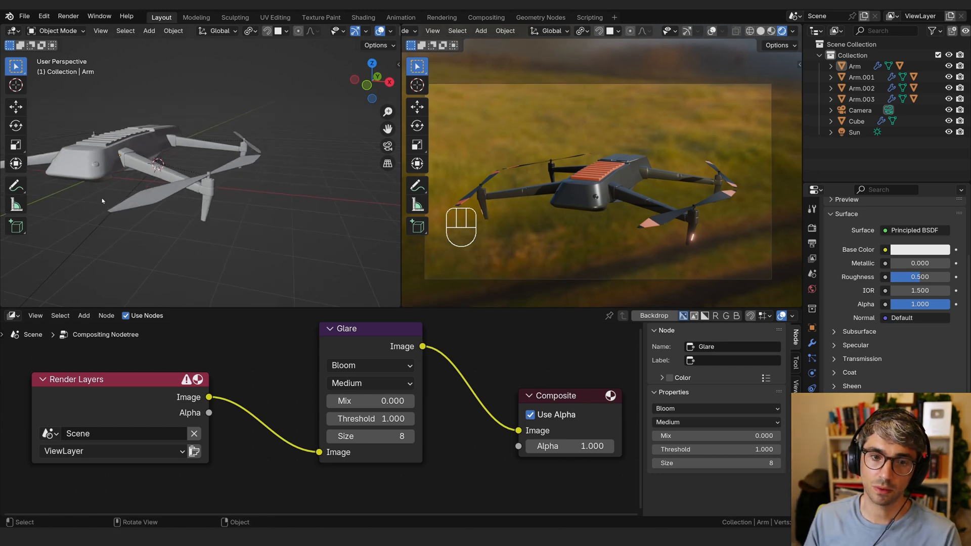
Step: Parent the four arms to the Cube body with Ctrl+P > Object
click(171, 174)
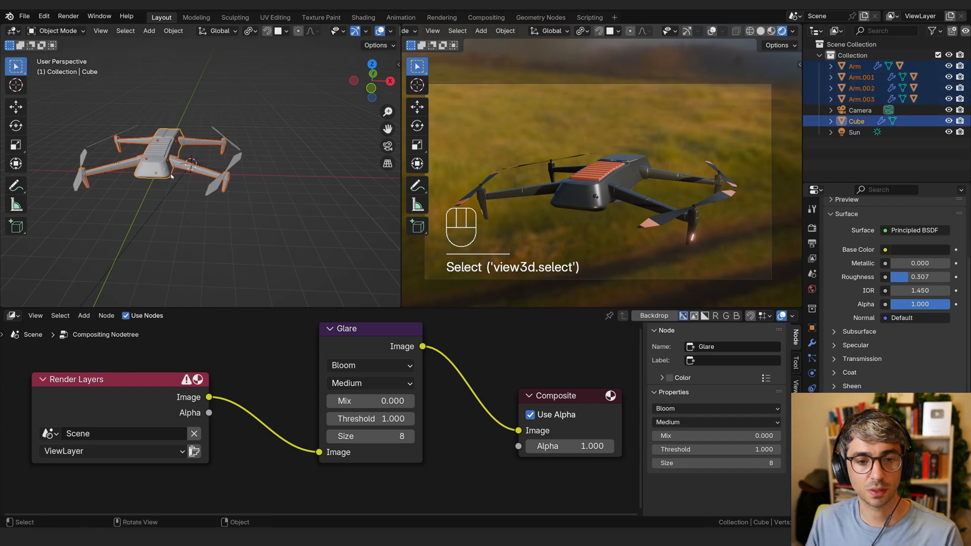
key(Ctrl+P)
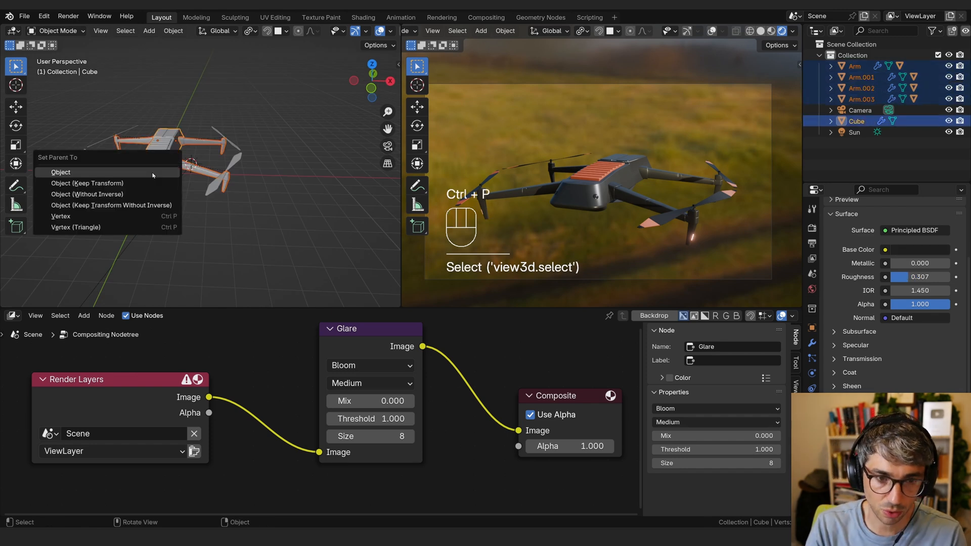
click(60, 172)
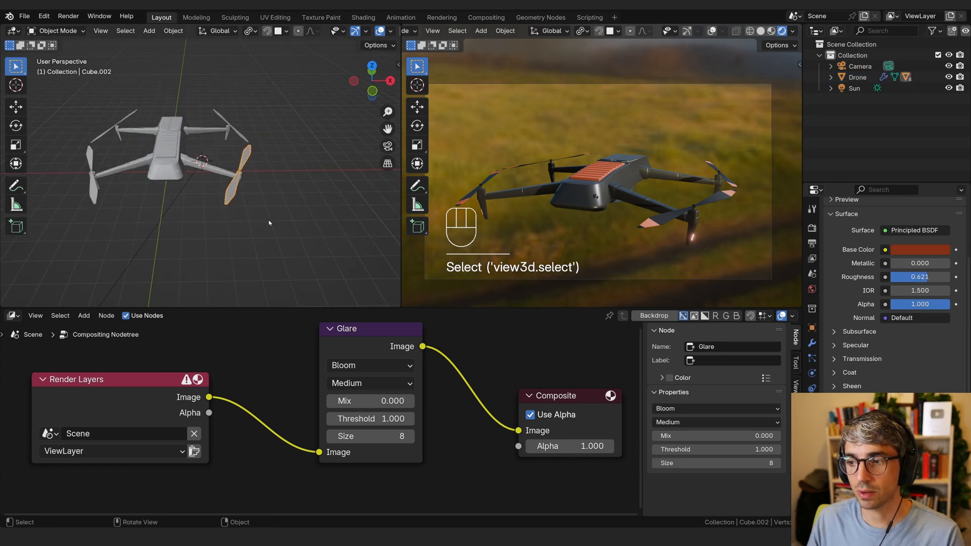
key(r)
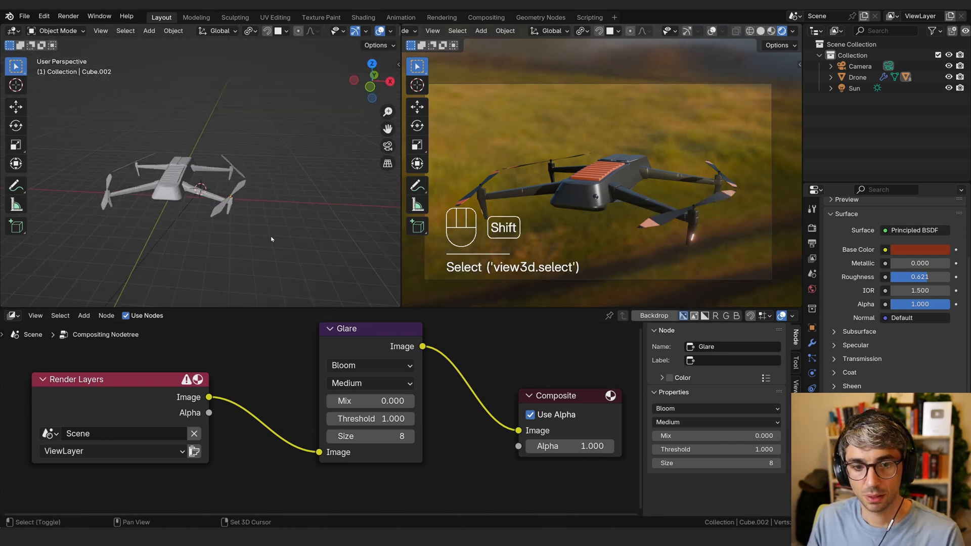
Step: Add a Geometry Nodes modifier to the propeller with a Transform Geometry node
click(12, 315)
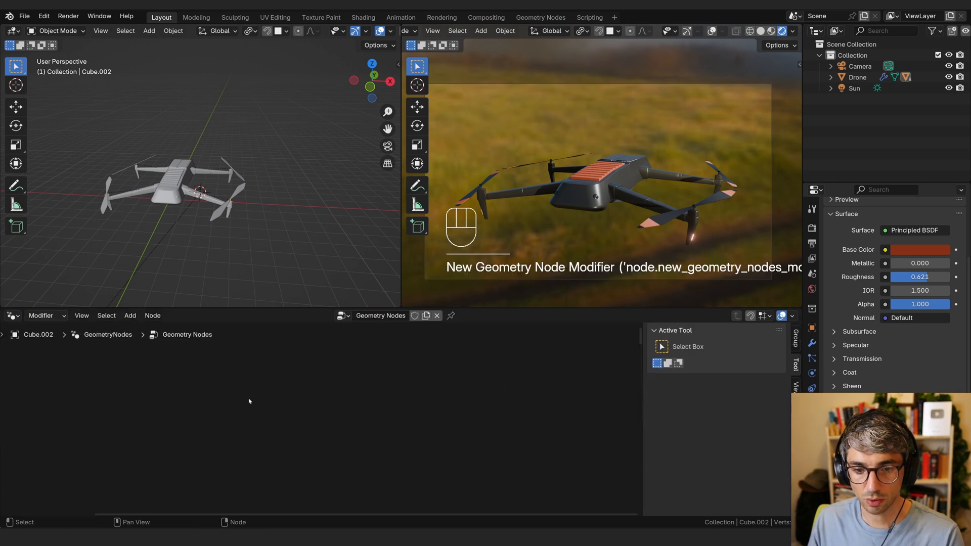
drag(198, 192, 270, 234)
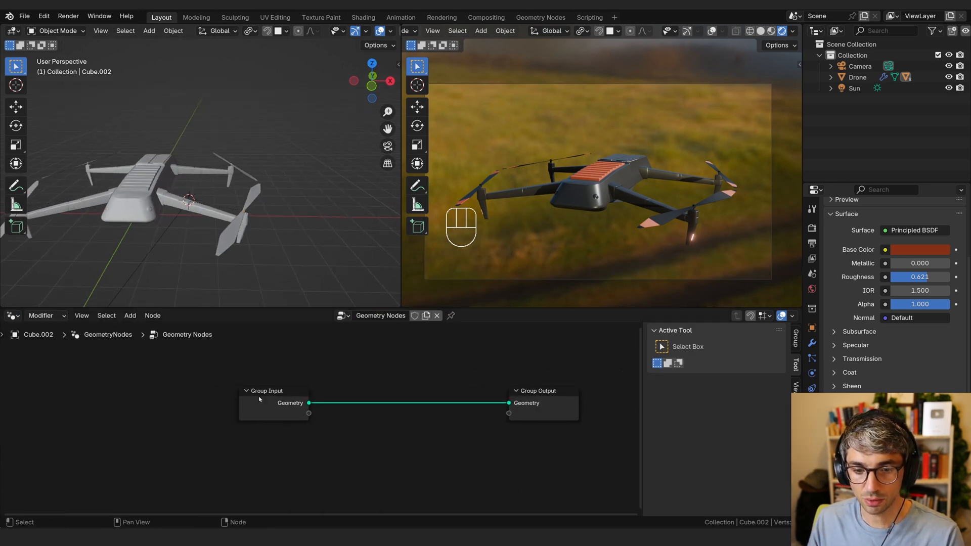
key(shift+a)
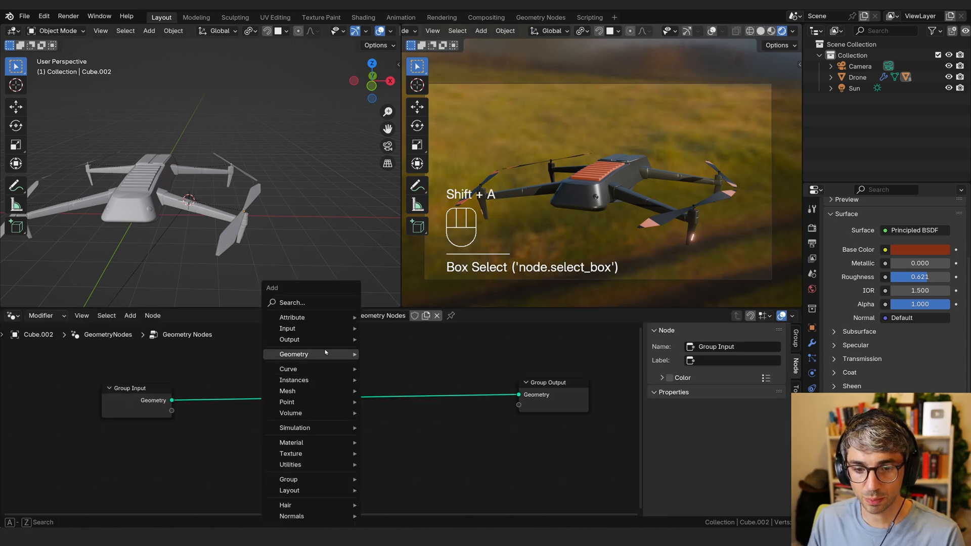
text(tra)
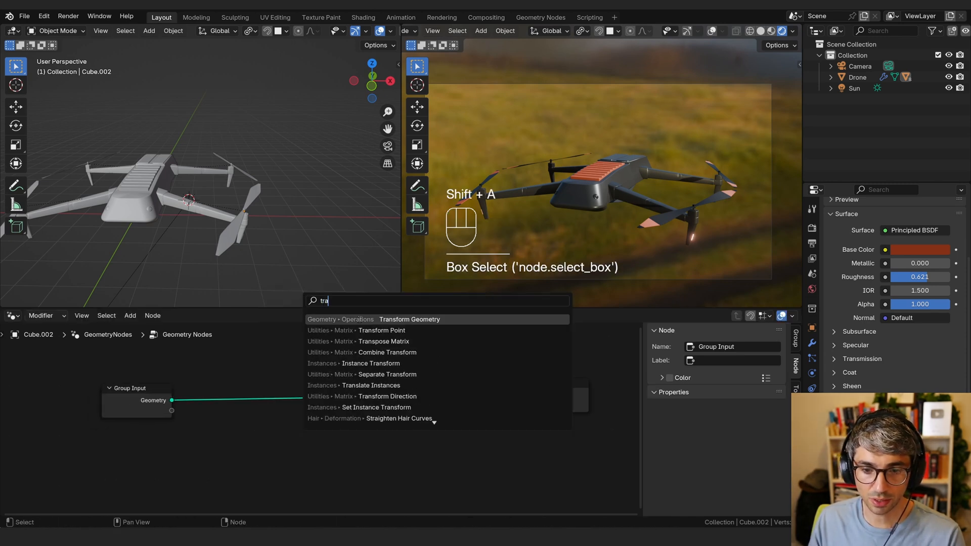
click(410, 319)
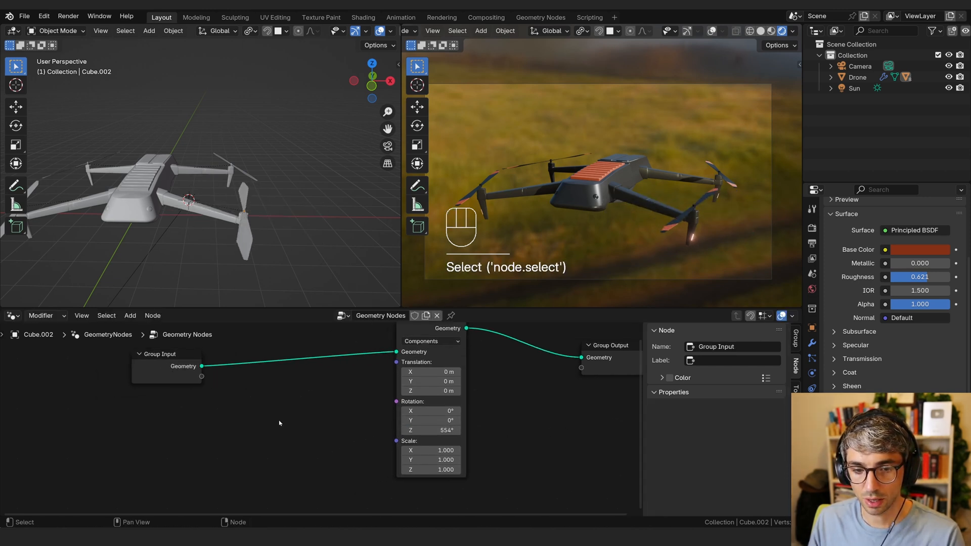
Step: Feed Scene Time seconds through Combine XYZ Z into rotation, then test playback
key(shift+a)
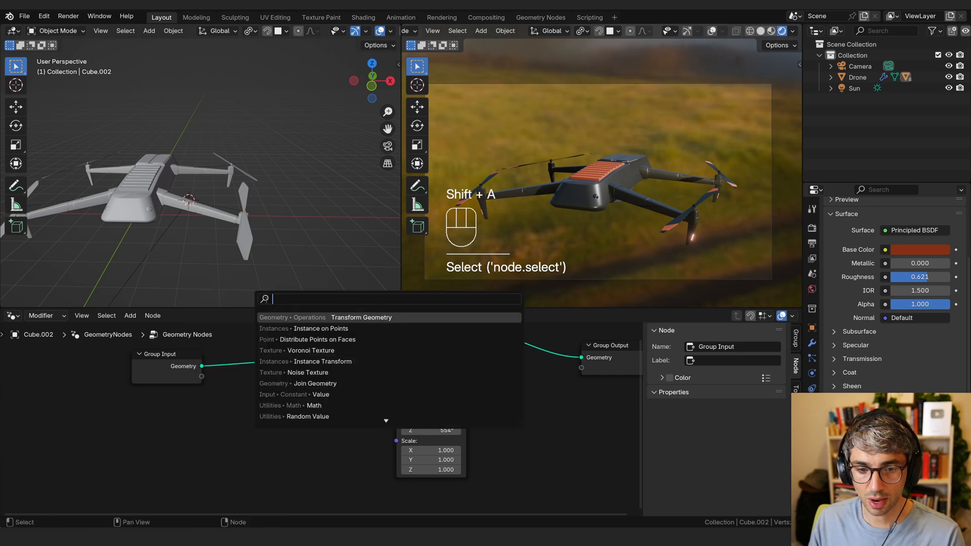
click(361, 317)
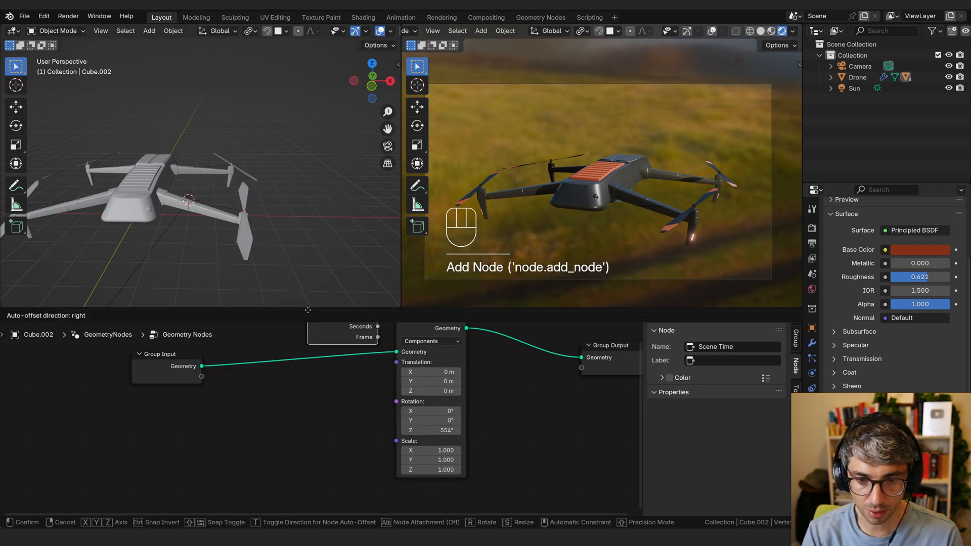
click(215, 422)
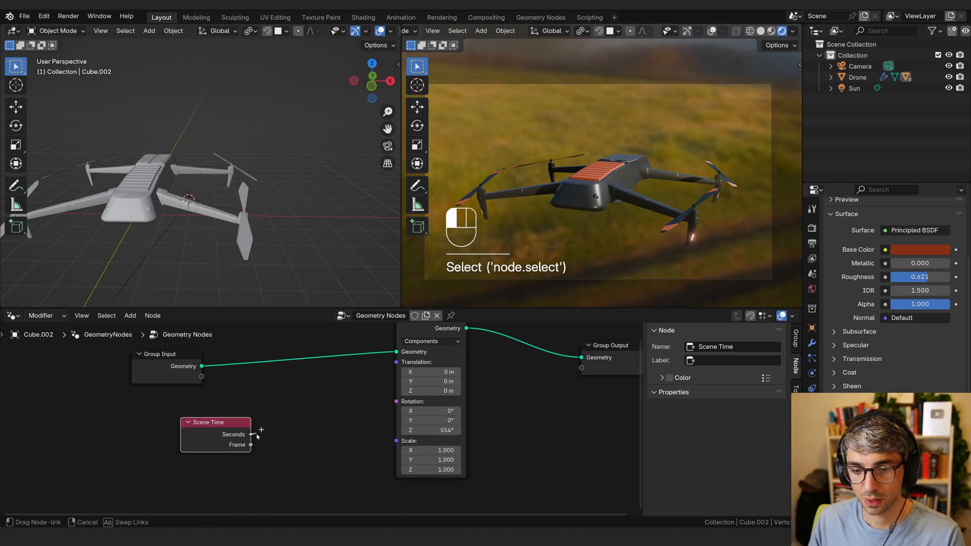
key(shift+a)
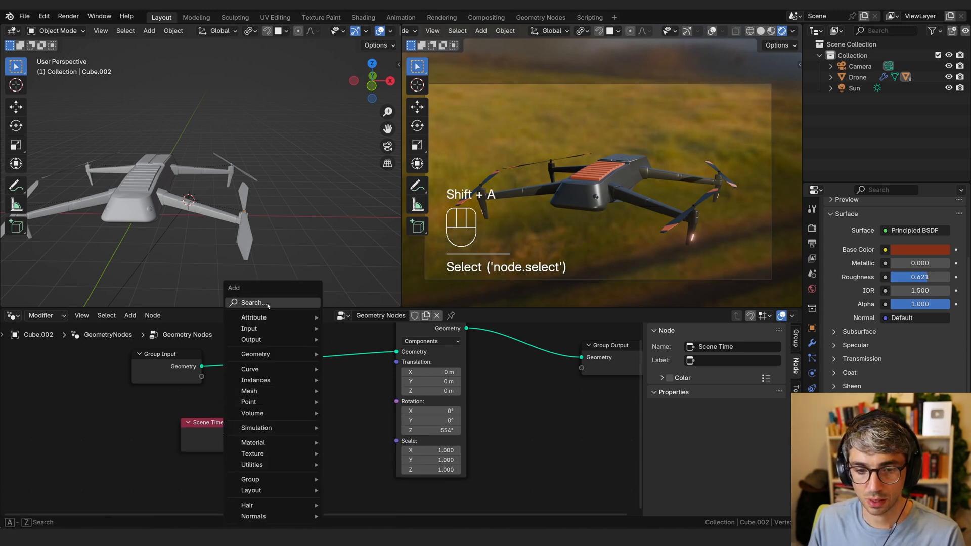
click(254, 303)
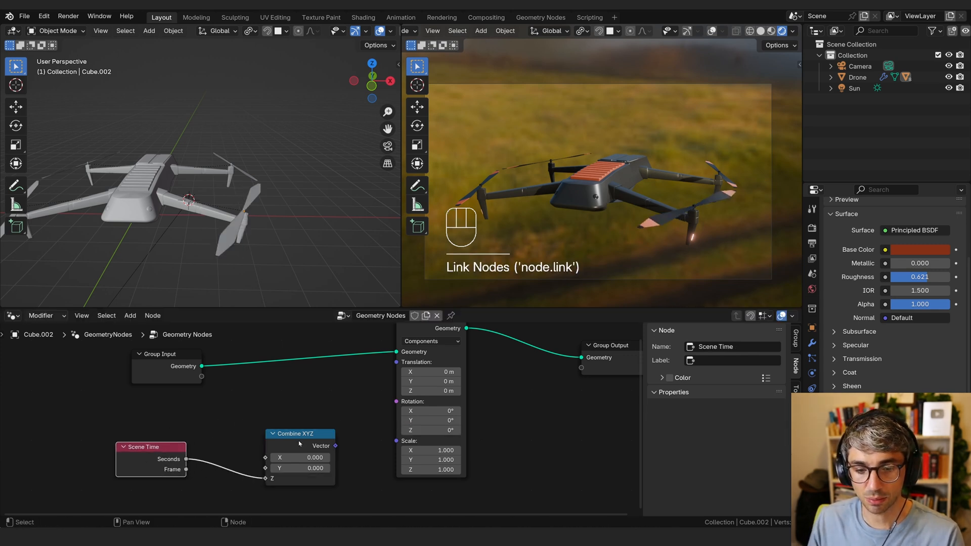
click(300, 433)
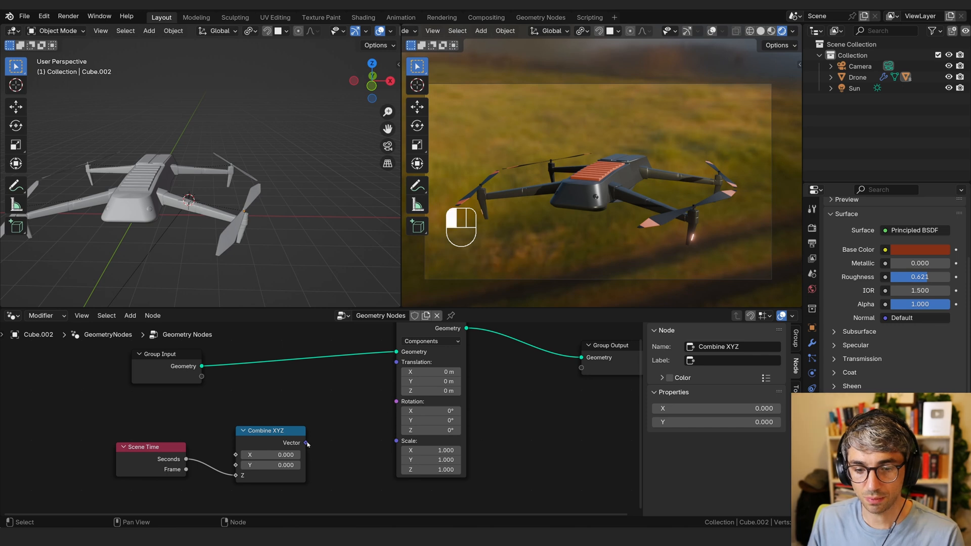
drag(306, 443, 397, 412)
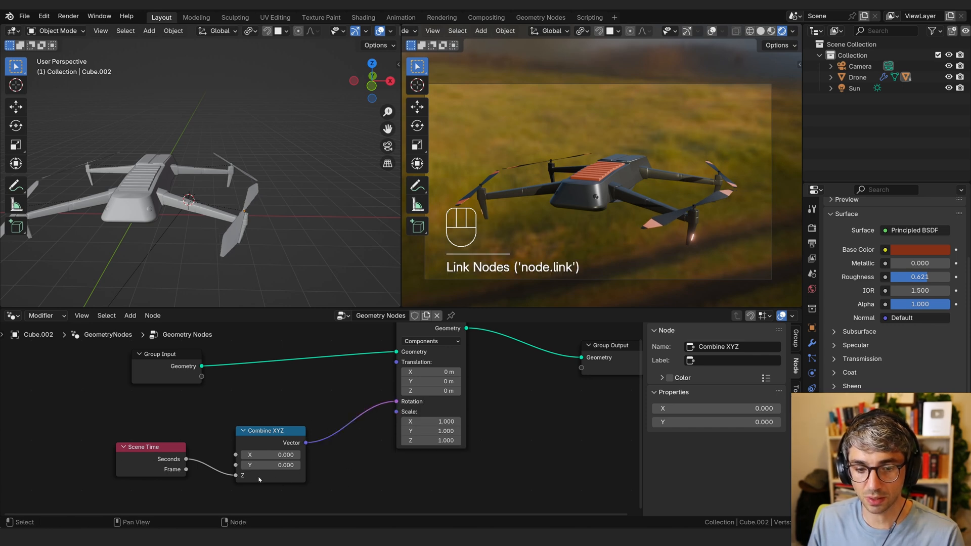
key(space)
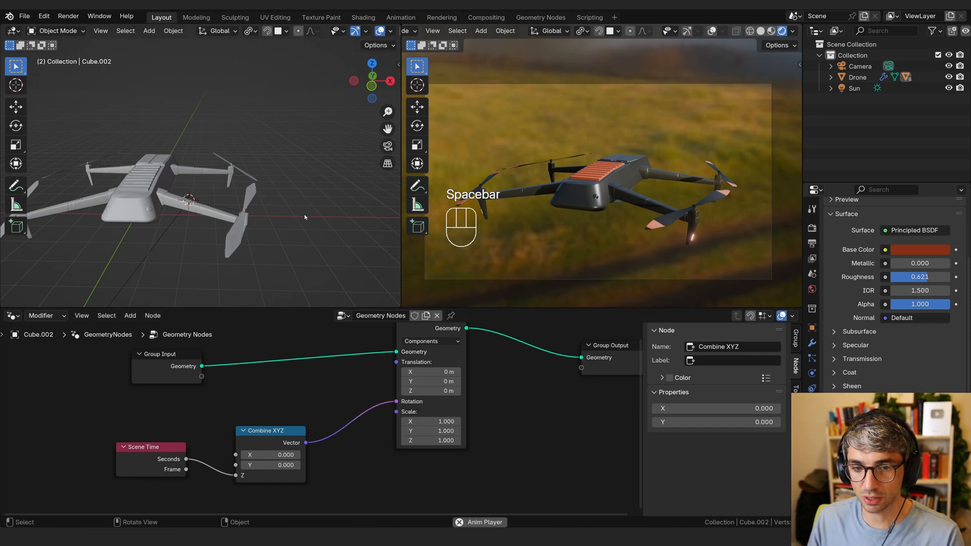
key(space)
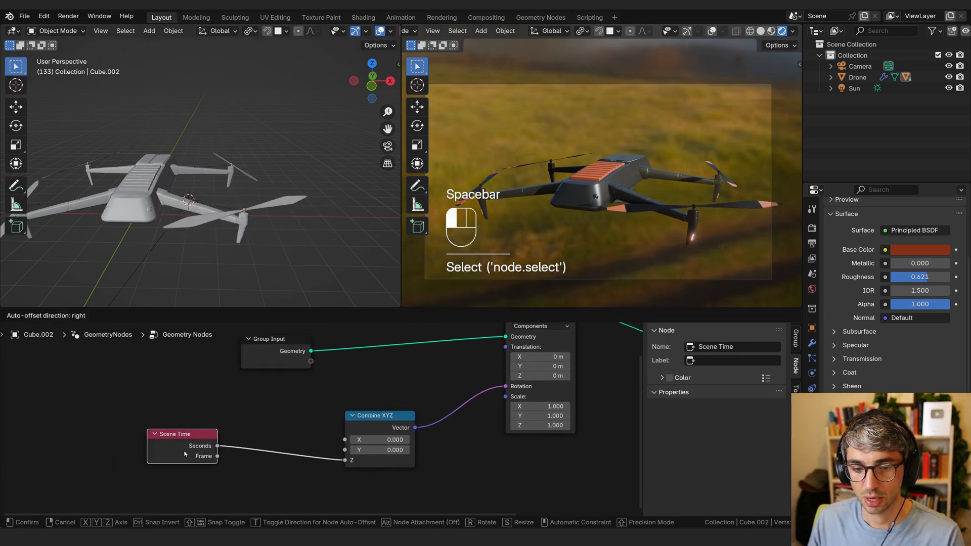
Step: Multiply scene seconds by 200 before Combine XYZ Z and check the faster spin
key(shift+a)
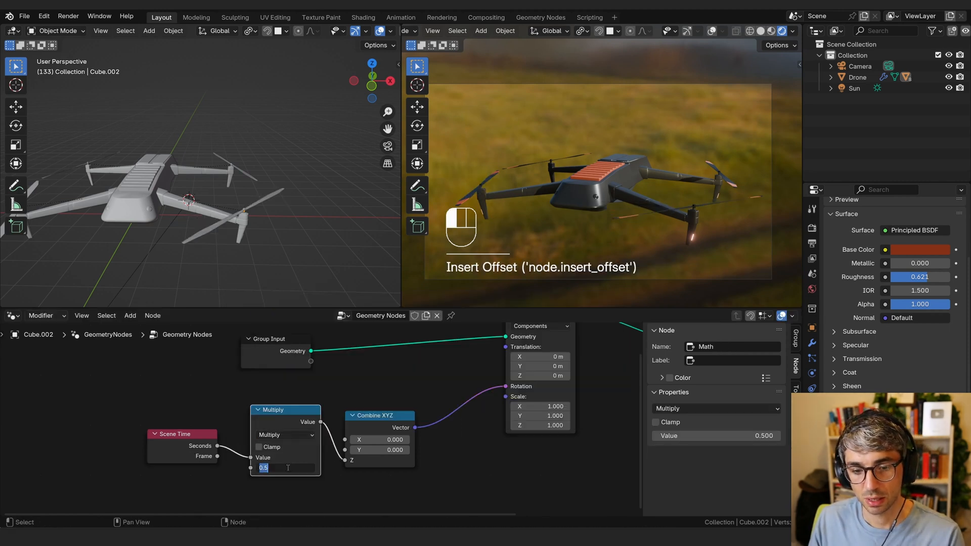
key(space)
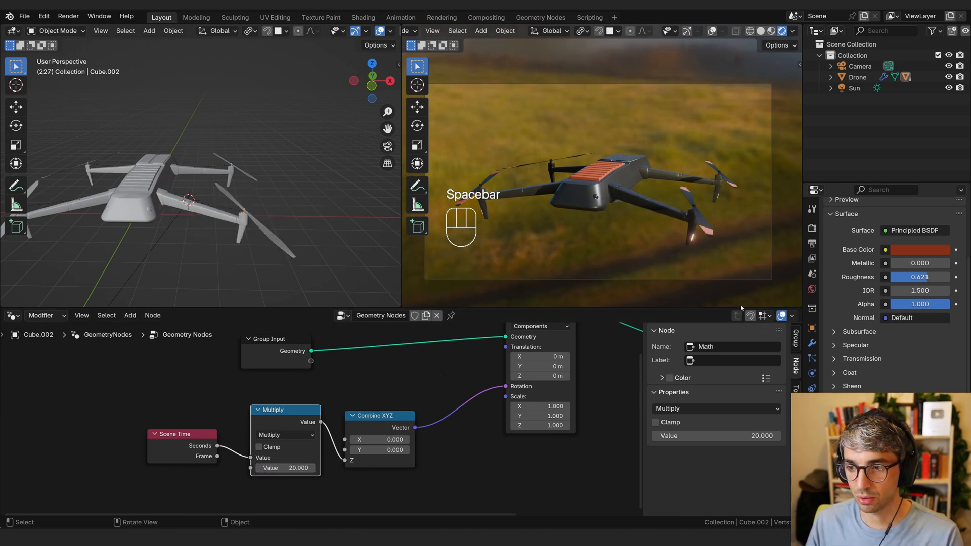
click(812, 207)
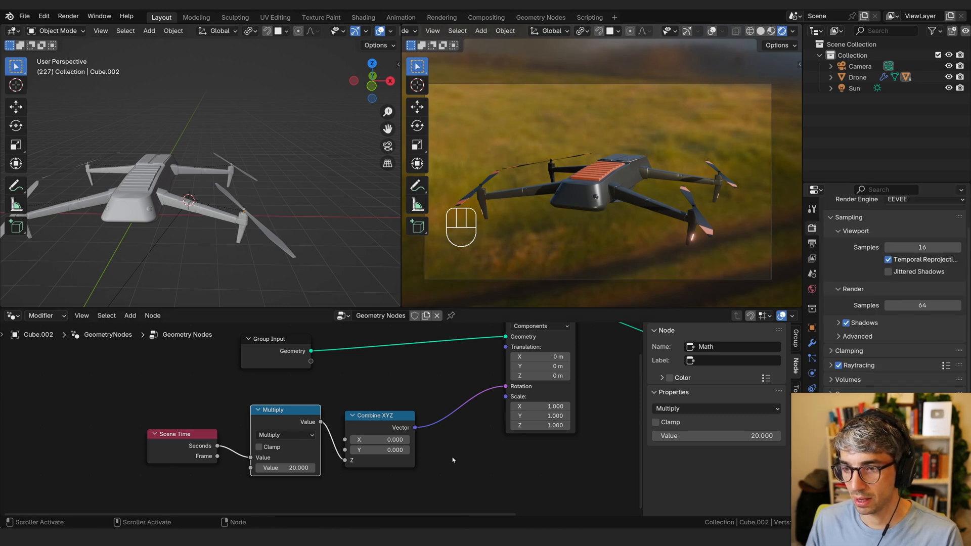
key(space)
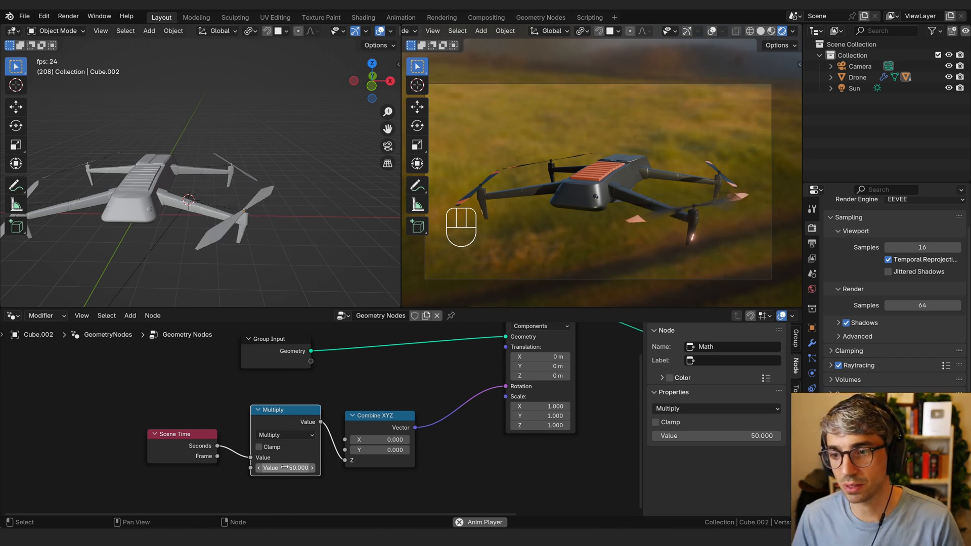
key(space)
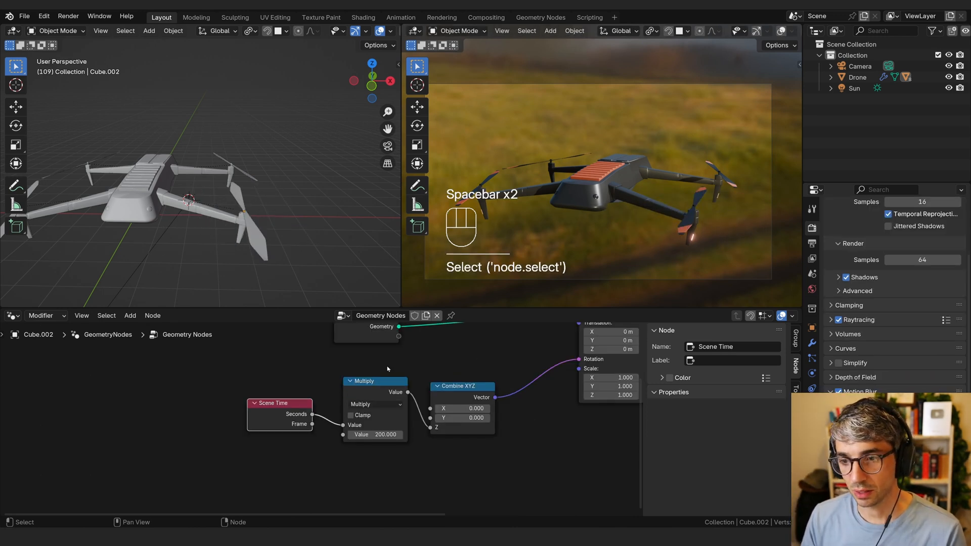
key(space)
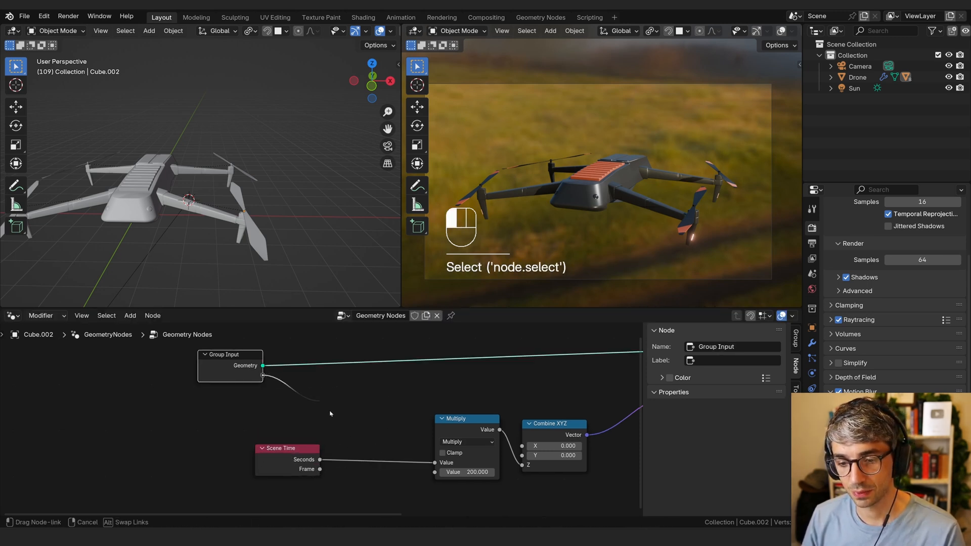
Step: Expose the multiplier as a modifier input and place Geometry Nodes after Bevel and Subdivision
drag(262, 366, 437, 472)
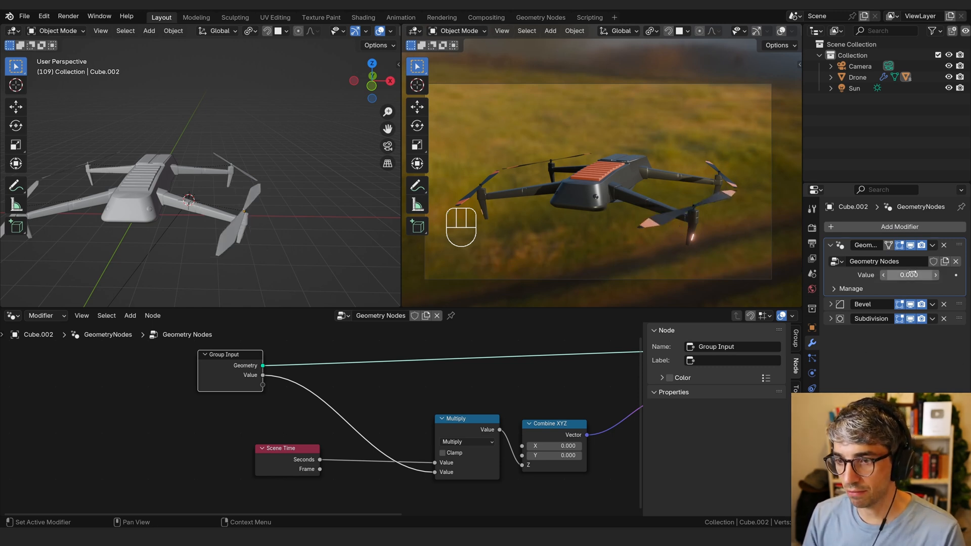
key(space)
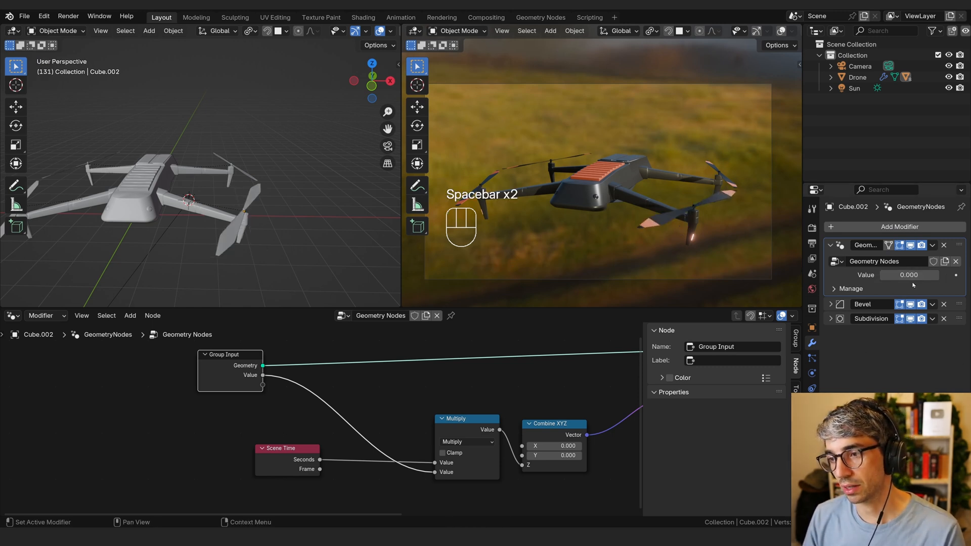
key(space)
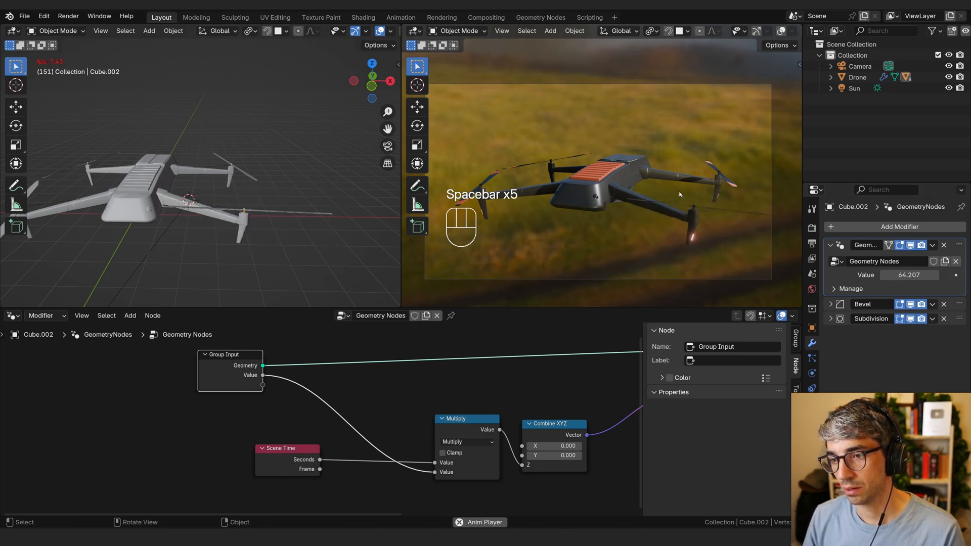
key(space)
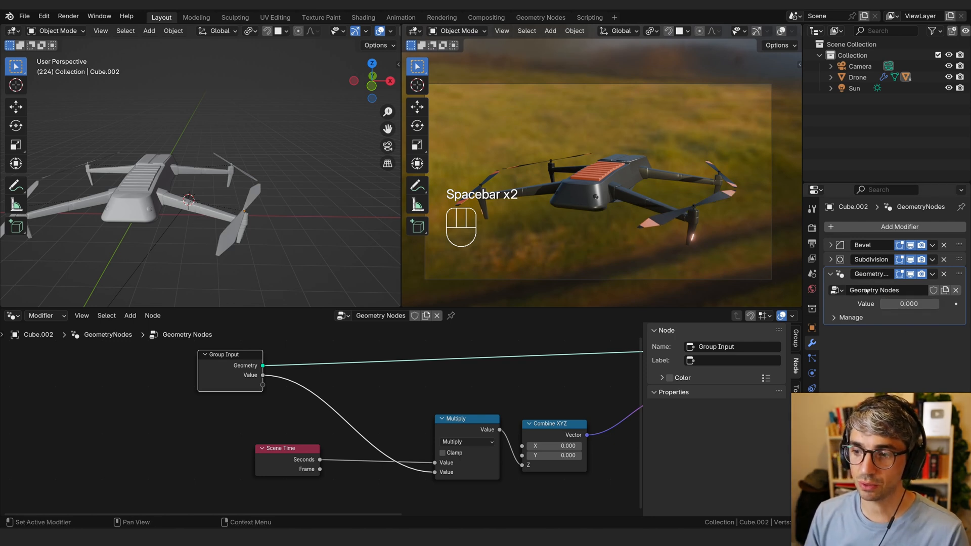
Step: Rename the node group 'Blade-Spin' and copy the modifier to all four blades
double_click(875, 289)
text(Blad_spin)
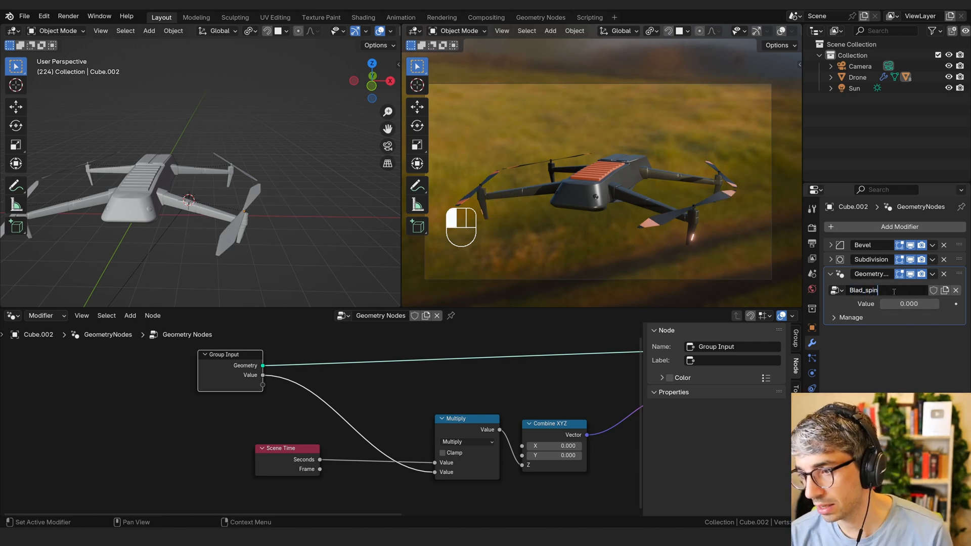
key(Backspace)
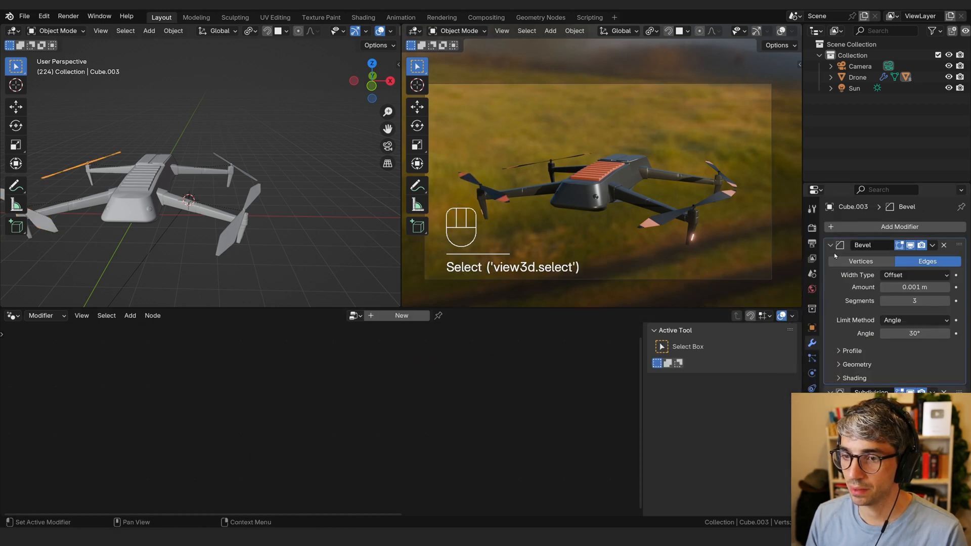
click(831, 245)
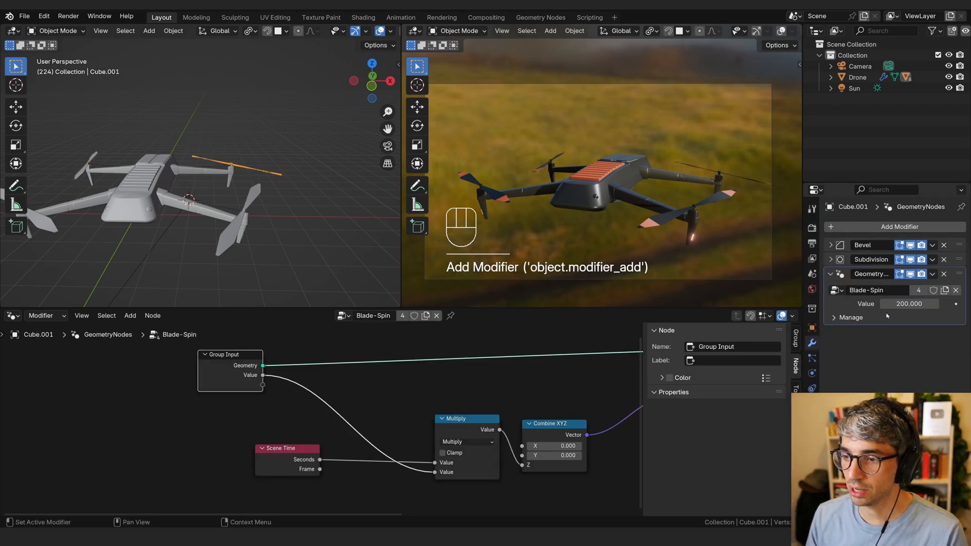
key(space)
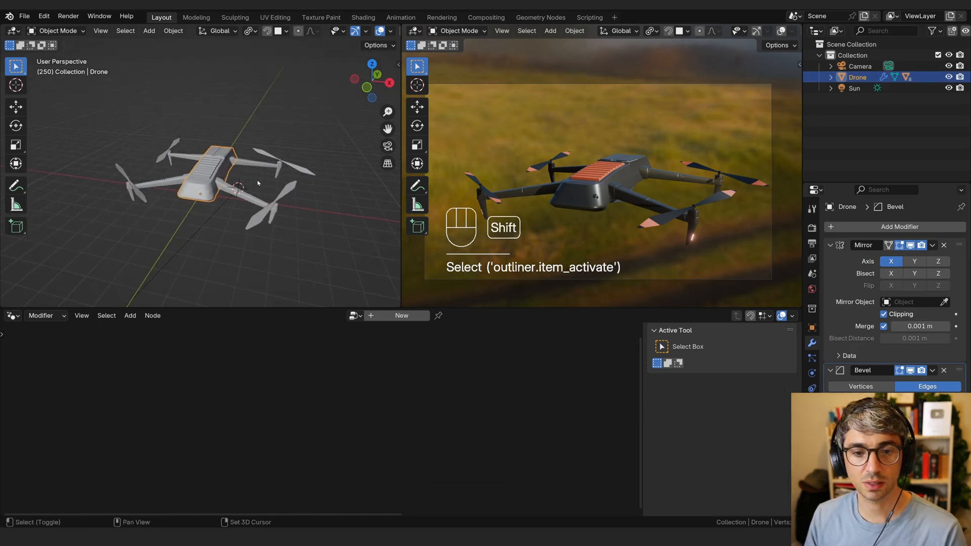
Step: Add a circle scaled to about 6.9, offset 2.28 m in Y, and parent the drone to it
key(shift+a)
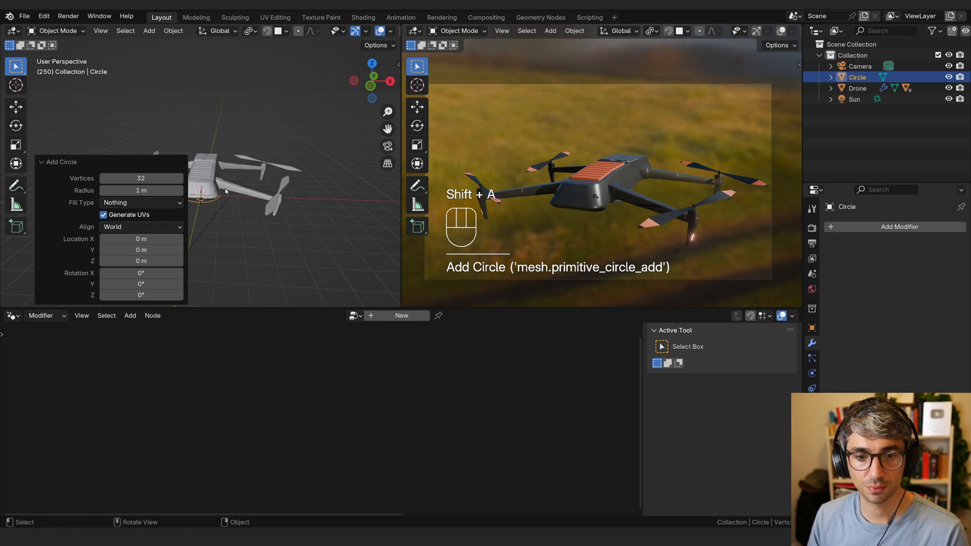
key(s)
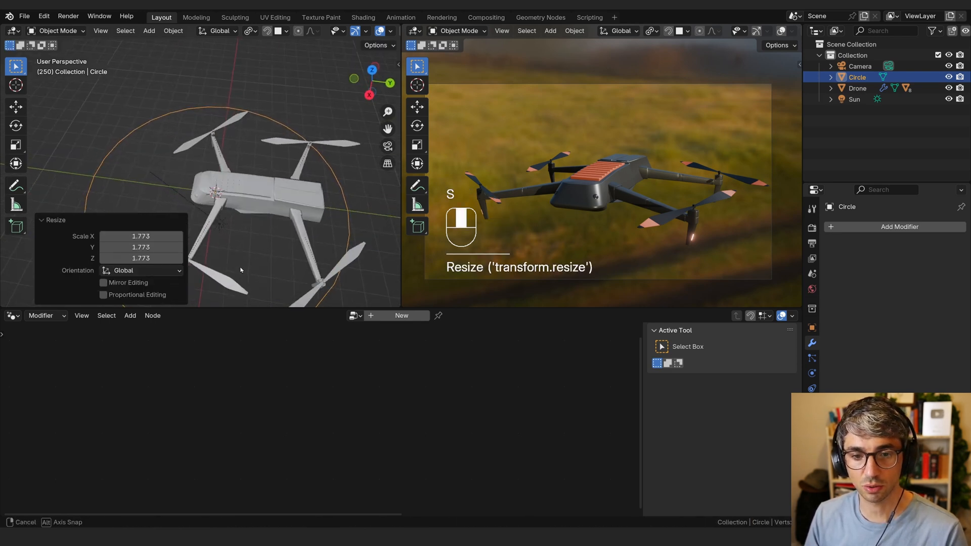
key(g)
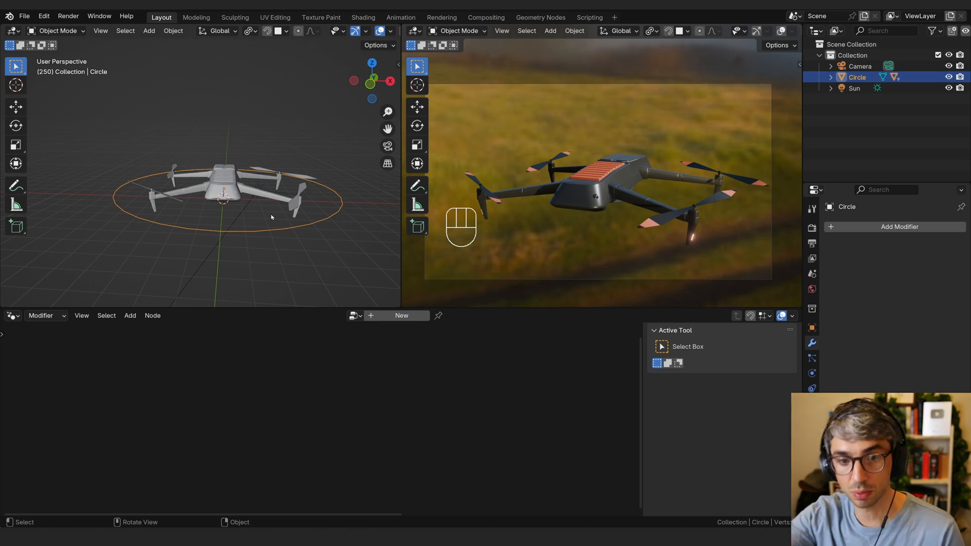
key(r)
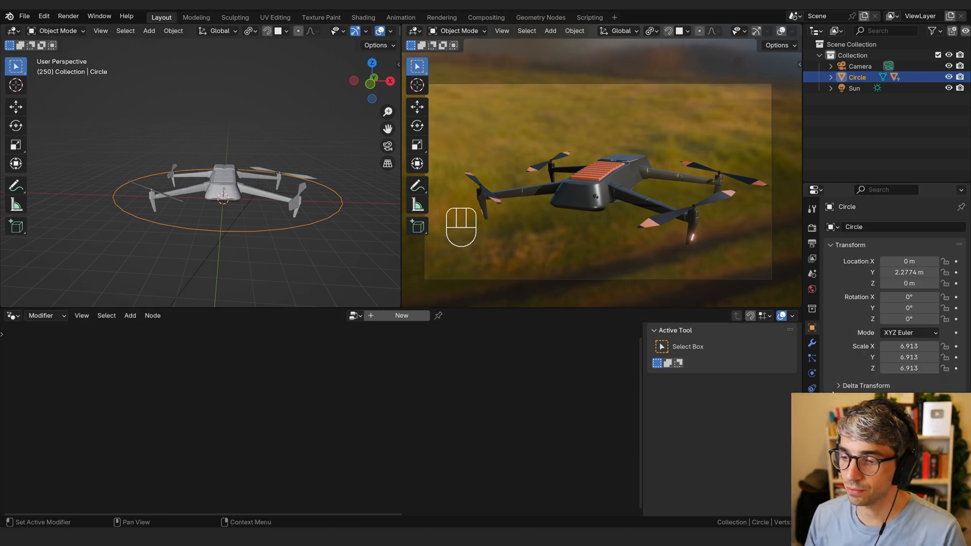
click(334, 213)
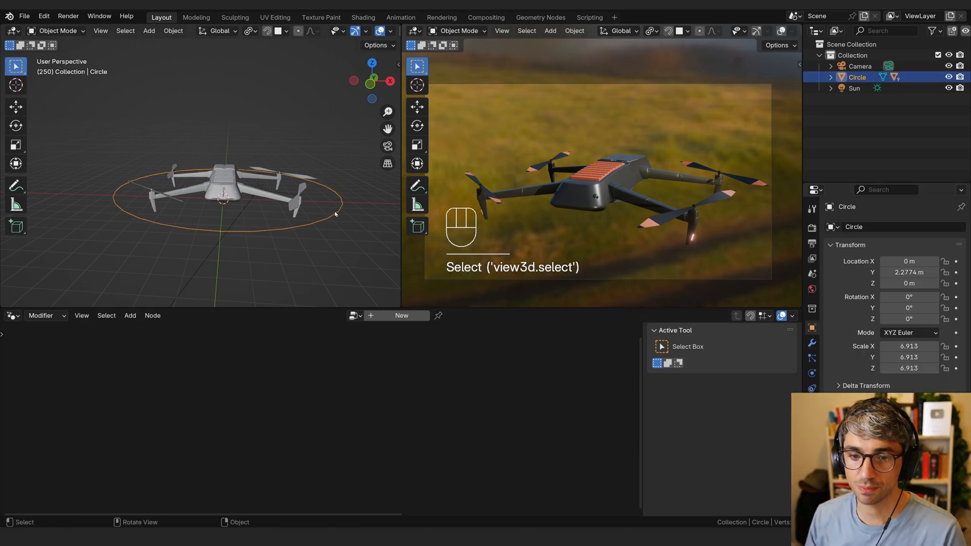
Step: In the sidebar's Item properties, add a new custom property to the circle controller, named Blade Spin with value 1.0
key(n)
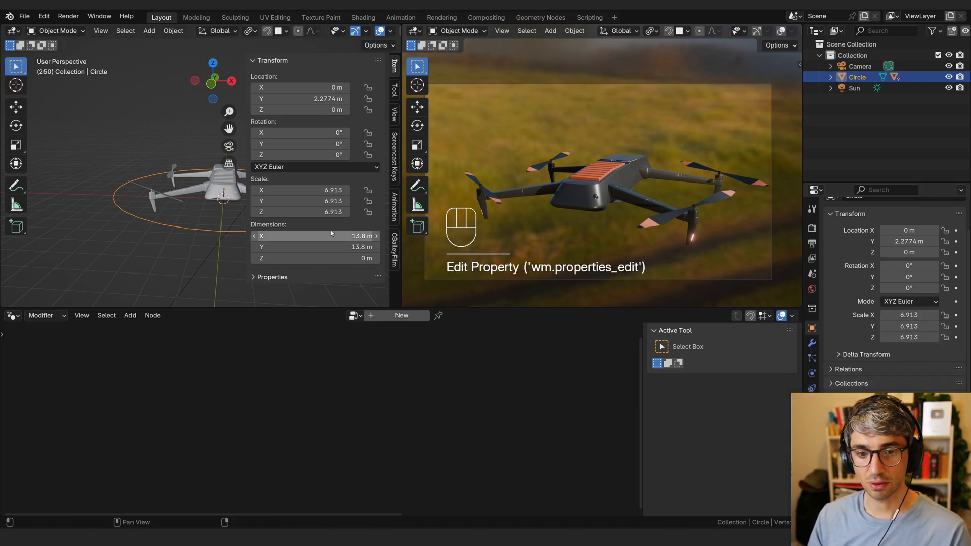
click(272, 277)
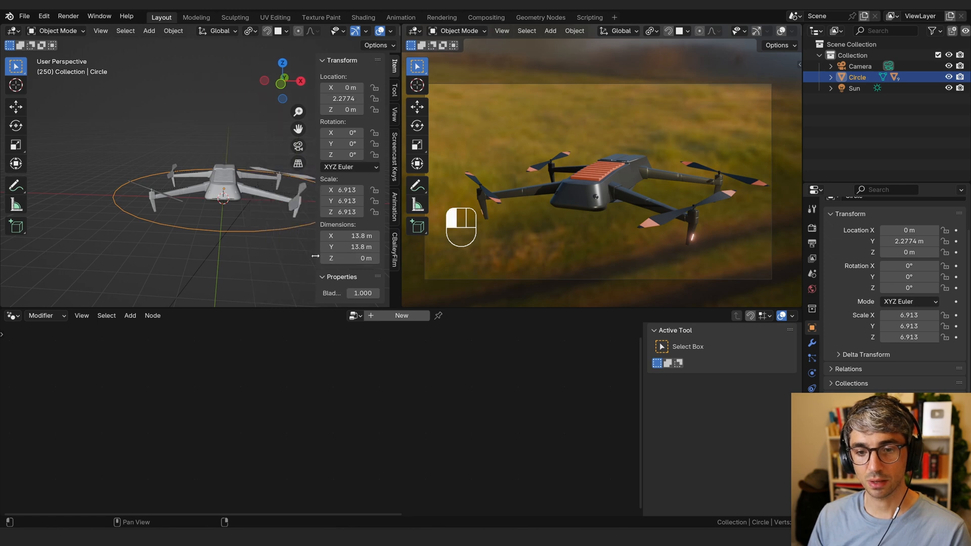
click(341, 60)
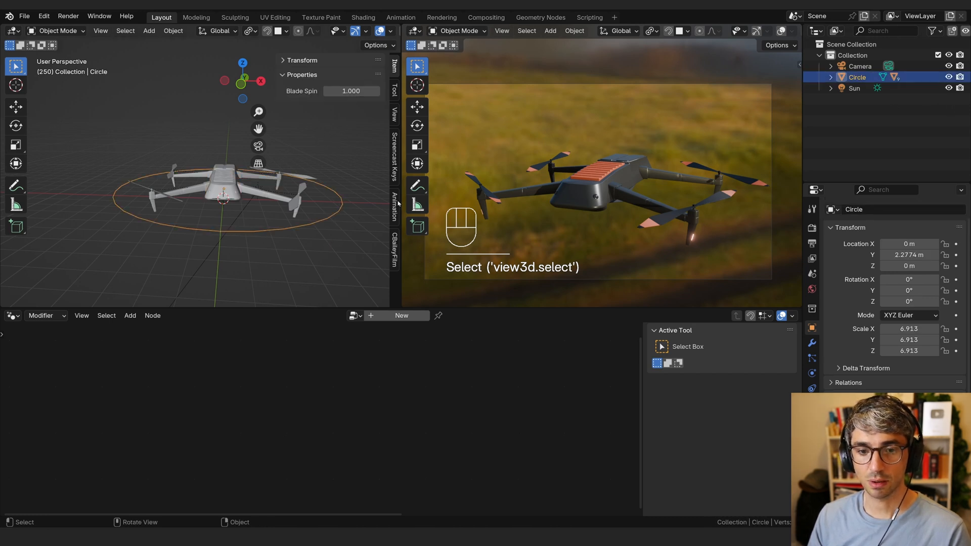
key(g)
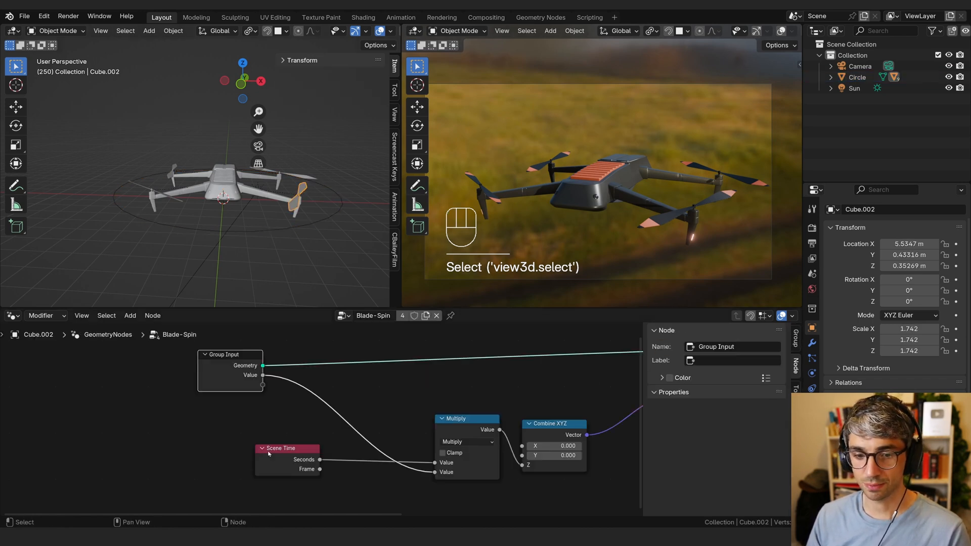
Step: Select the propeller blades and set their Blade-Spin Multiply node to a fixed 200
click(811, 206)
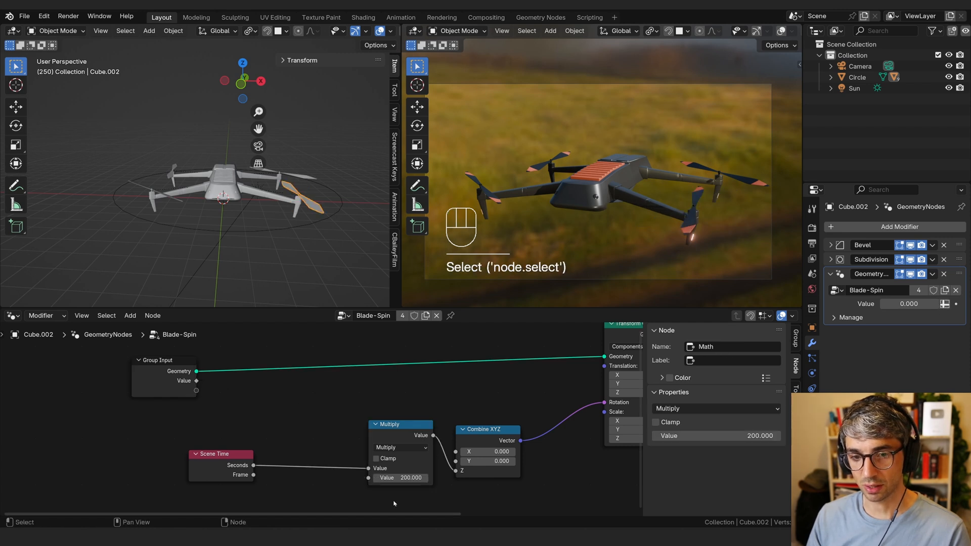
mouse_move(180, 204)
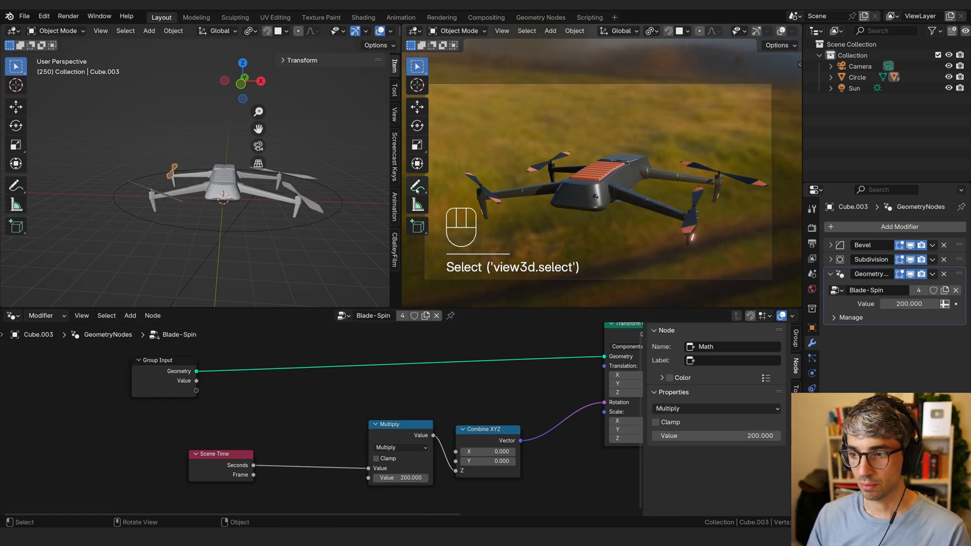
click(164, 375)
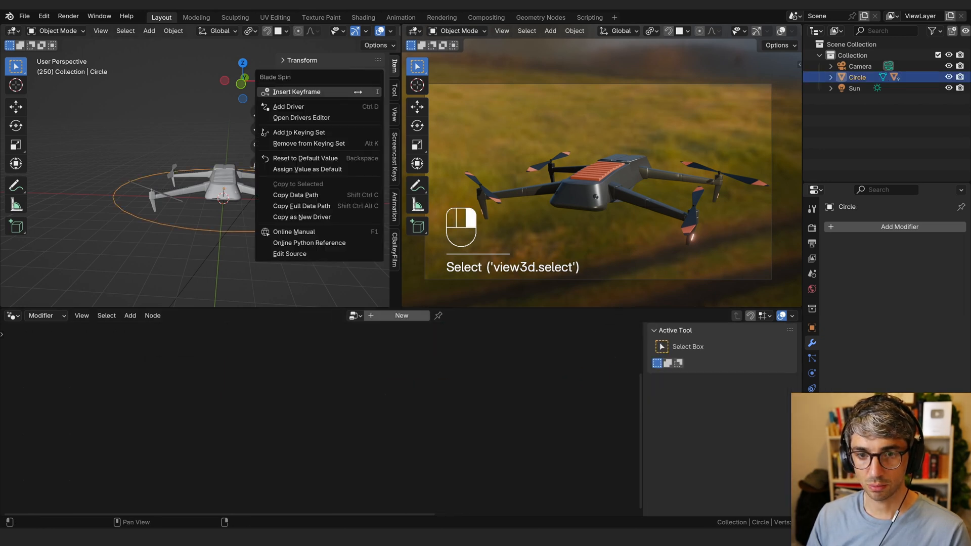
mouse_move(296, 194)
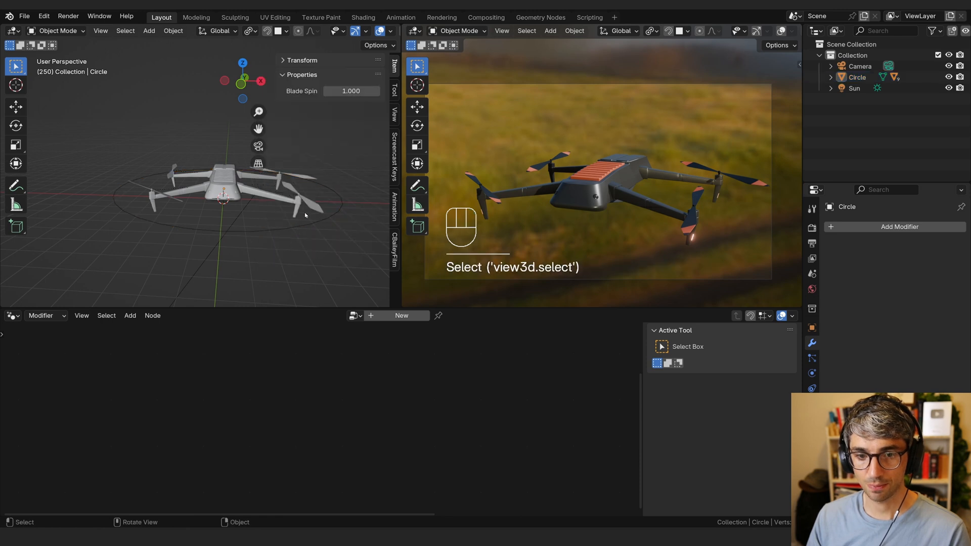
Step: Copy the circle's Blade Spin property as a driver for the Multiply value, then preview playback
click(304, 210)
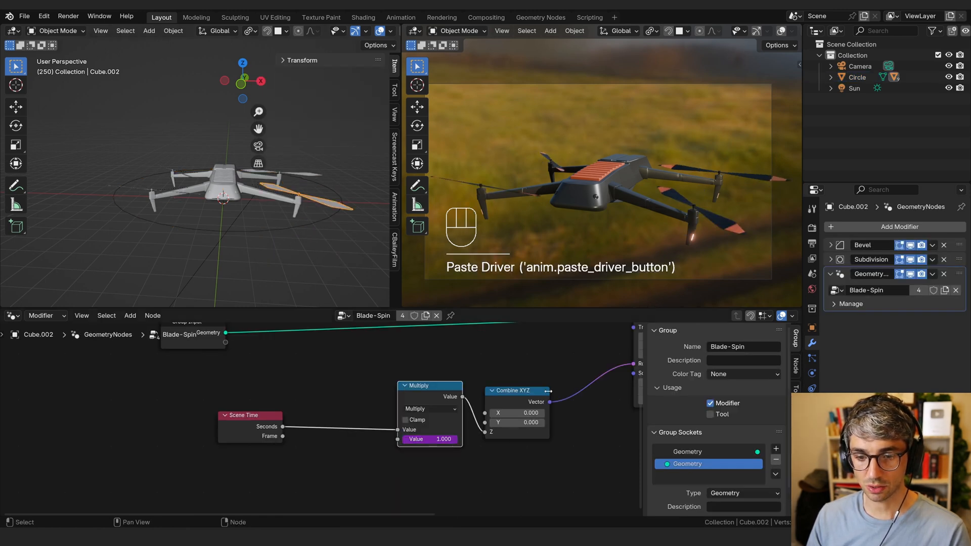
key(space)
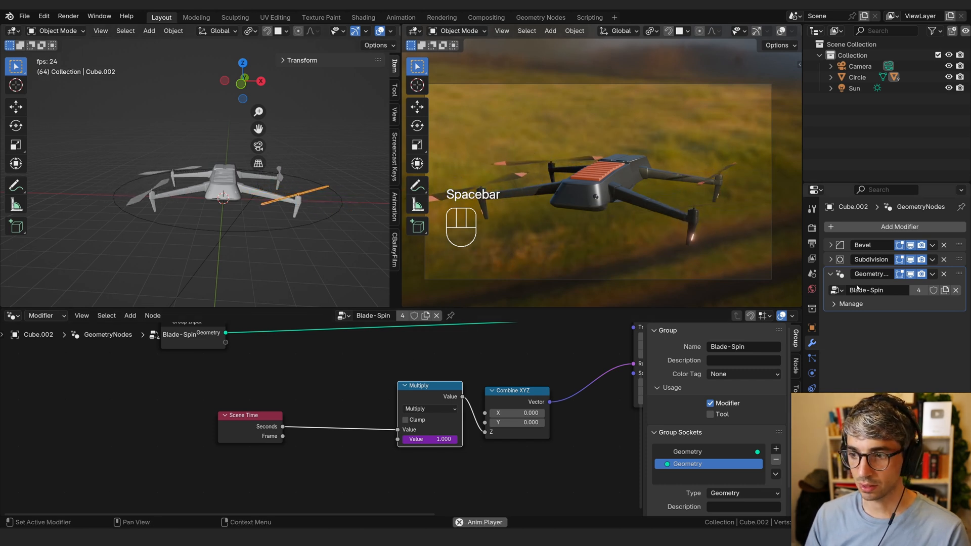
key(space)
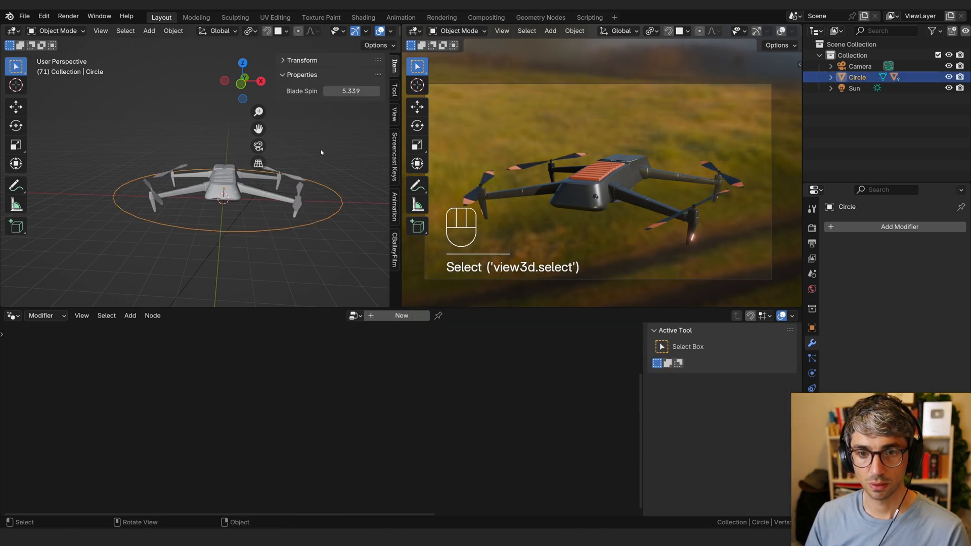
Step: Play the animation to watch the blades spin, then move the circle controller and drone
key(space)
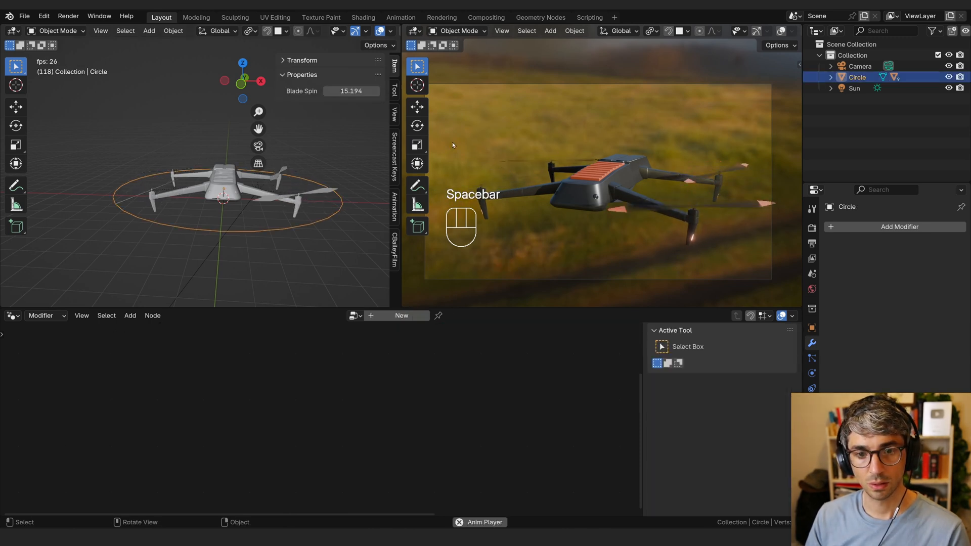
key(space)
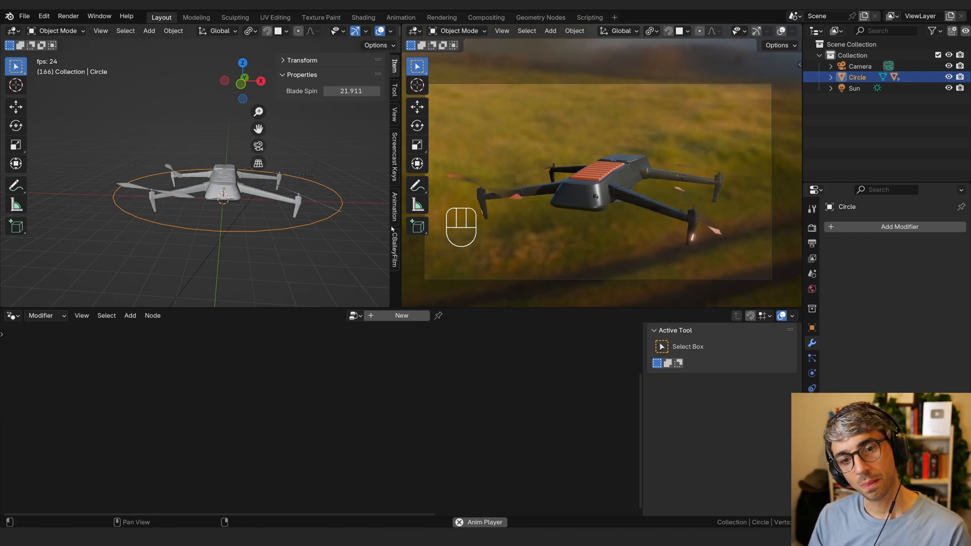
key(g)
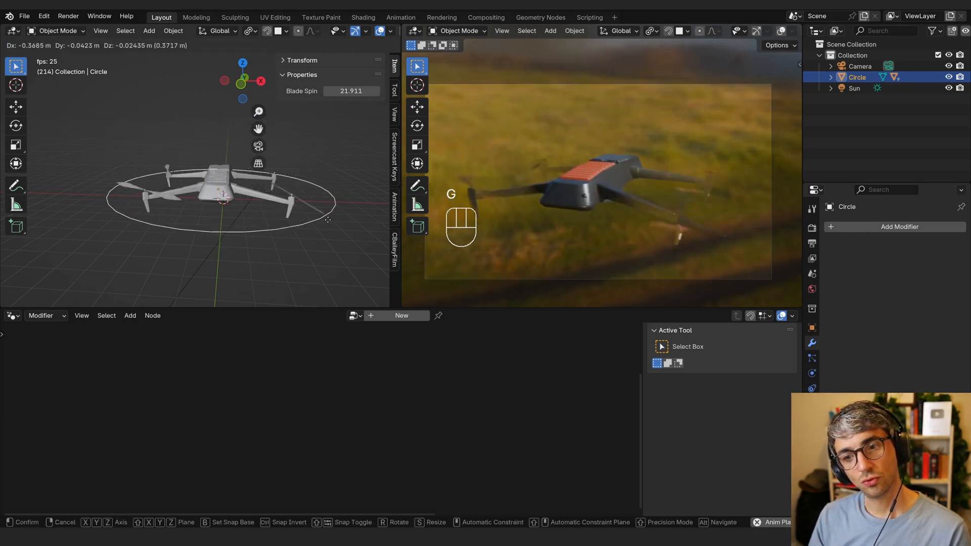